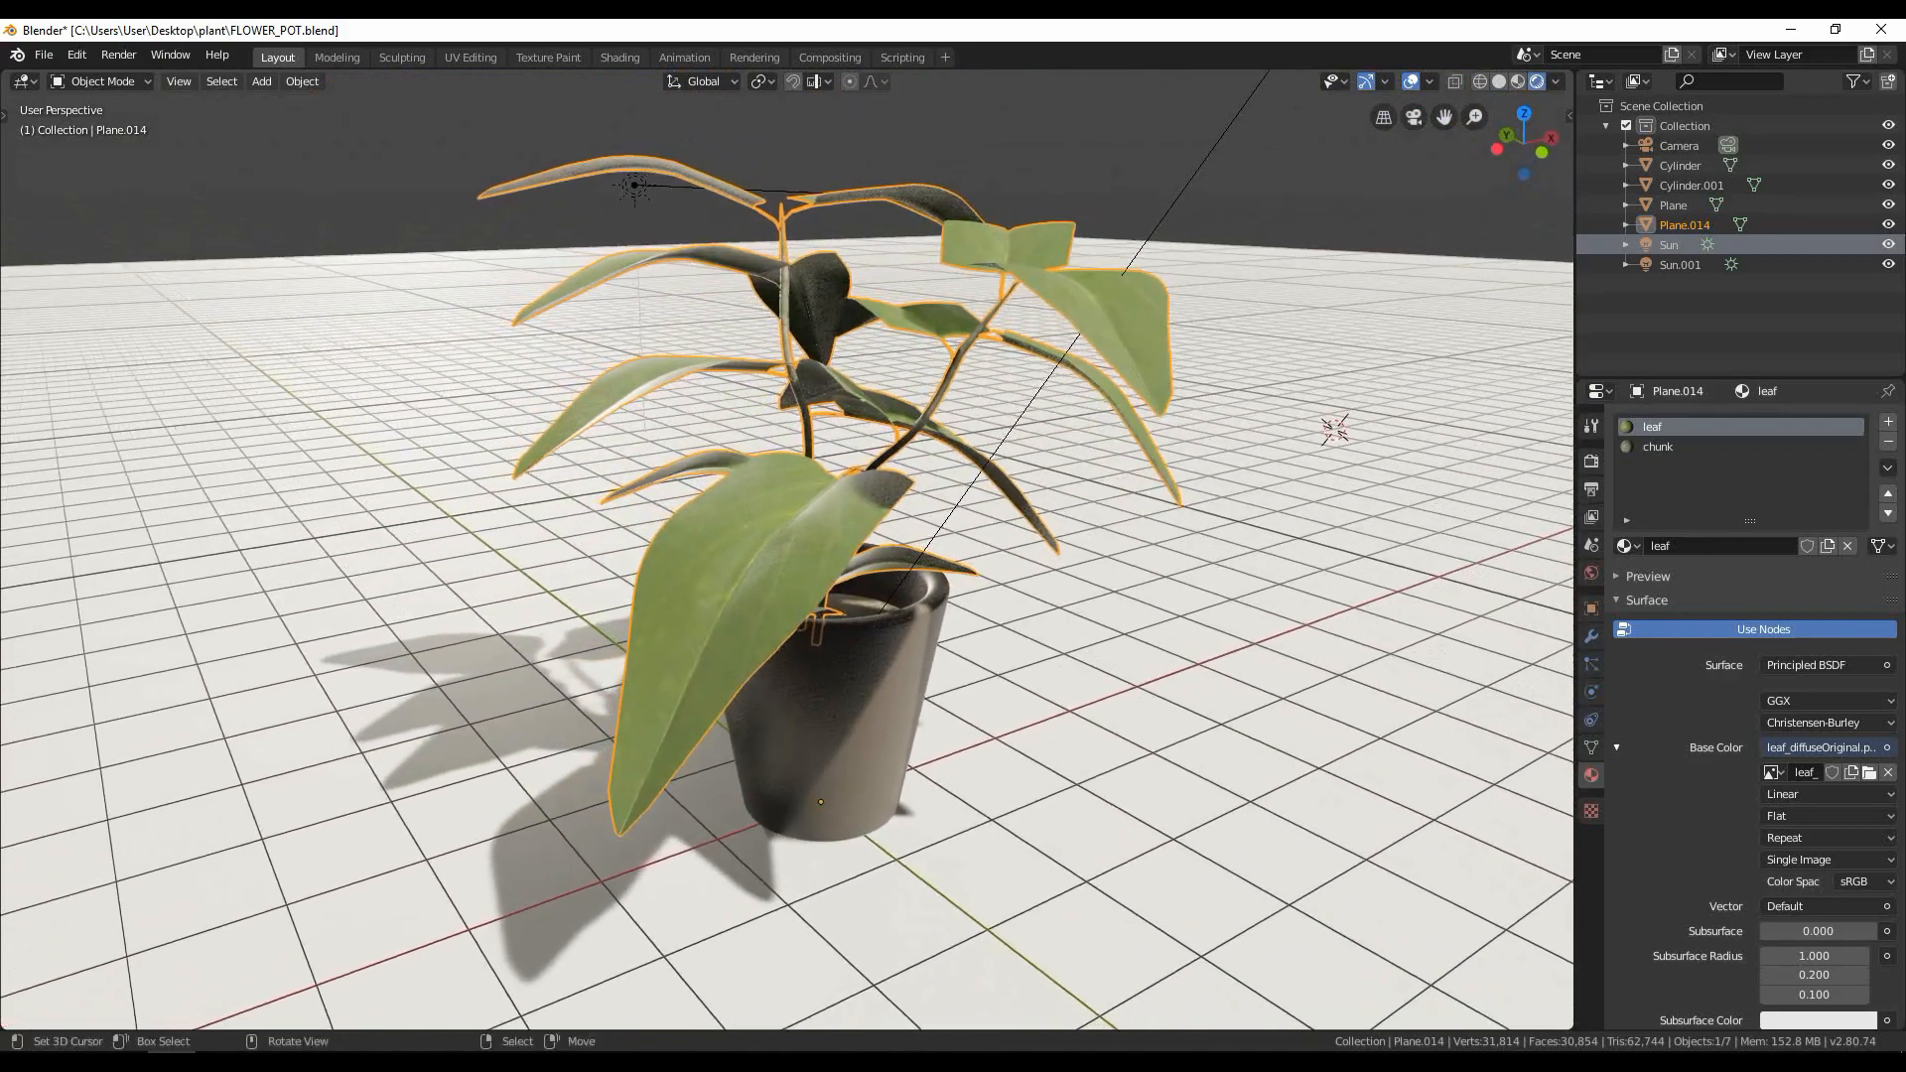
Step: Load TexturesCom_BarkDeciduous0130_M.jpg from Desktop/plant as Materialize's diffuse map
scroll("down", 3)
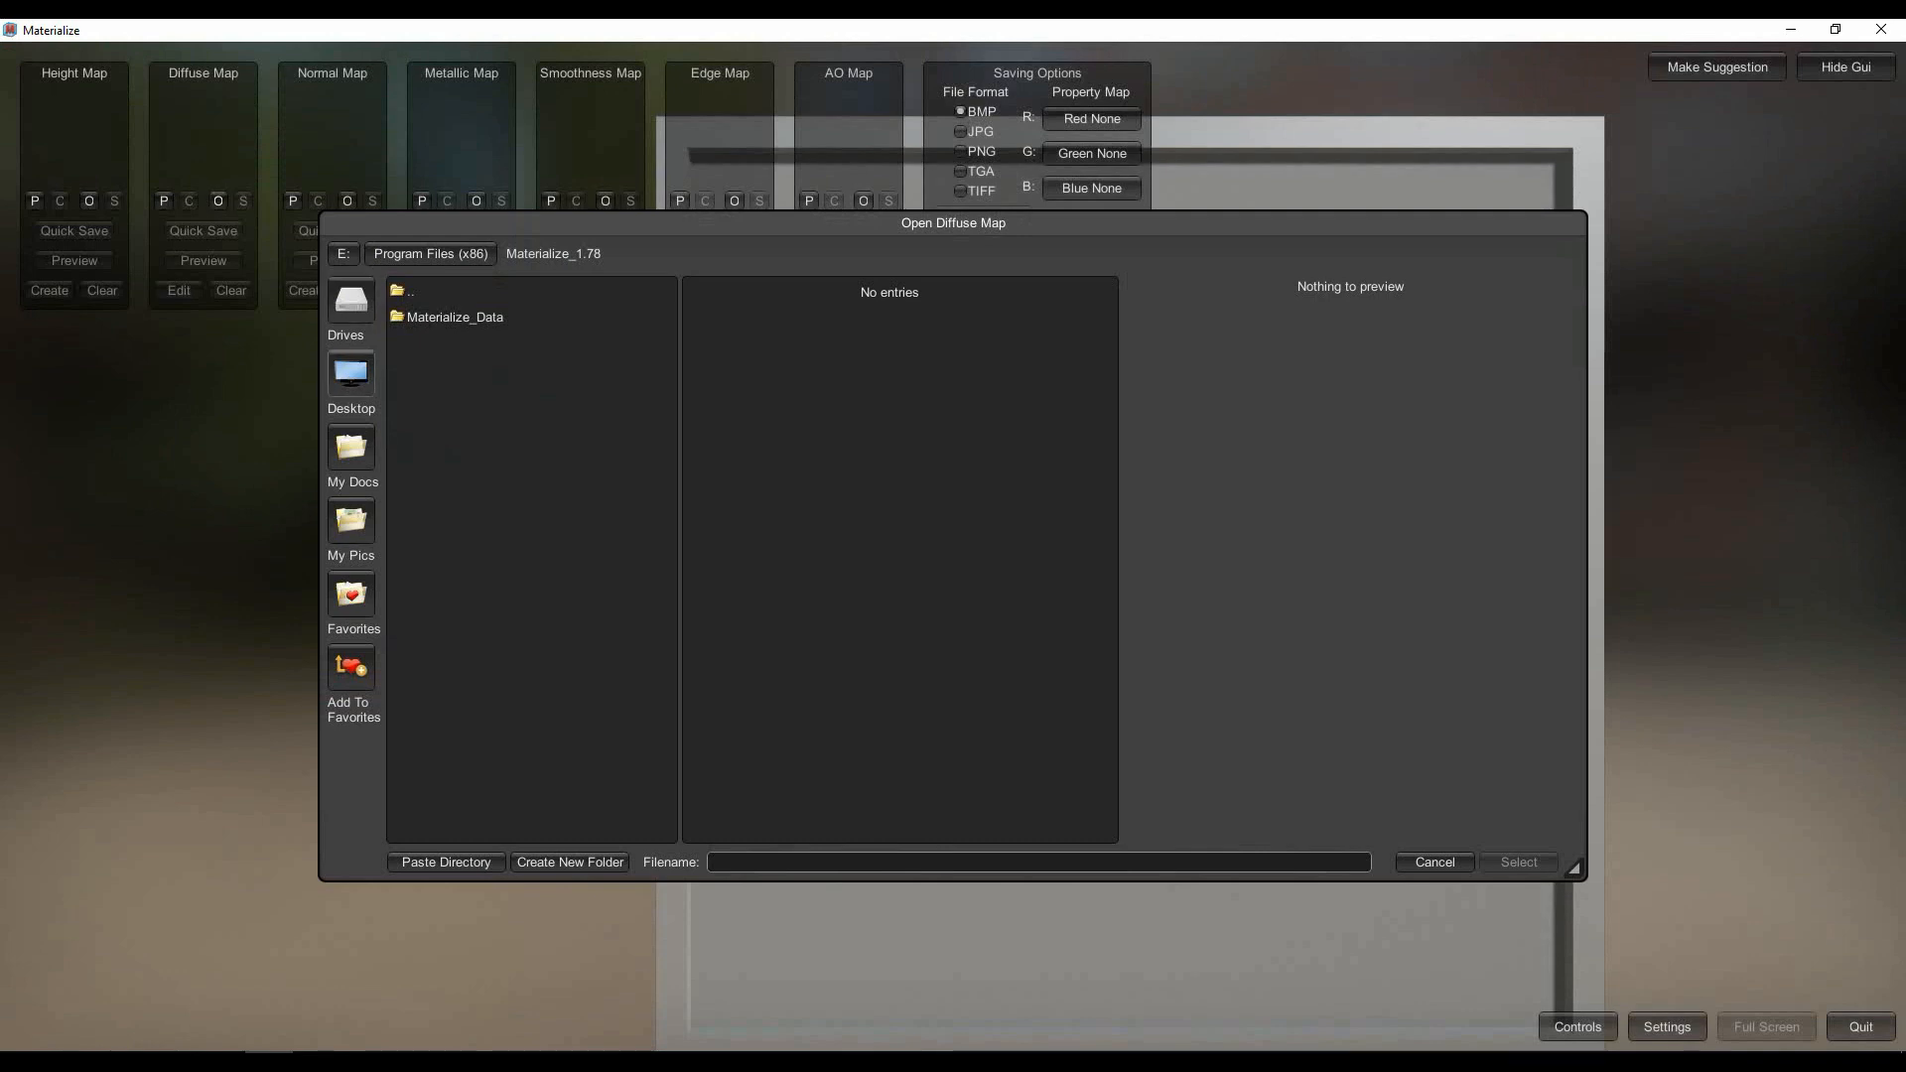
left_click(350, 377)
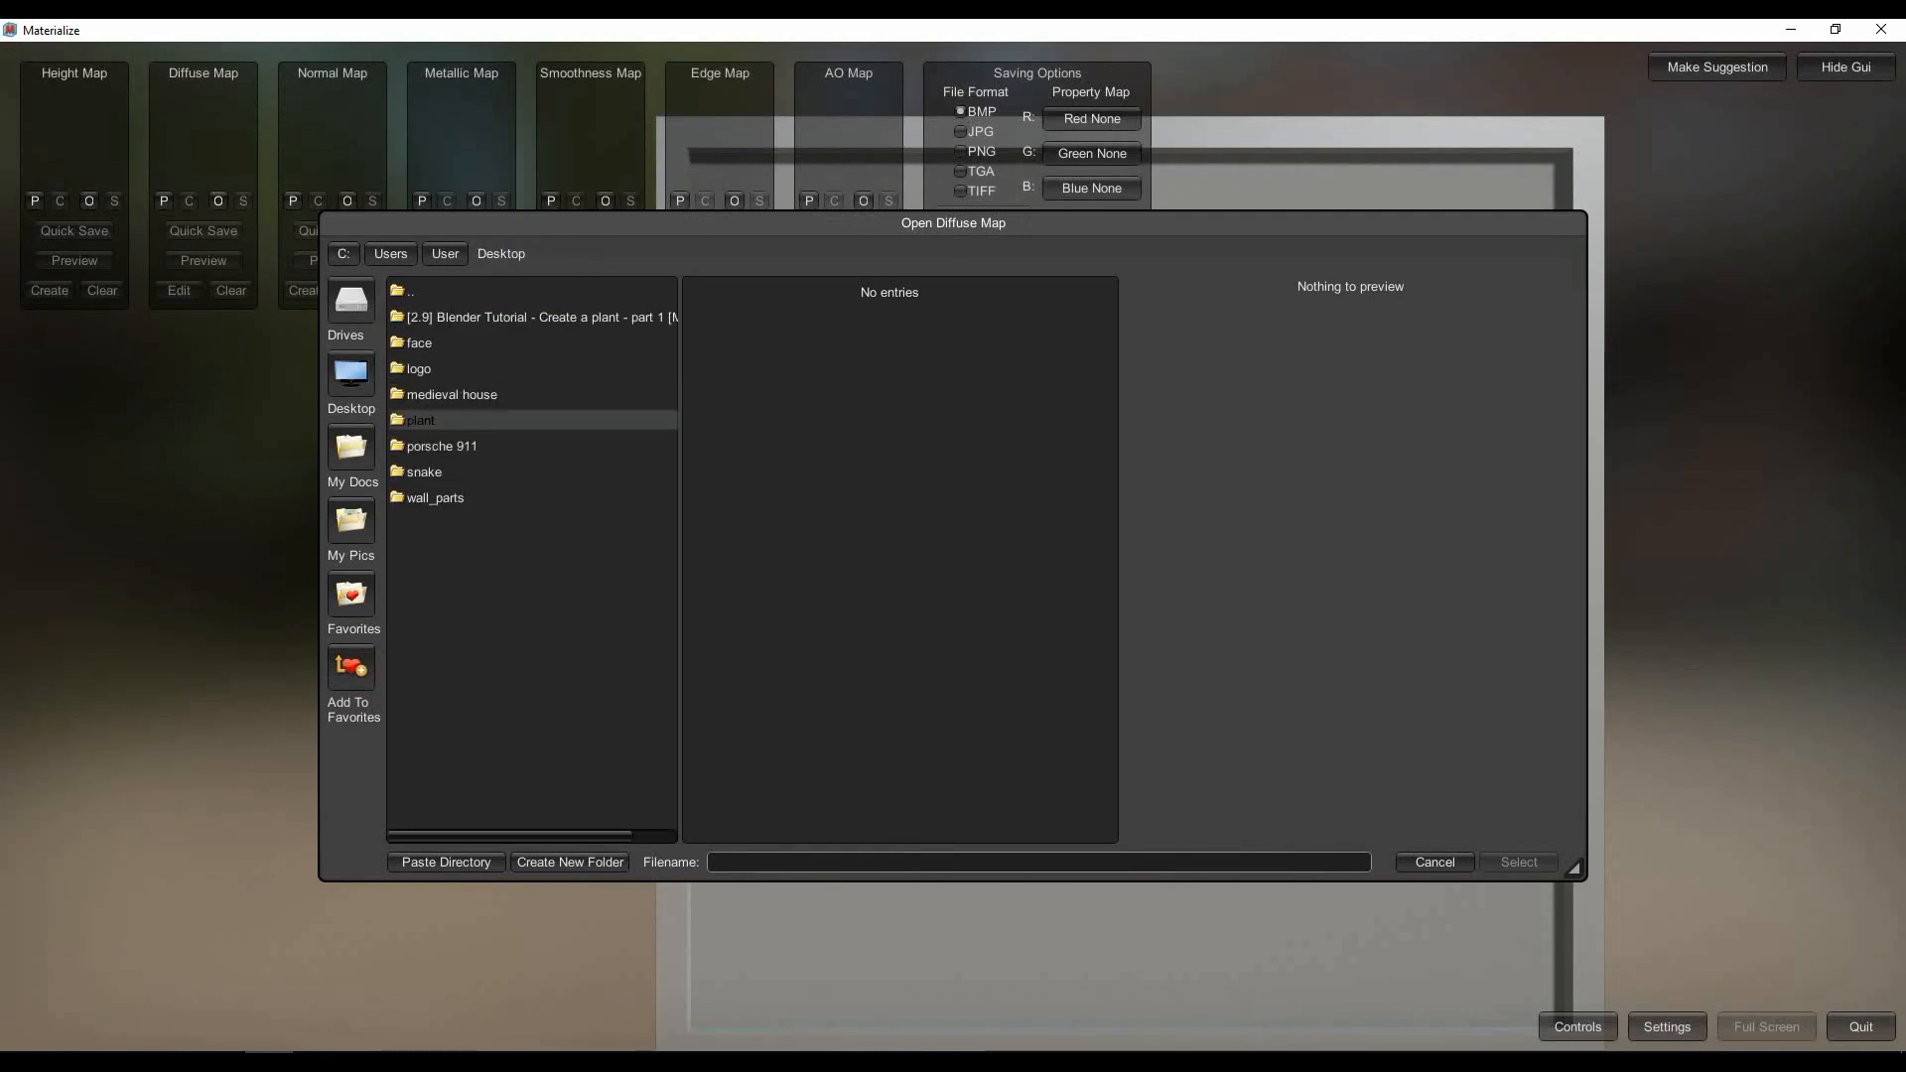
double_click(418, 419)
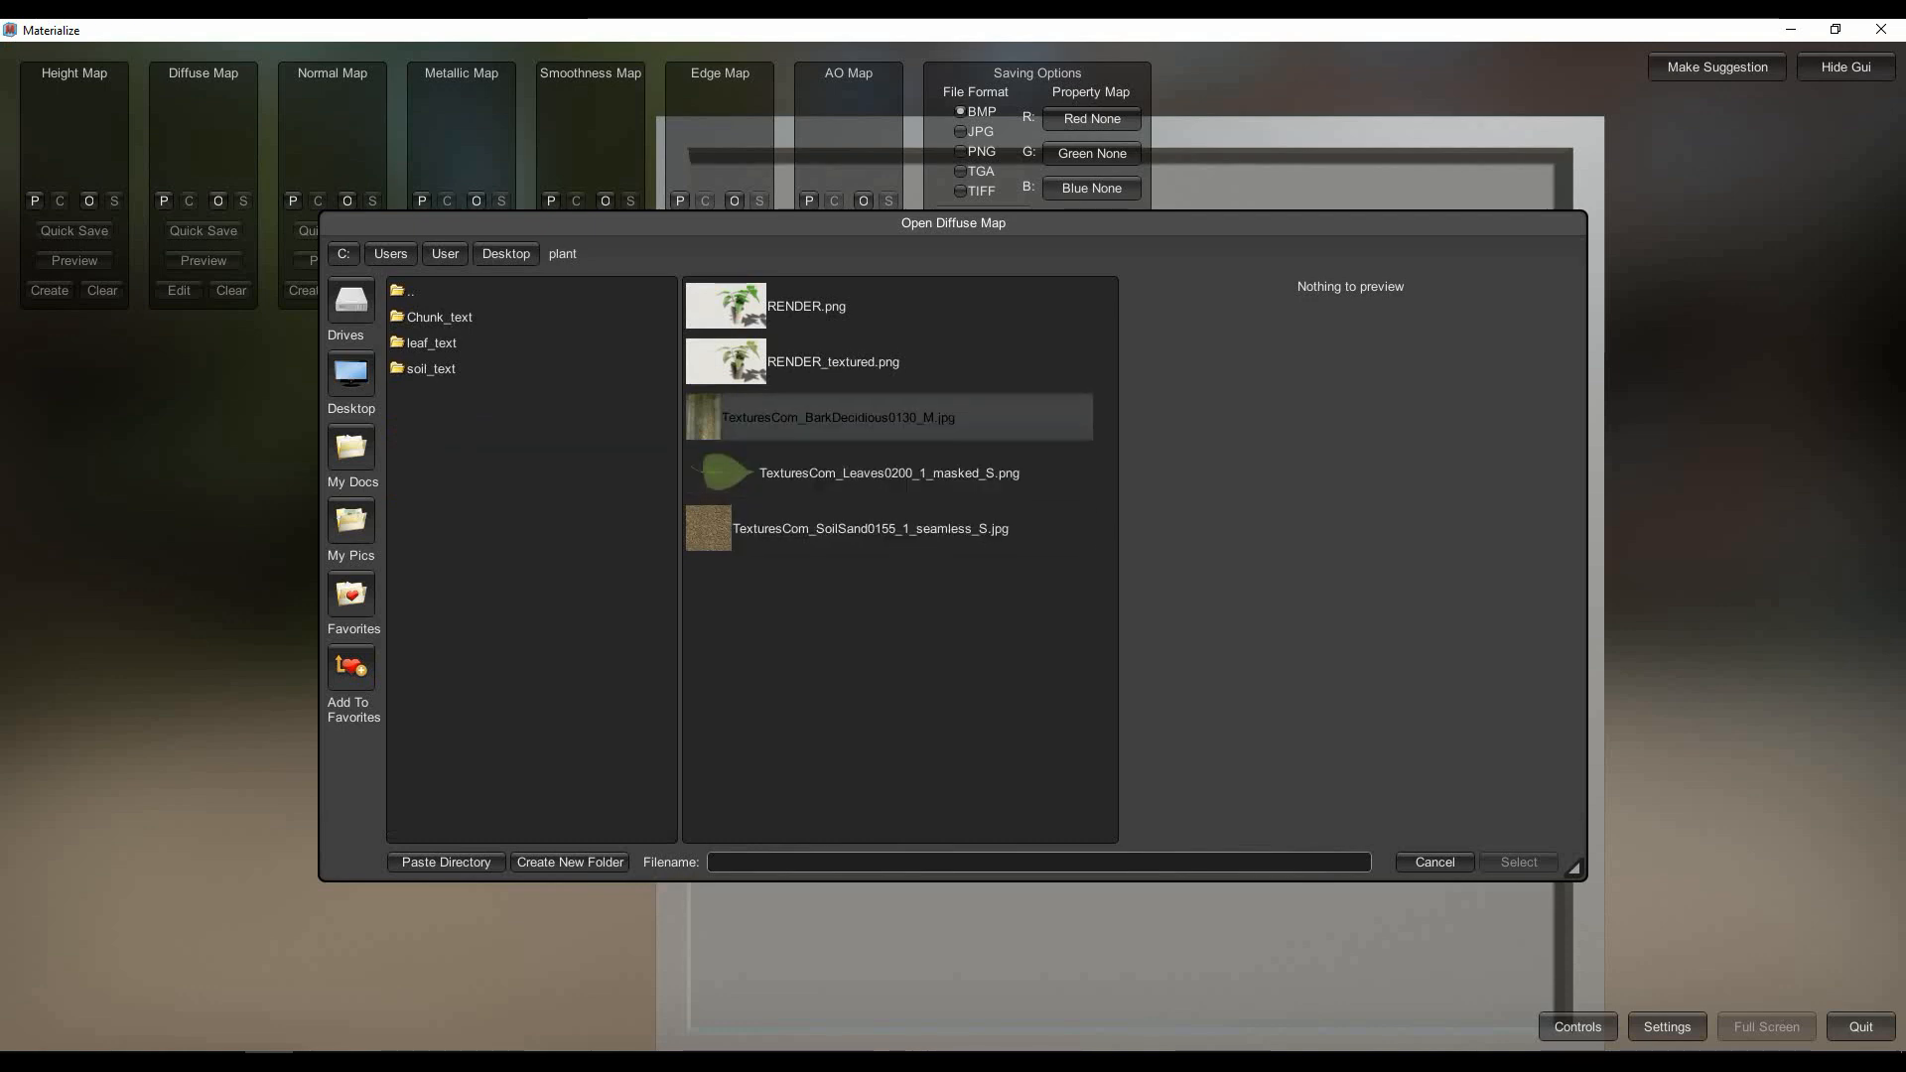
left_click(836, 417)
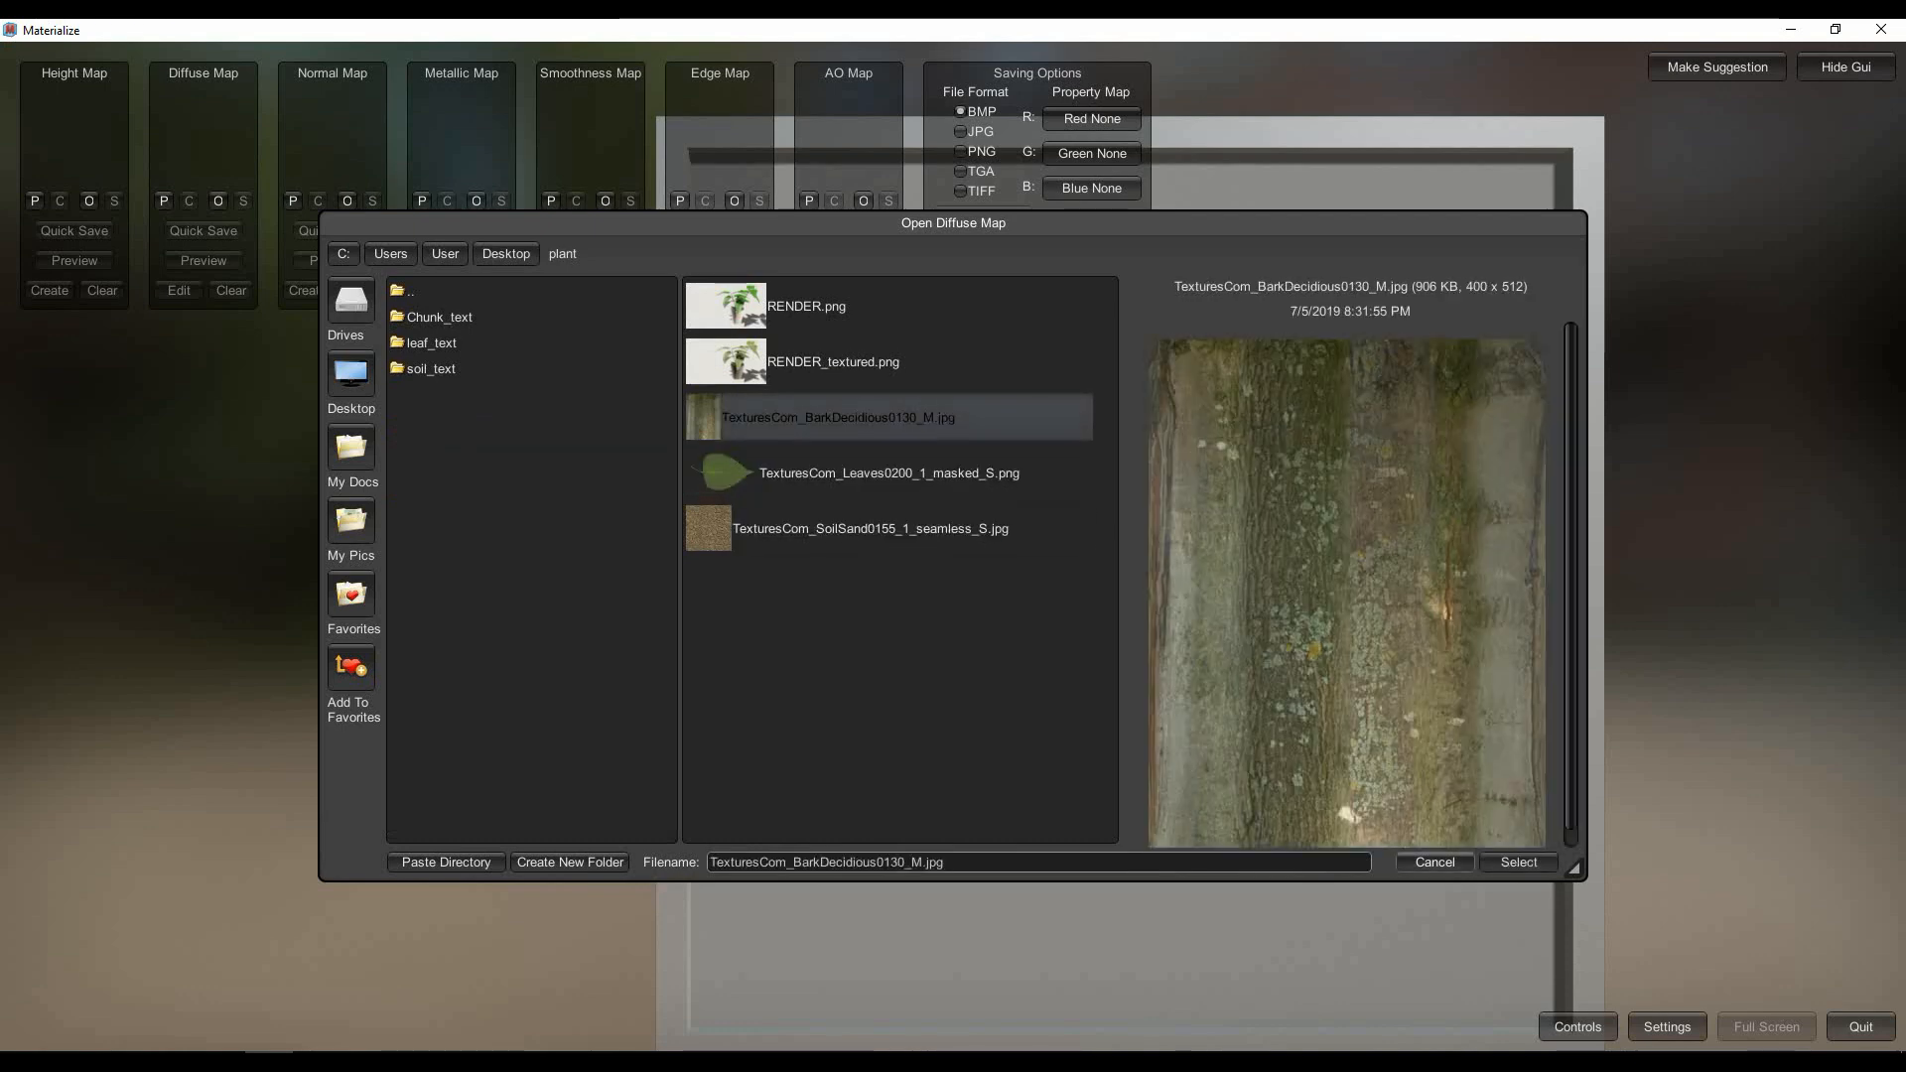
left_click(1517, 861)
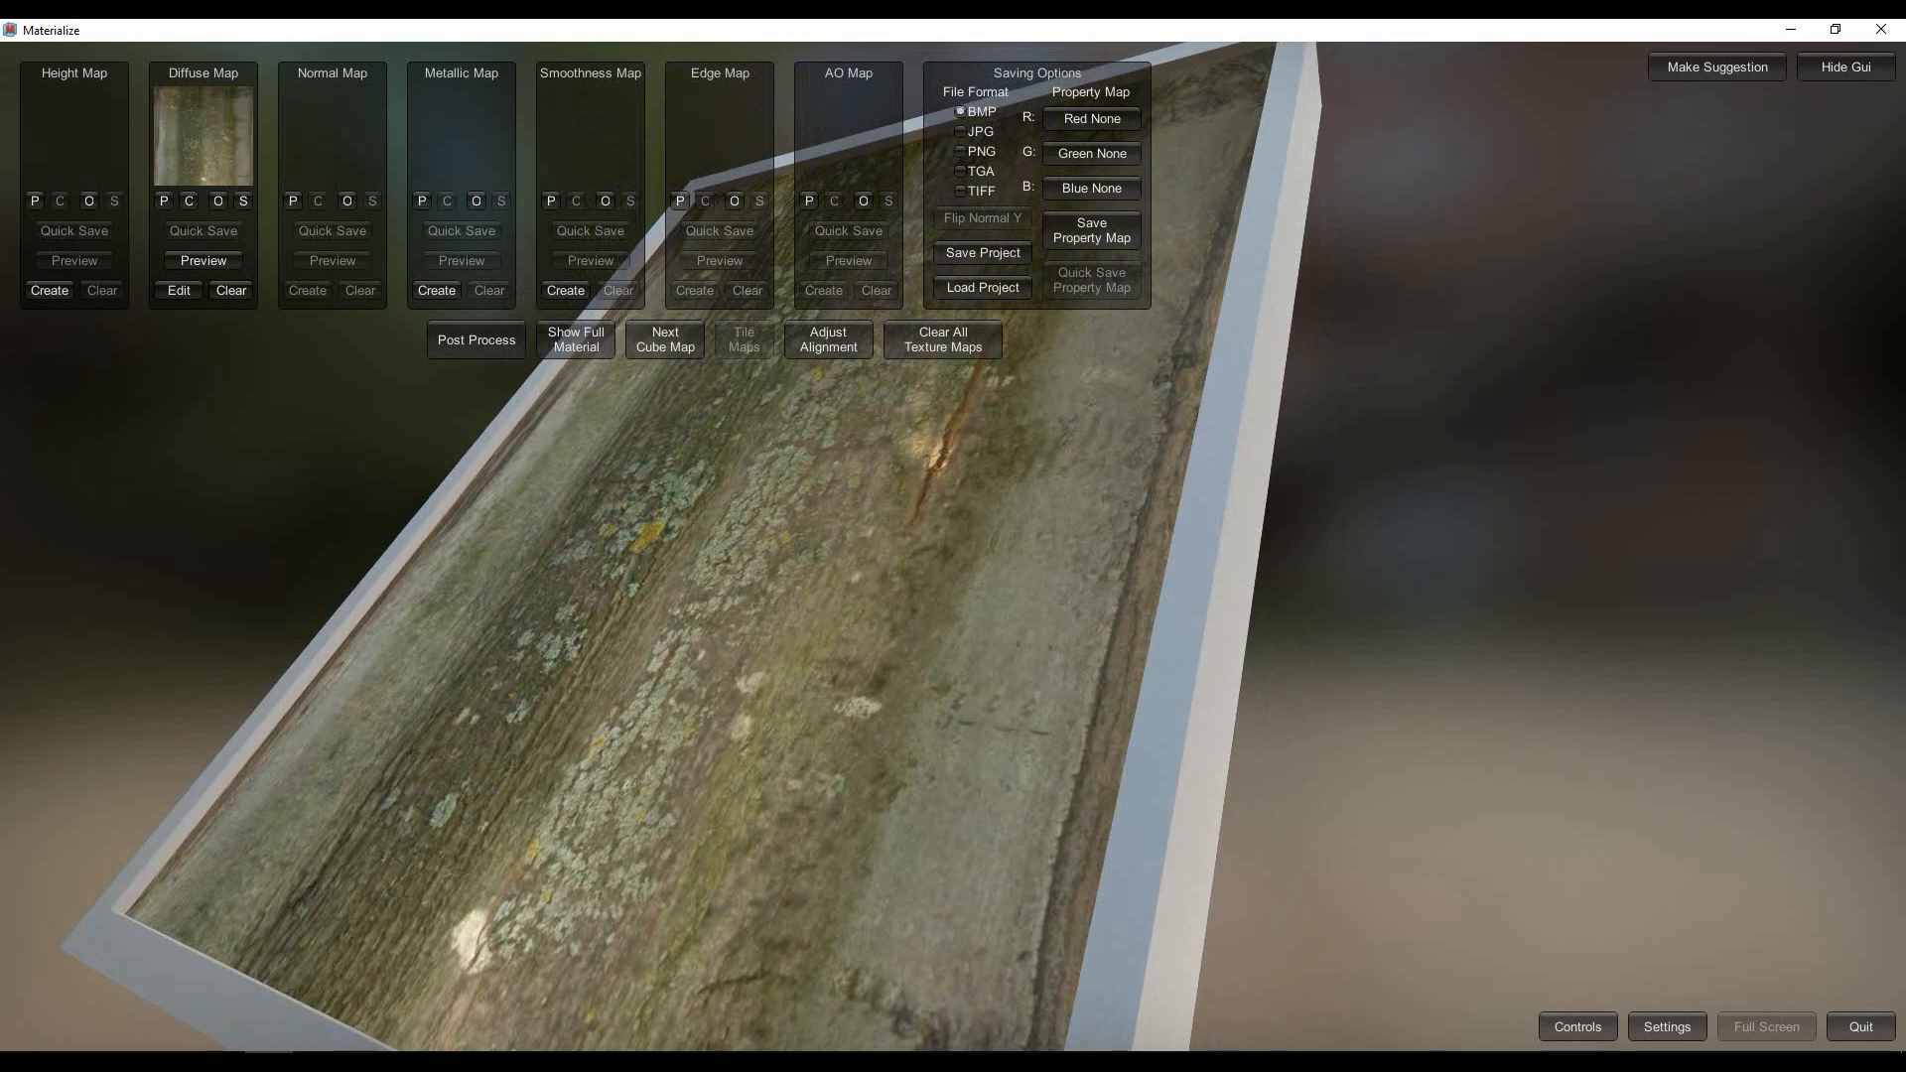
Step: Generate a height map from the Original Diffuse source and set it as the height map
left_click(49, 291)
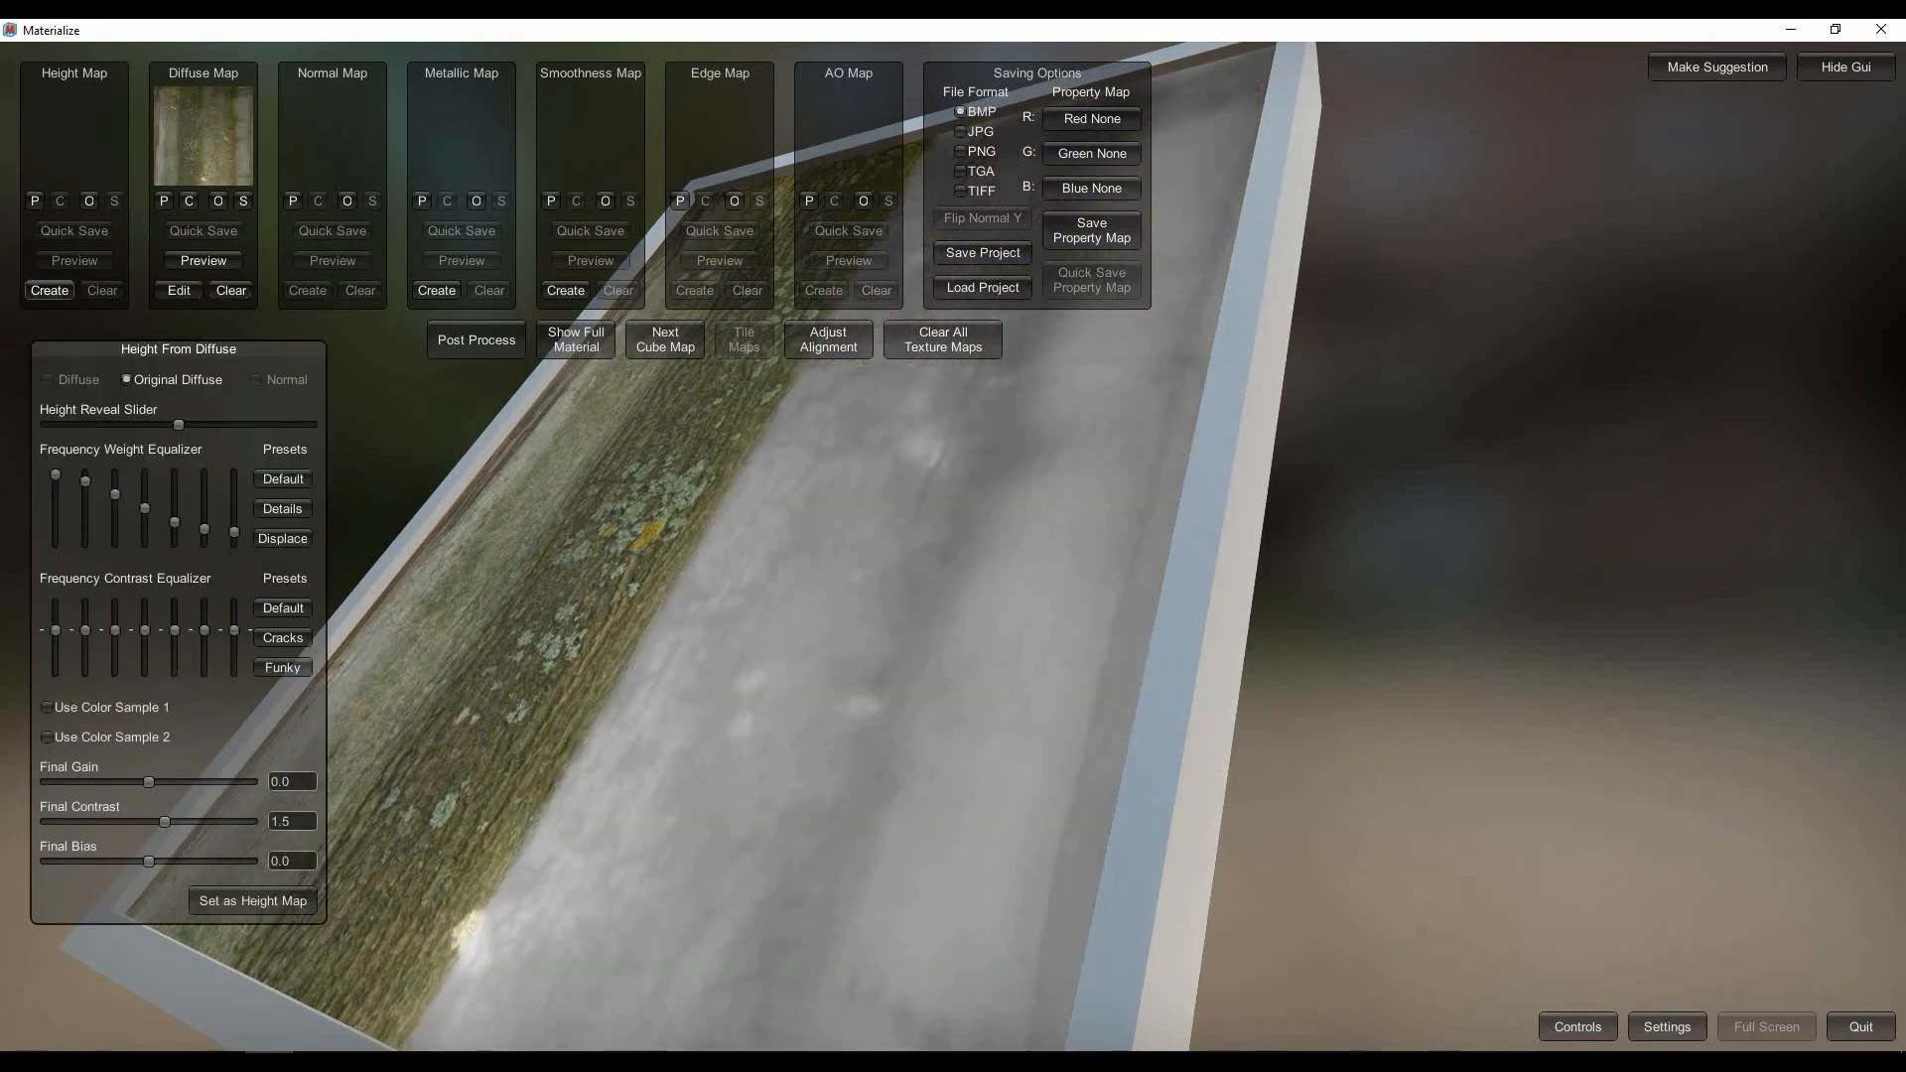
left_click(49, 291)
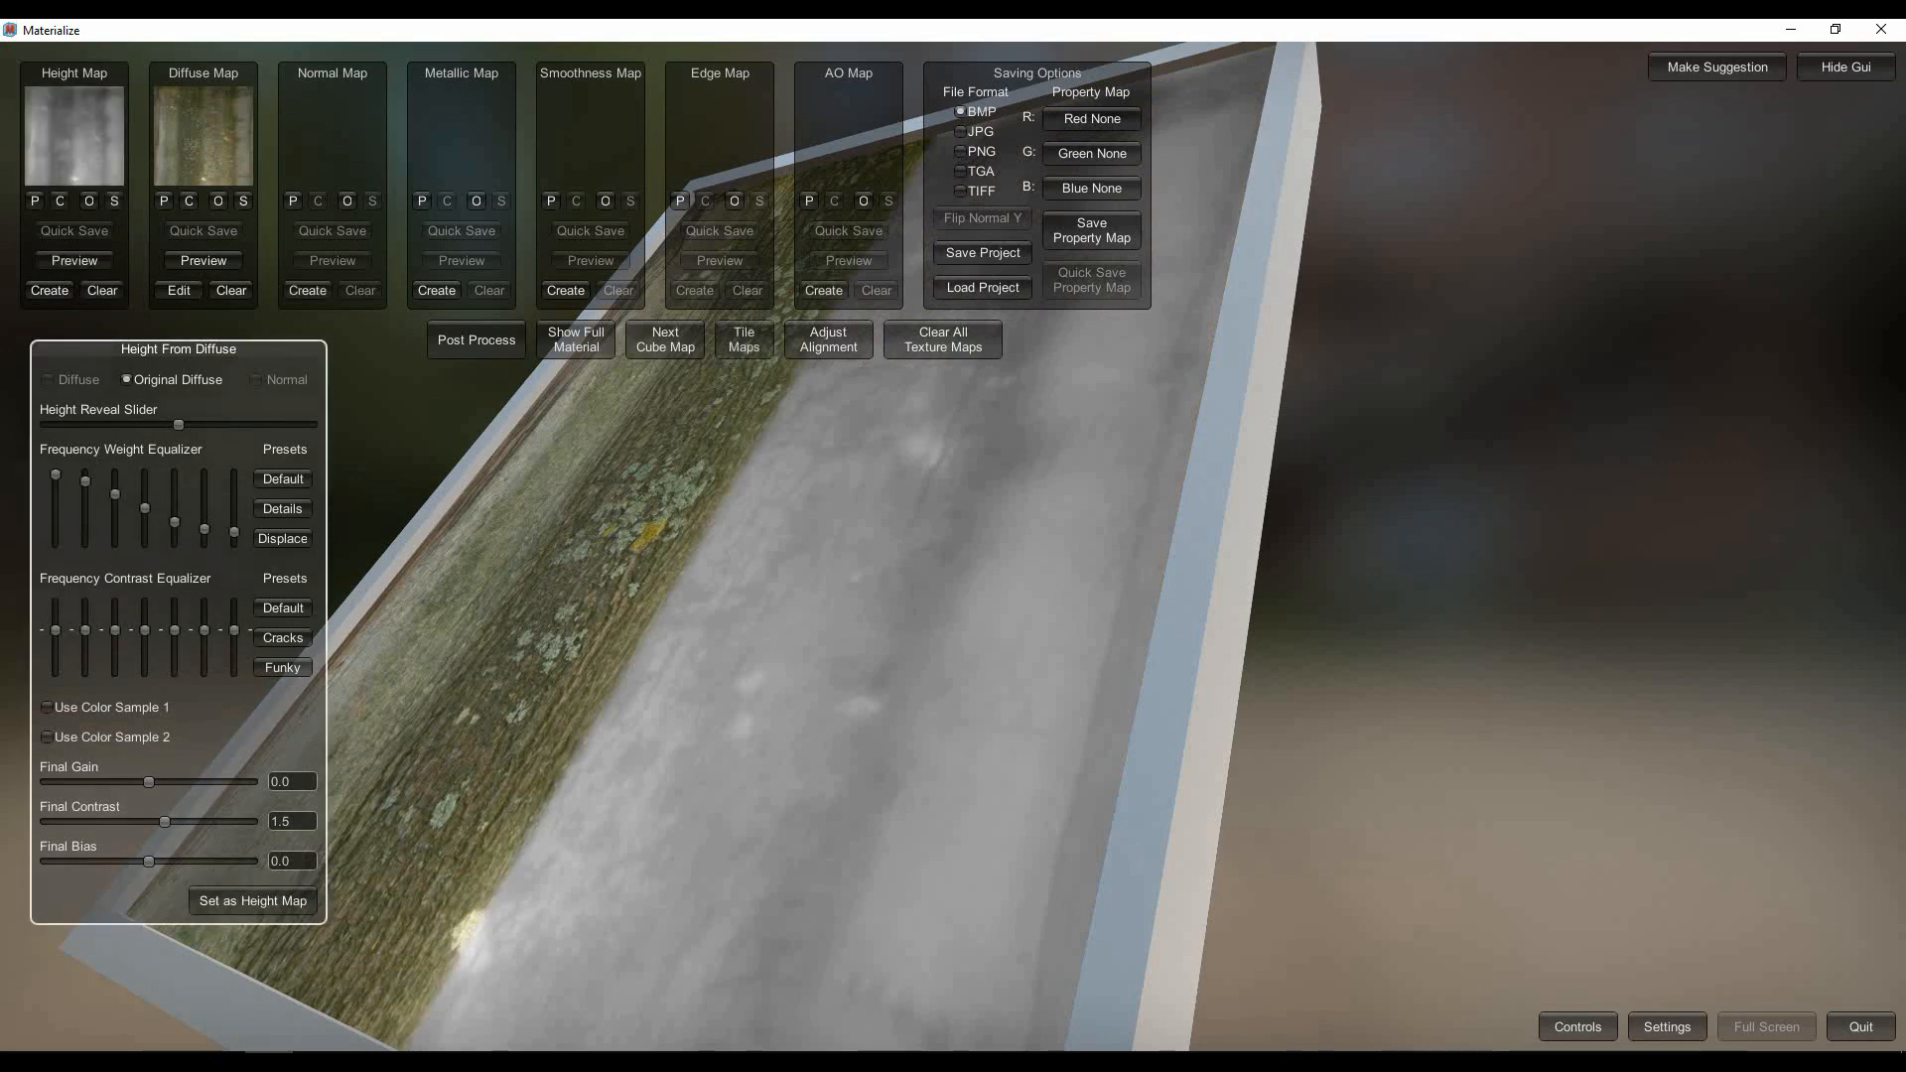
left_click(573, 345)
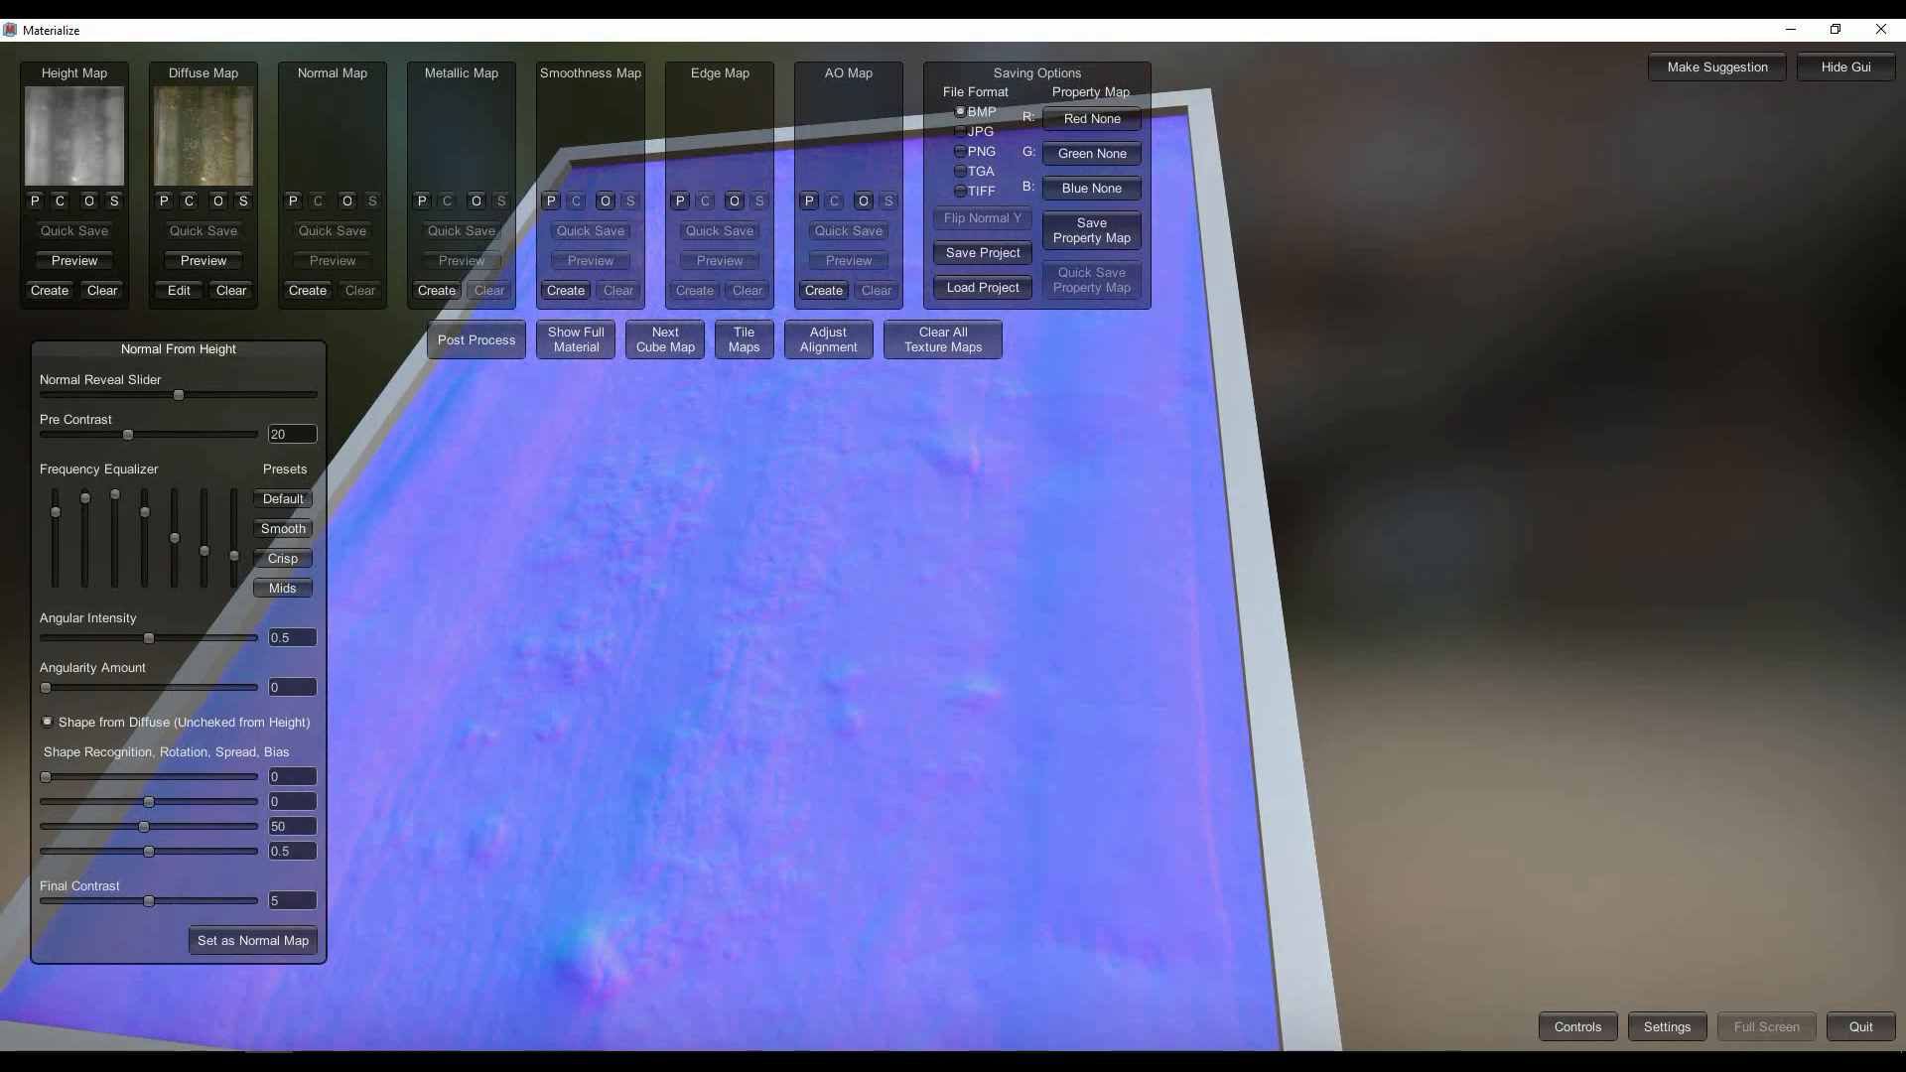
Step: Set the Normal From Height result as the bark normal map
left_click(307, 290)
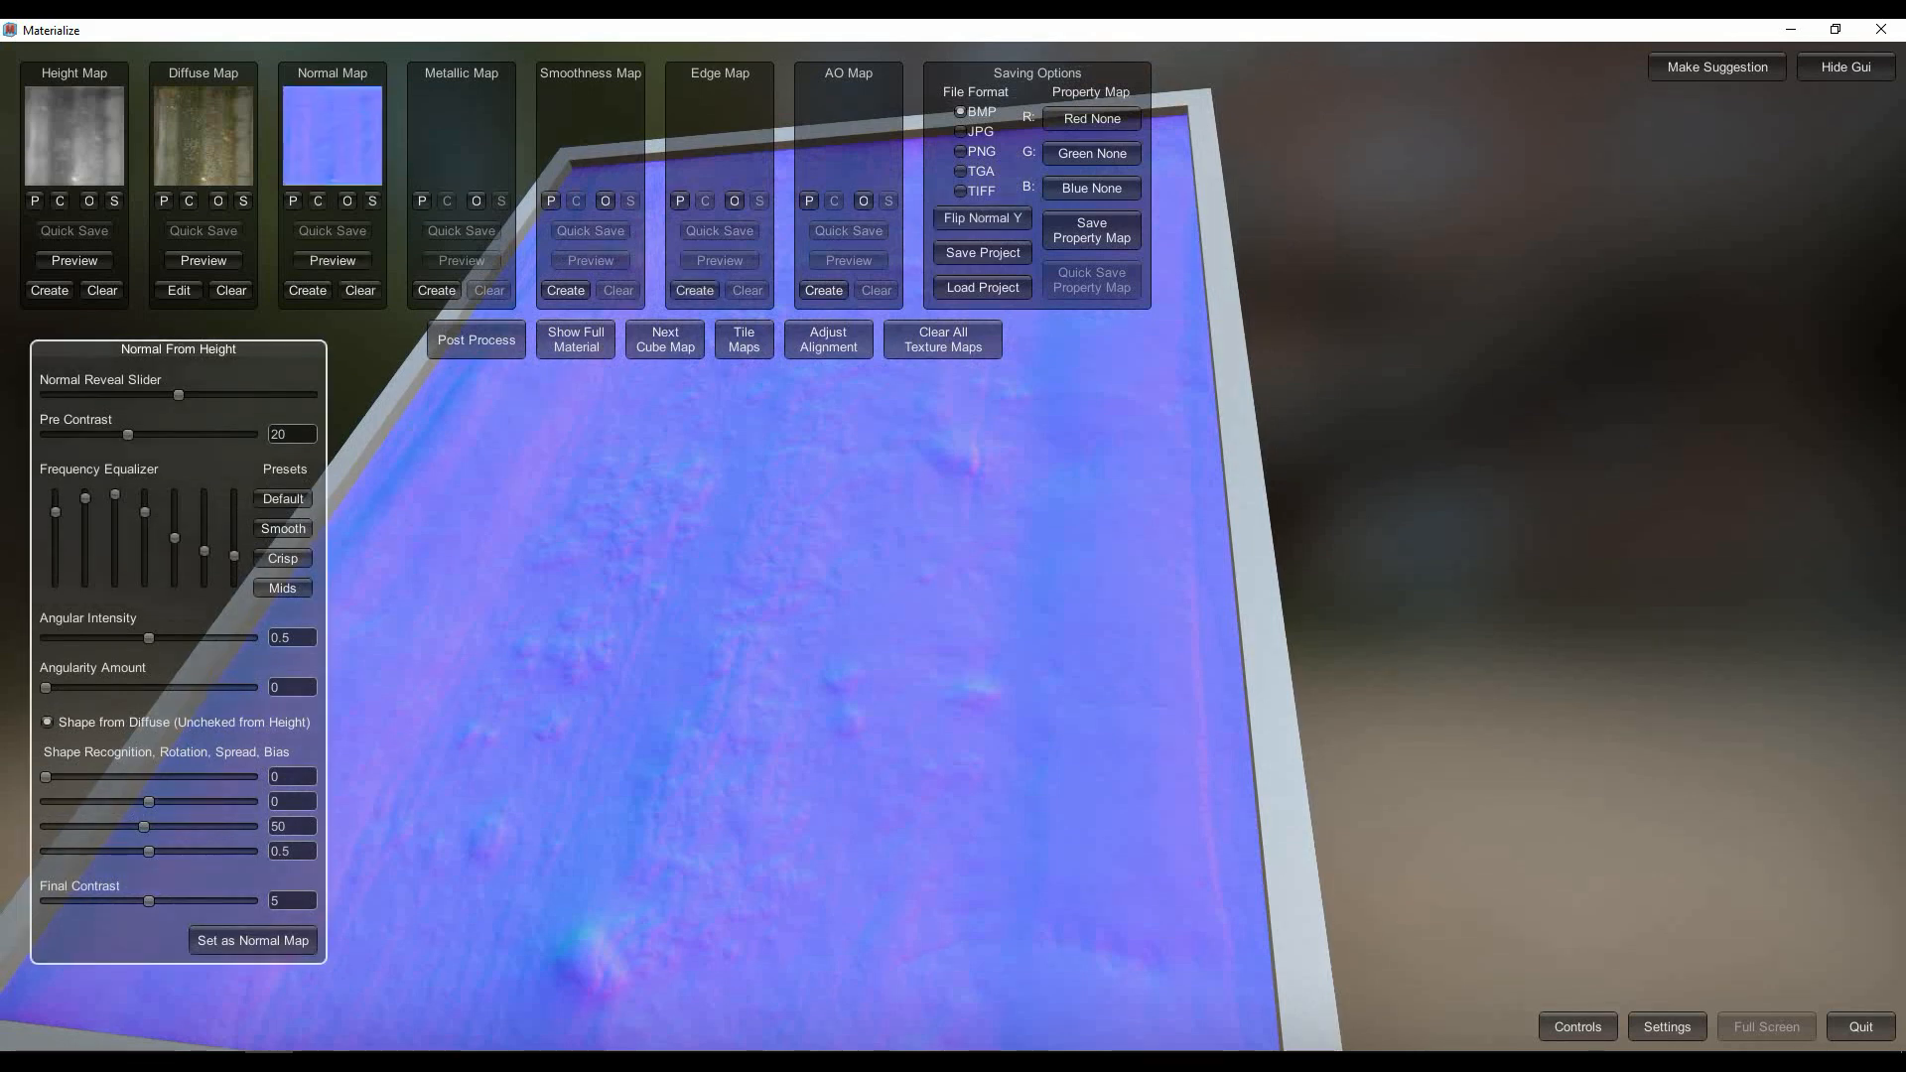
left_click(574, 339)
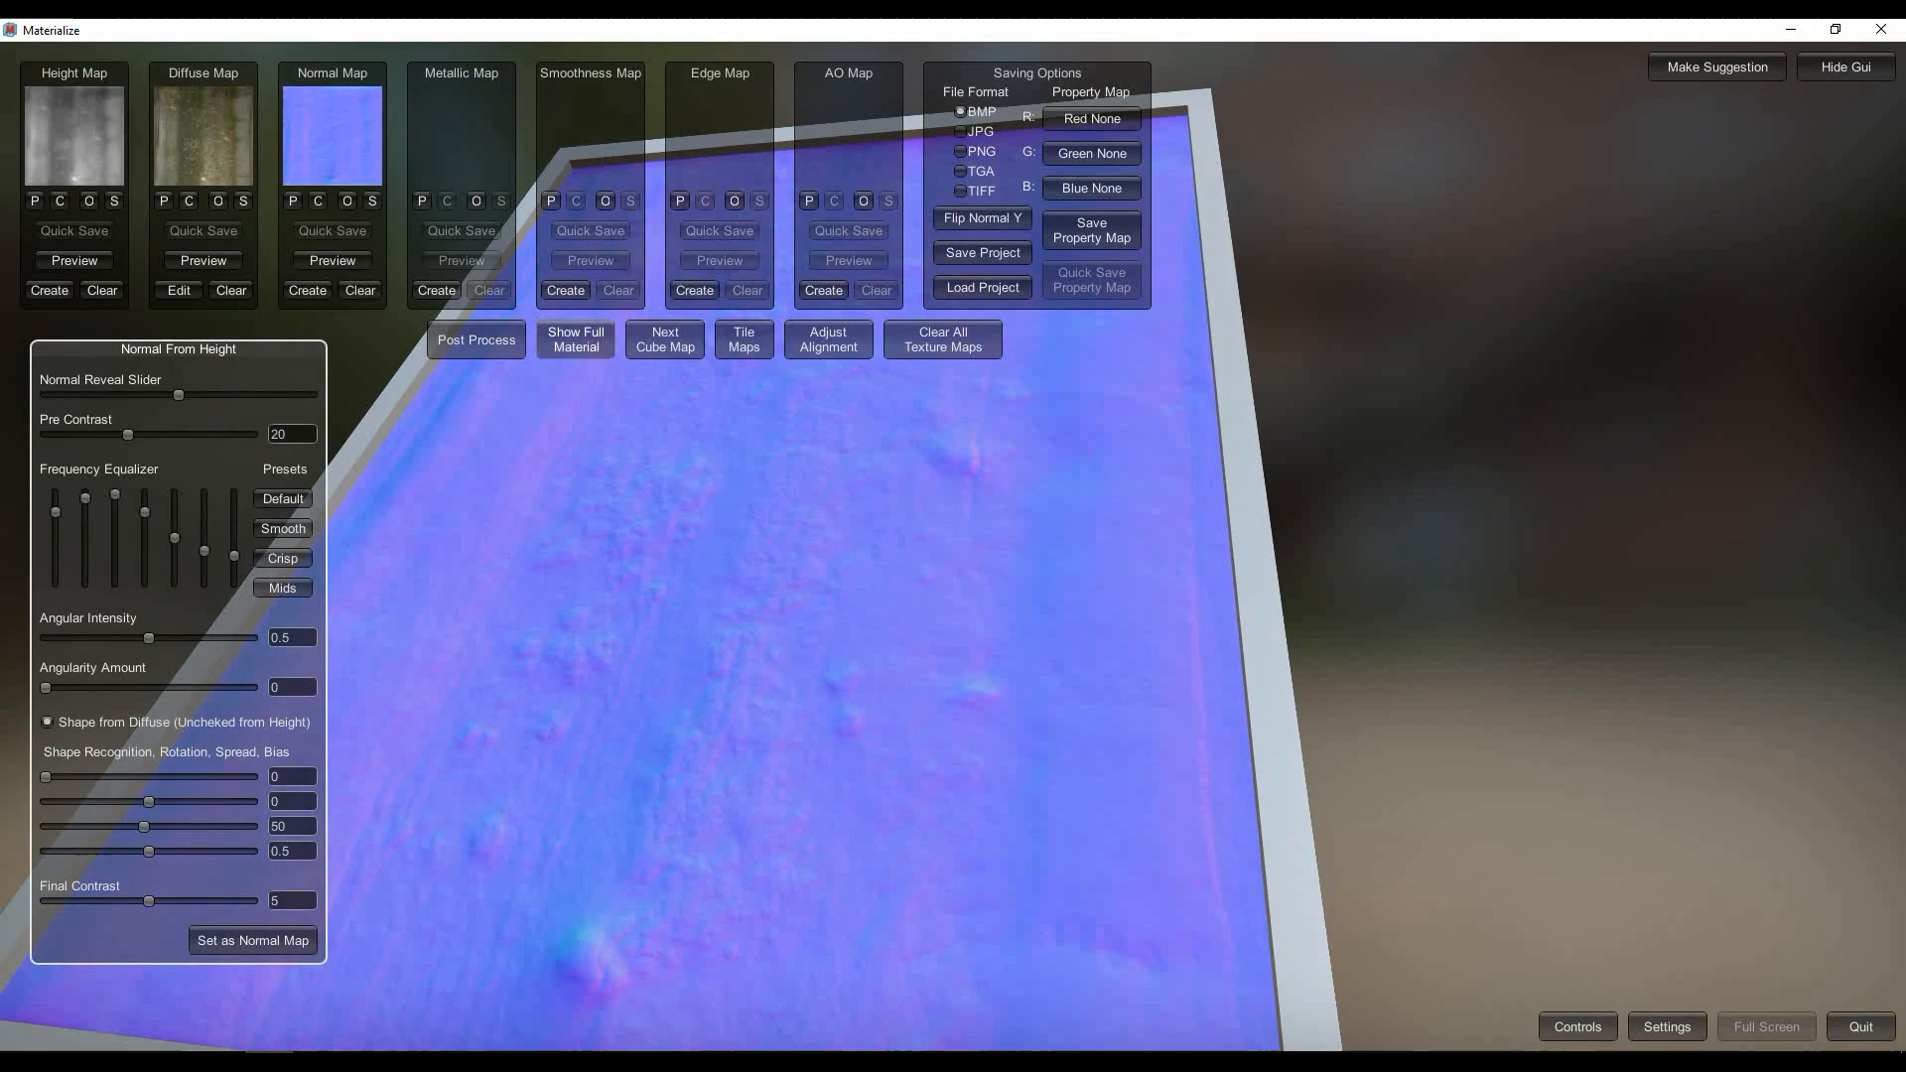
left_click(574, 339)
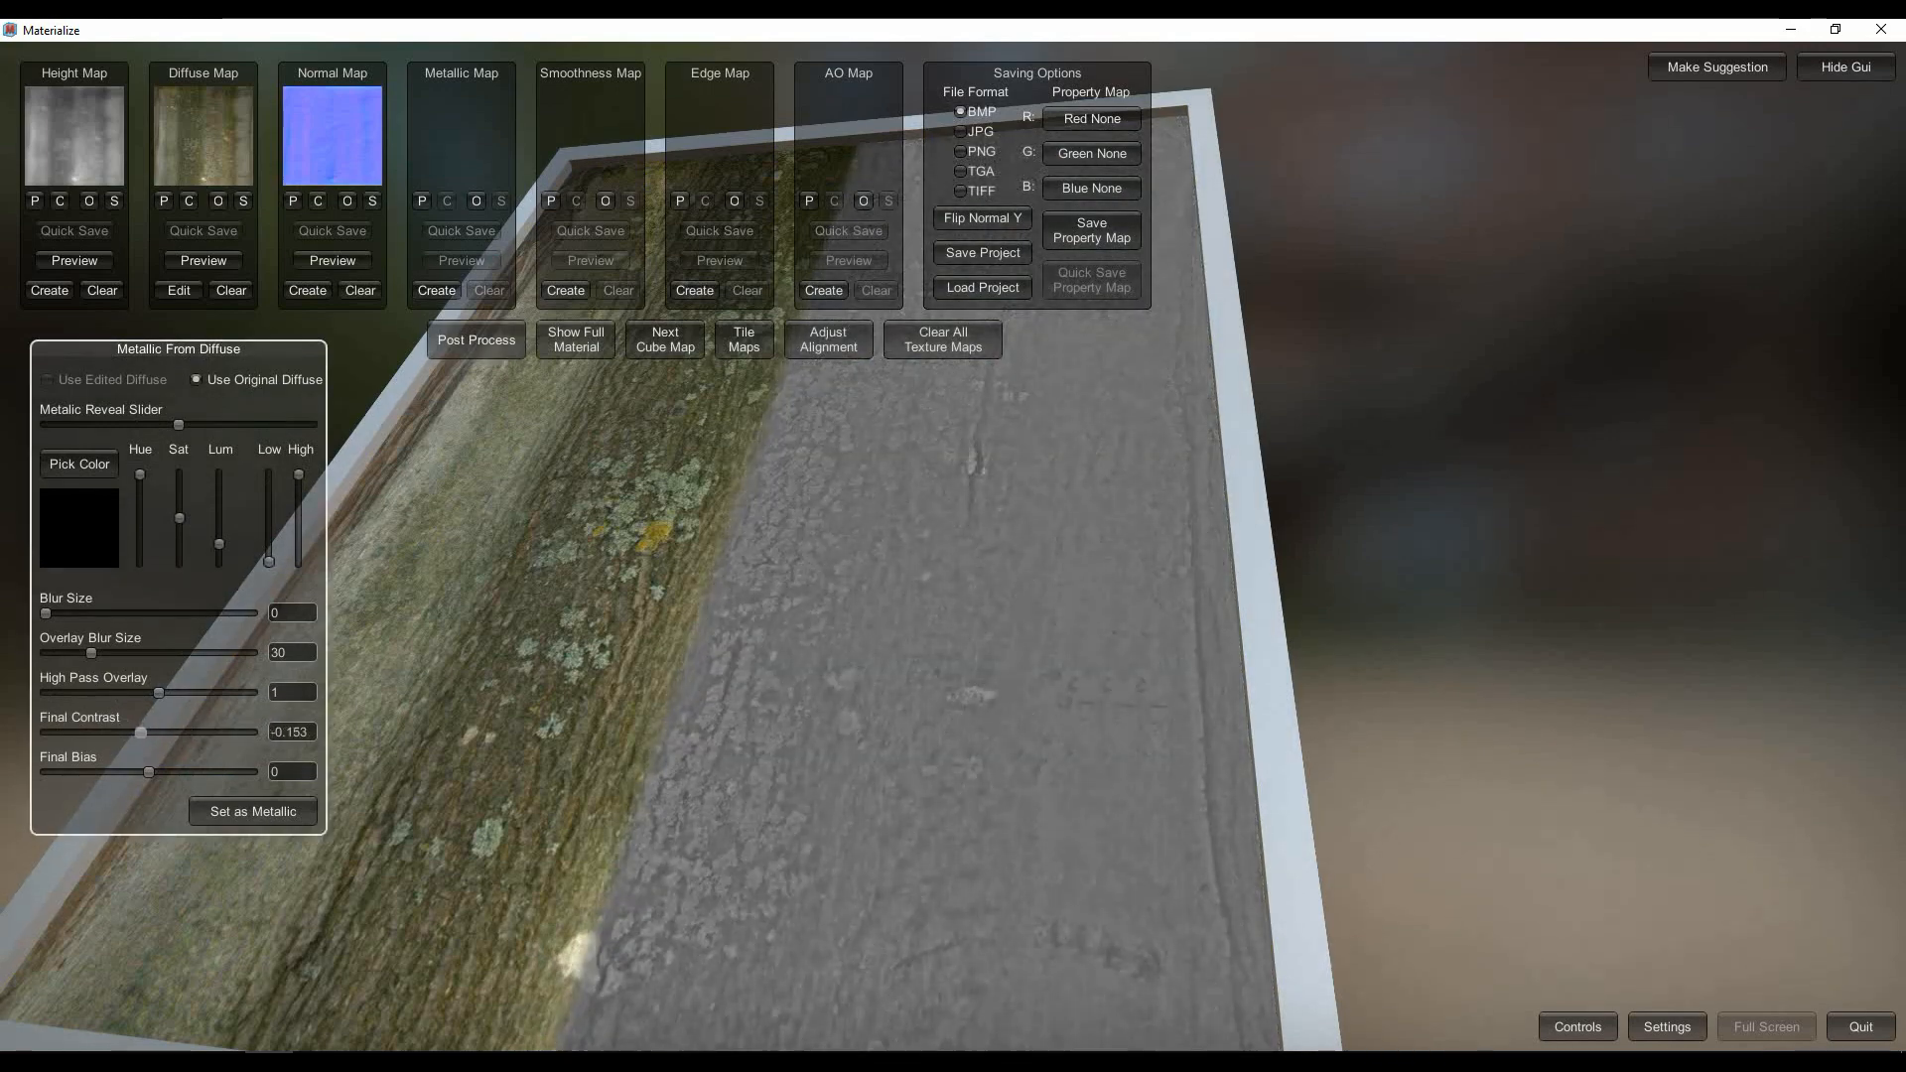
Step: Raise the metallic map's Final Contrast to about 0.04 and set it as Metallic
left_click_drag(142, 732, 164, 732)
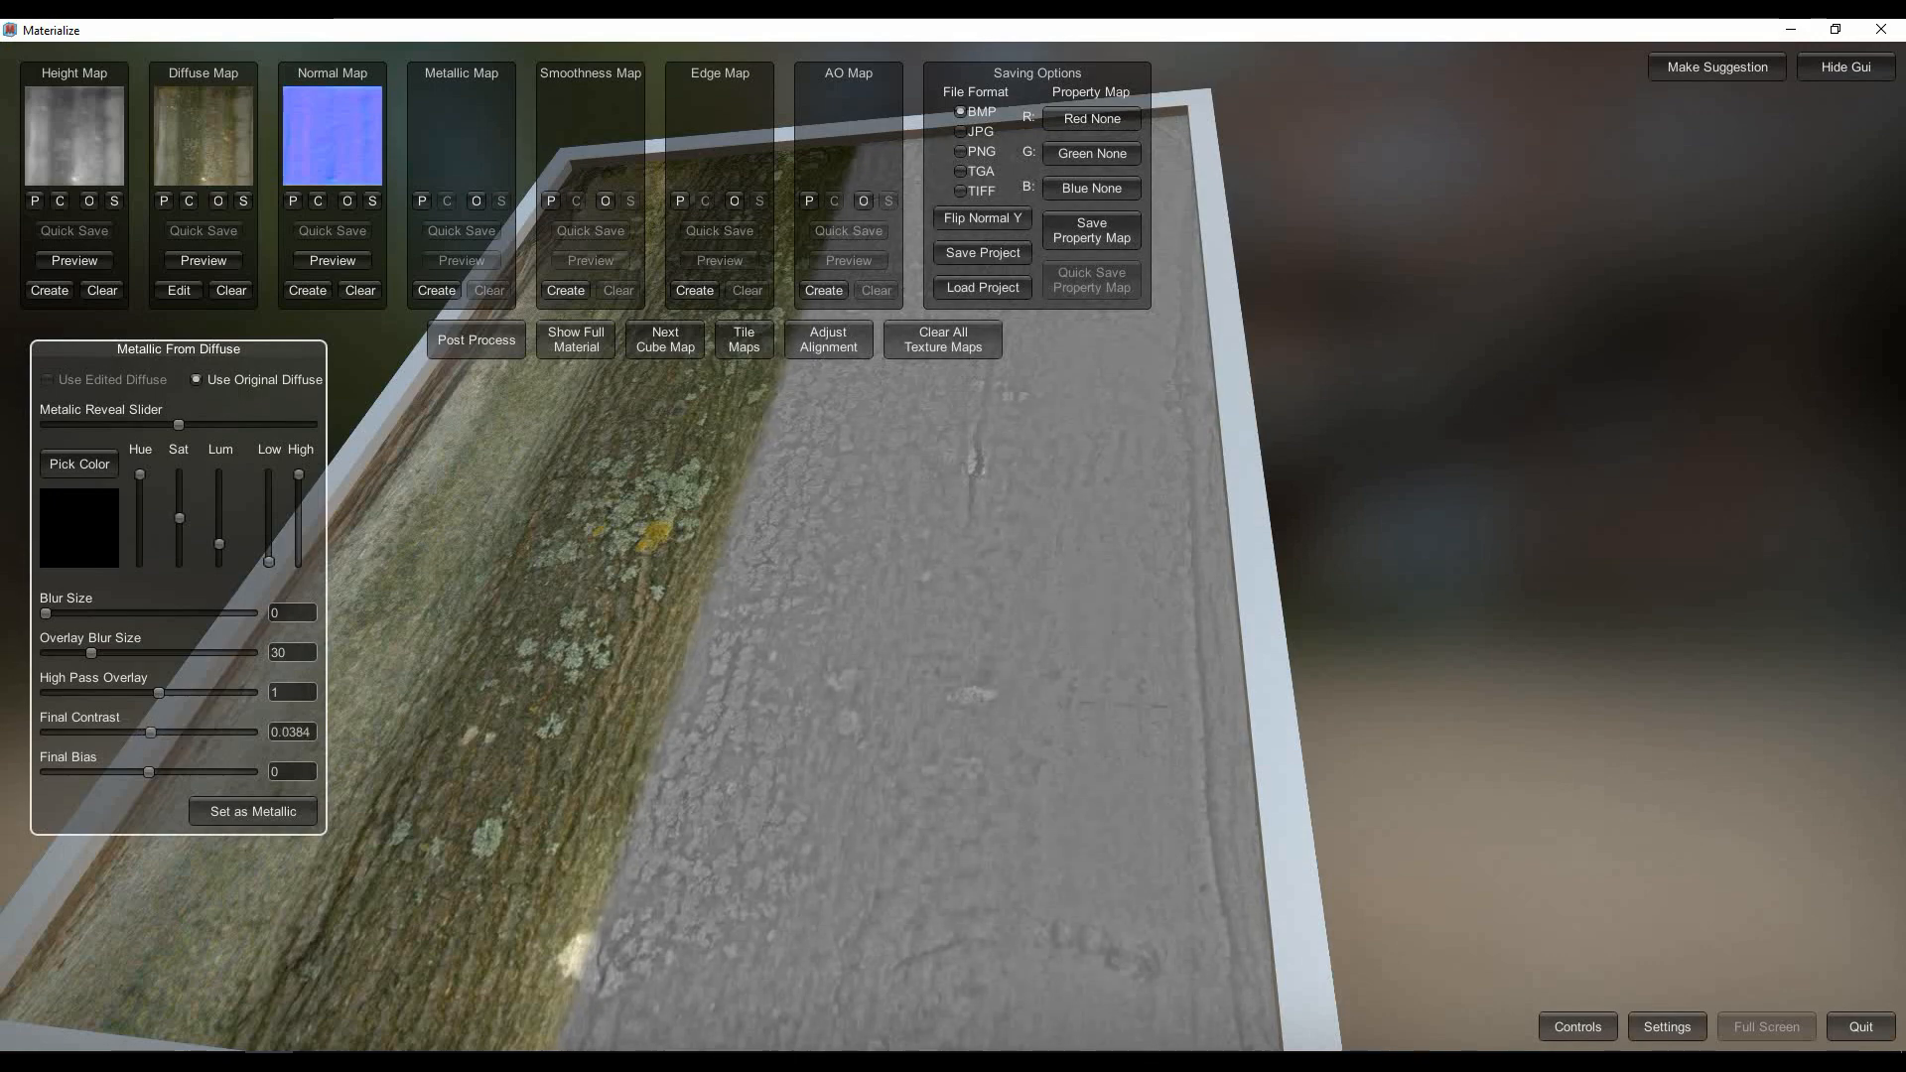
left_click(435, 291)
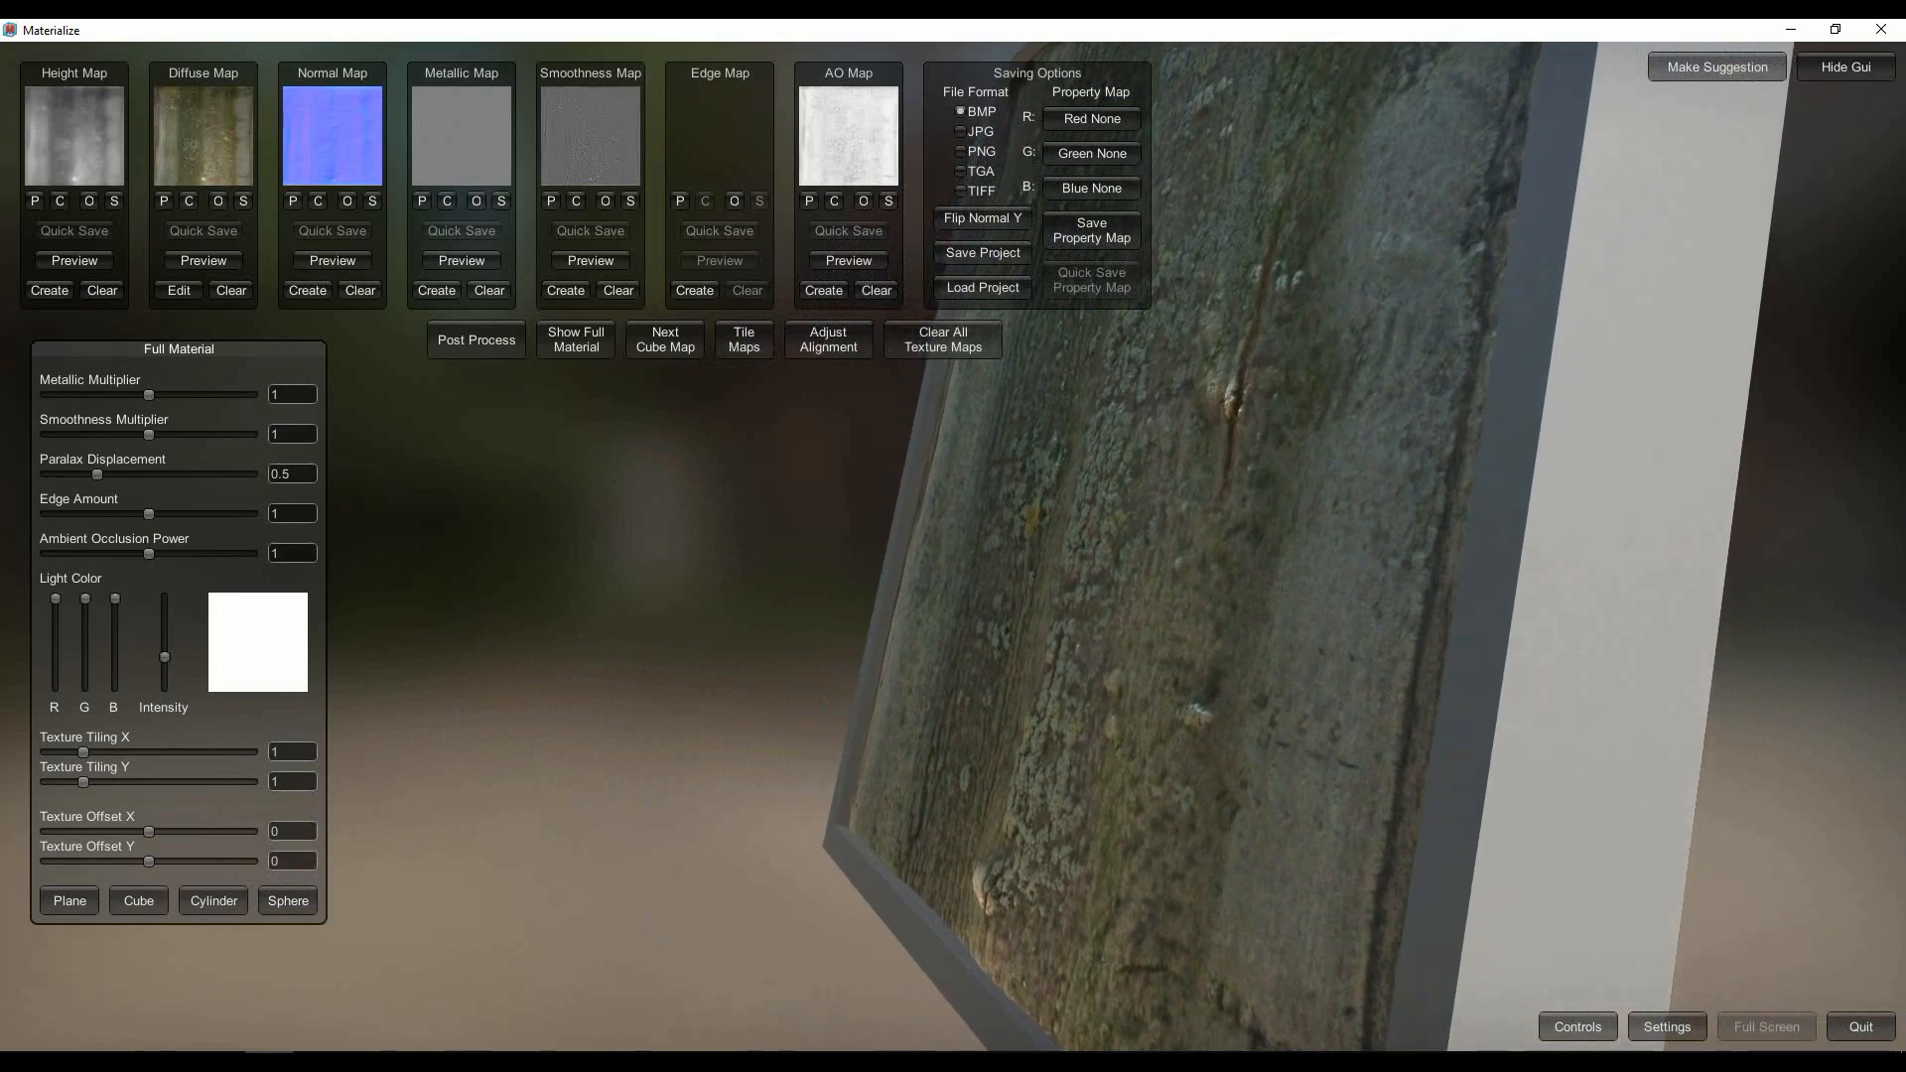
Step: Open the Saving Options file format choices to move away from BMP
left_click(962, 151)
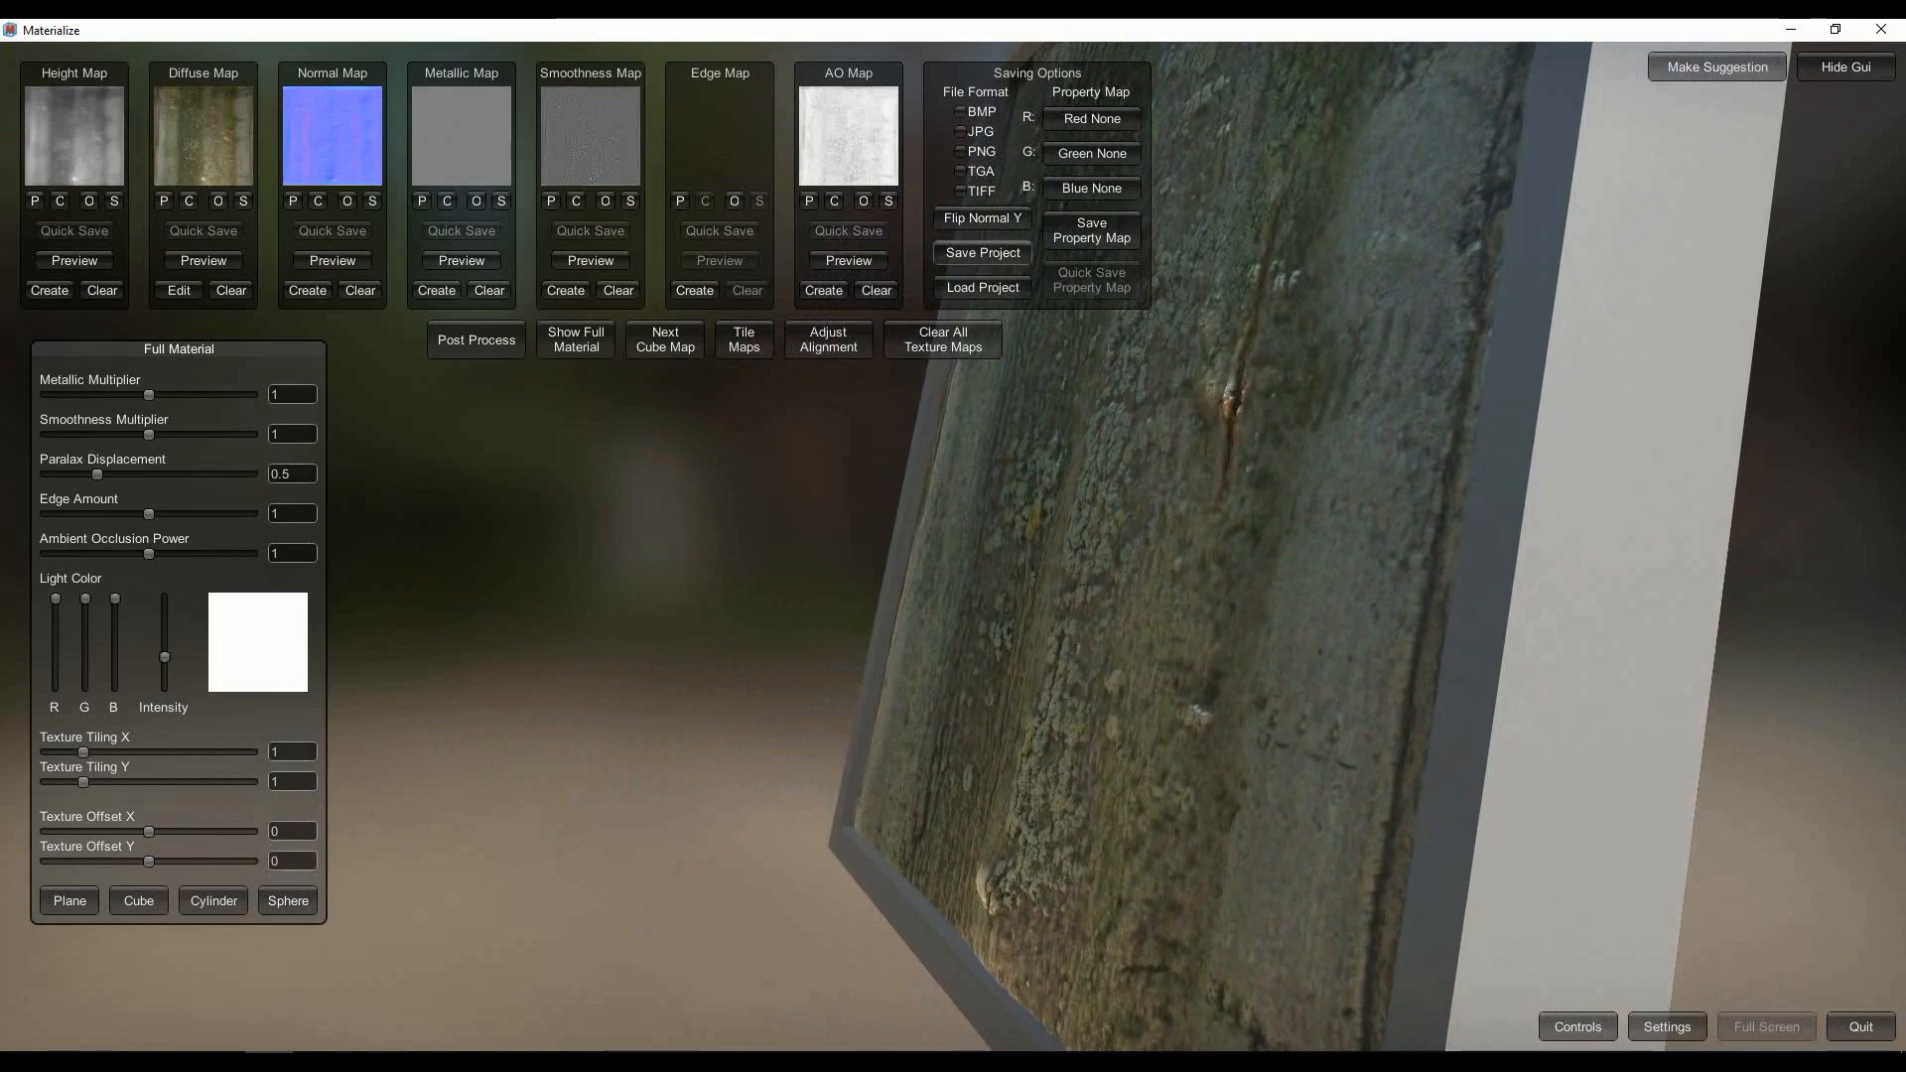
Step: Switch the save format to PNG and open plant/leaf_text as the project save folder
left_click(980, 254)
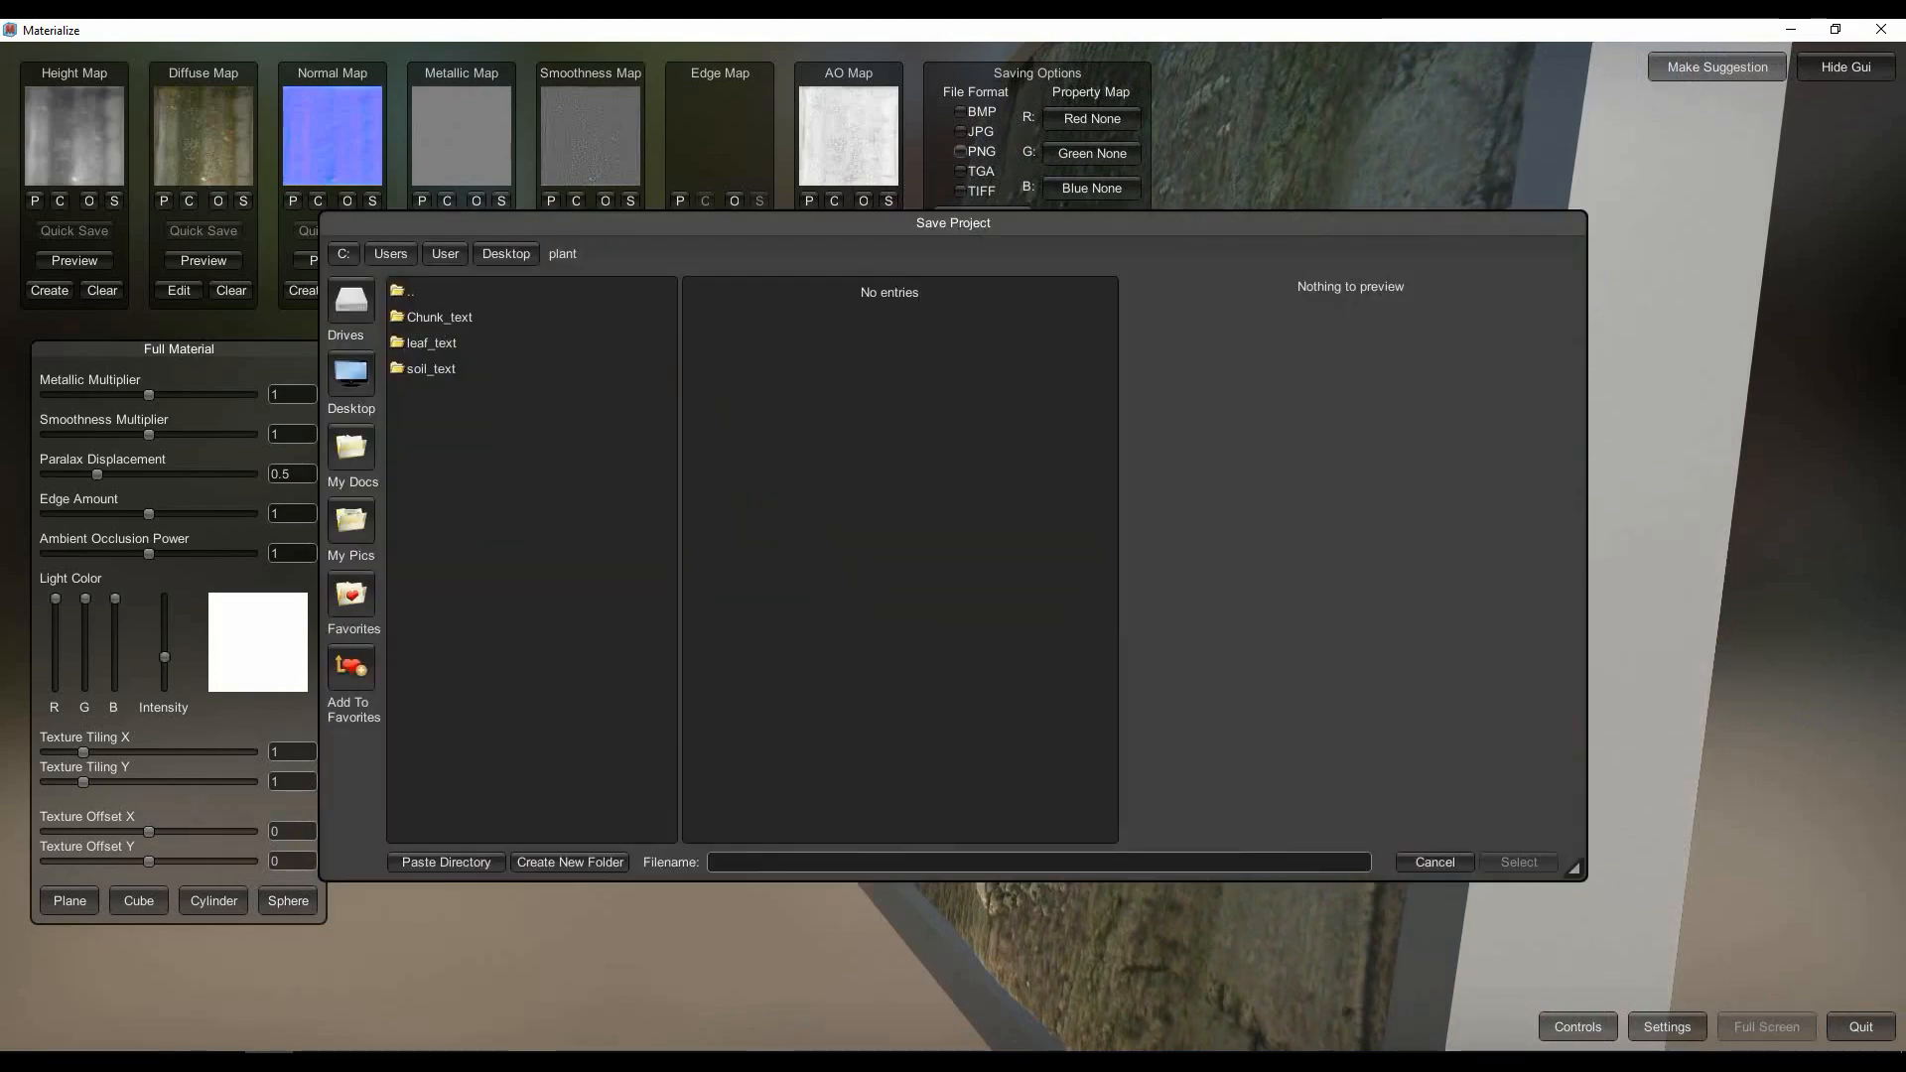
left_click(1431, 862)
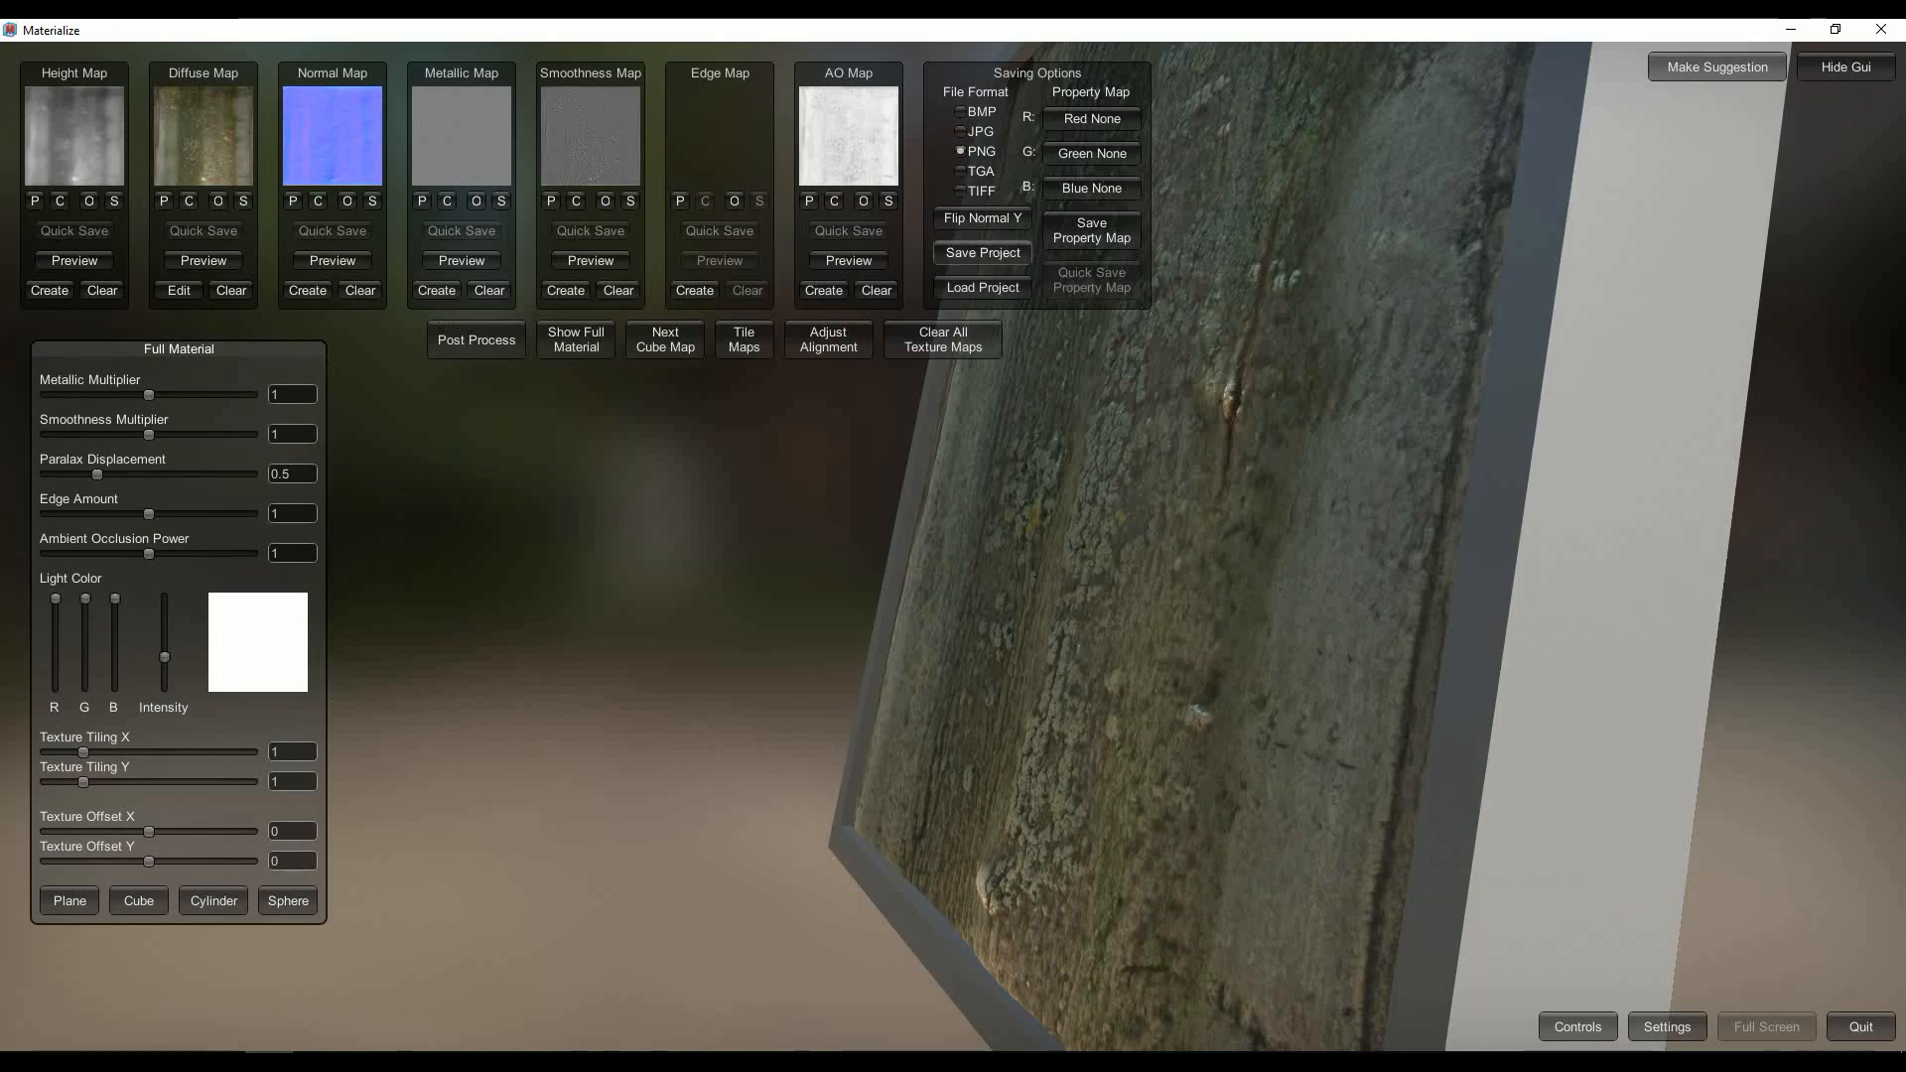
left_click(979, 254)
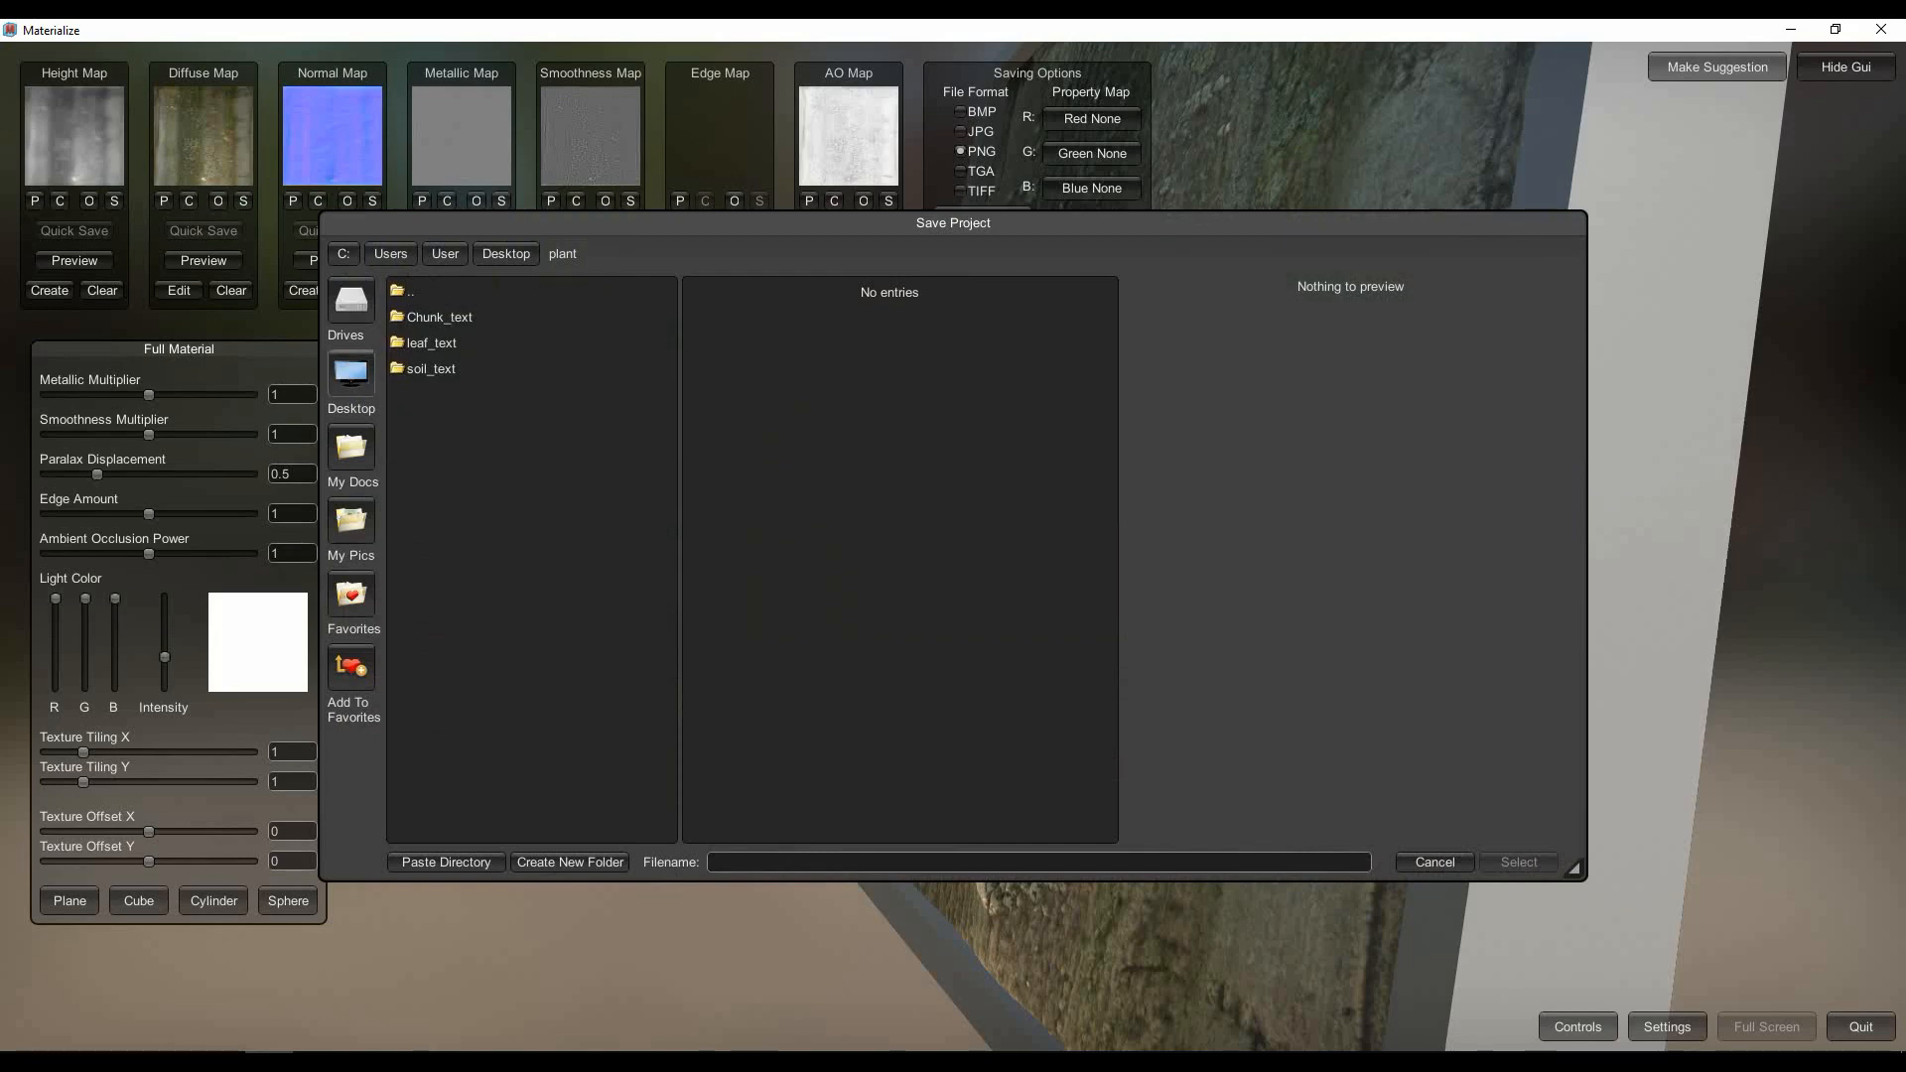
left_click(432, 343)
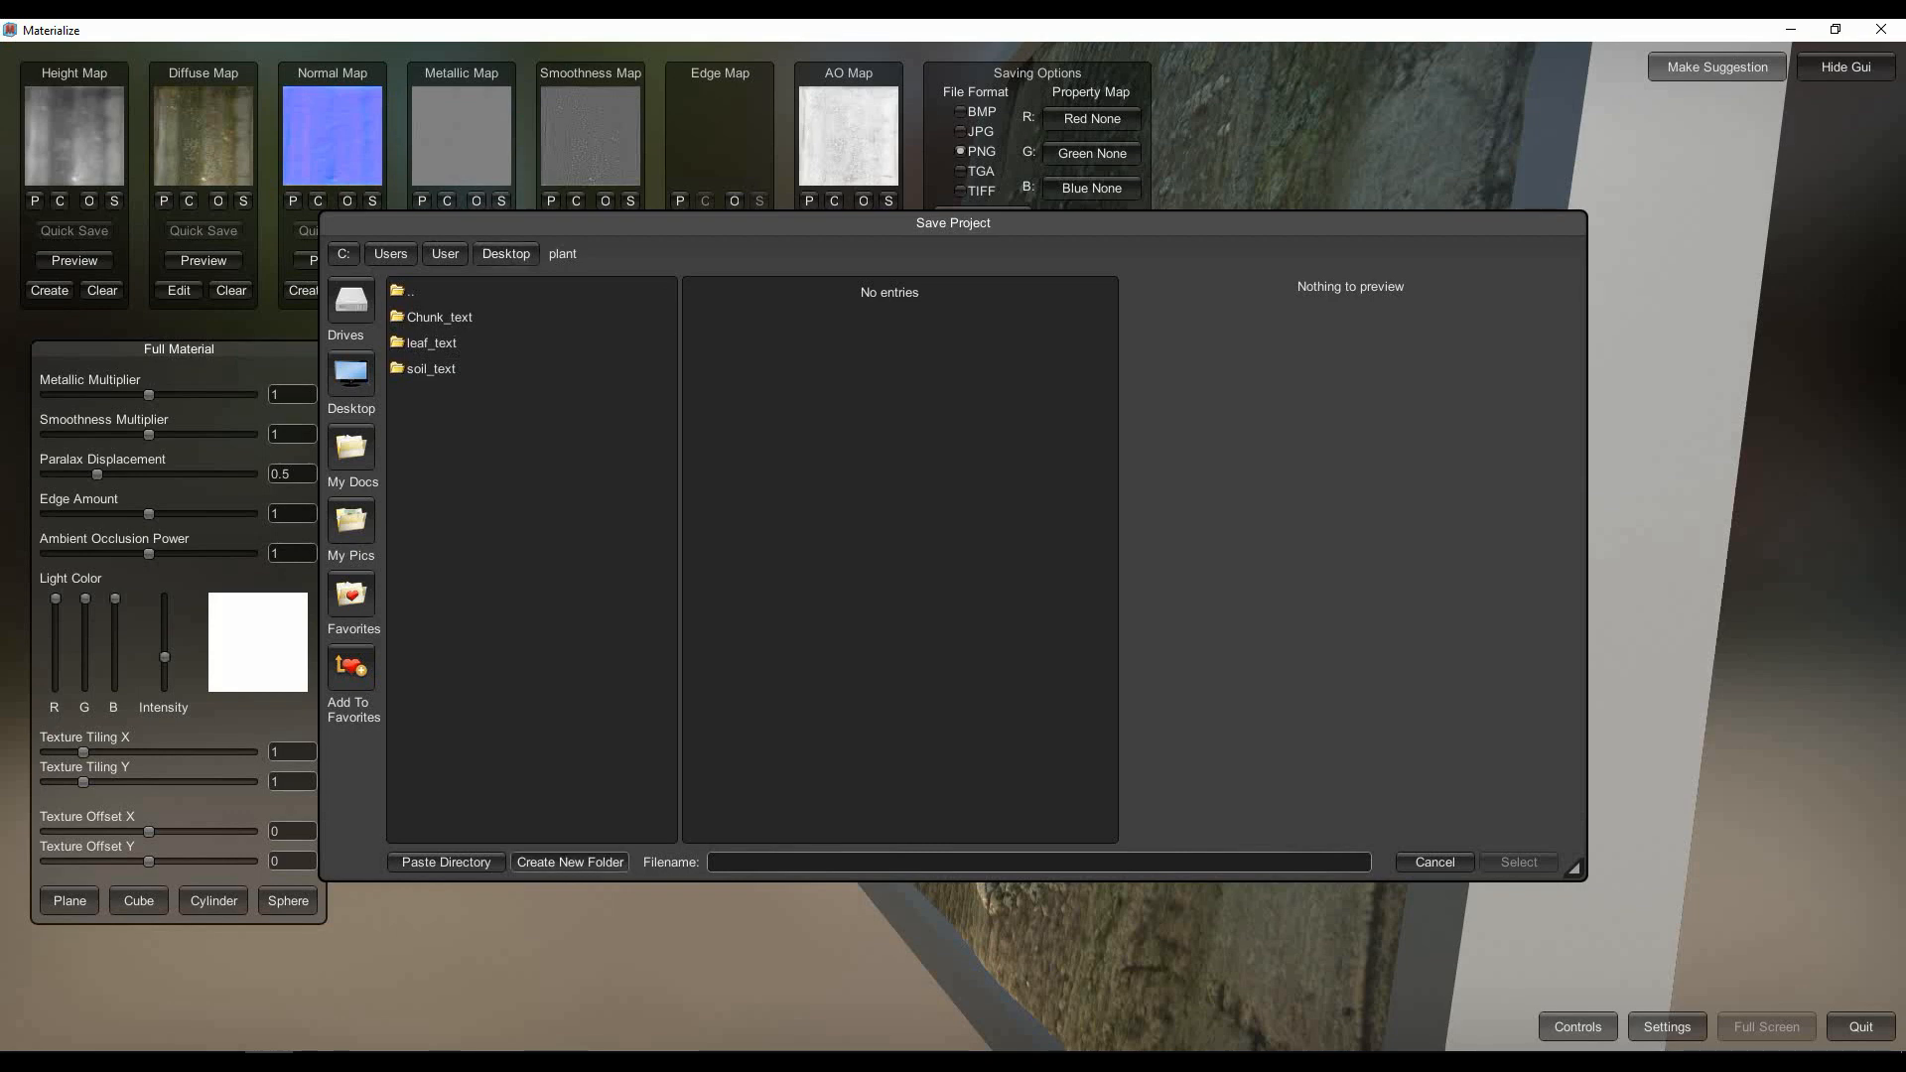
left_click(569, 862)
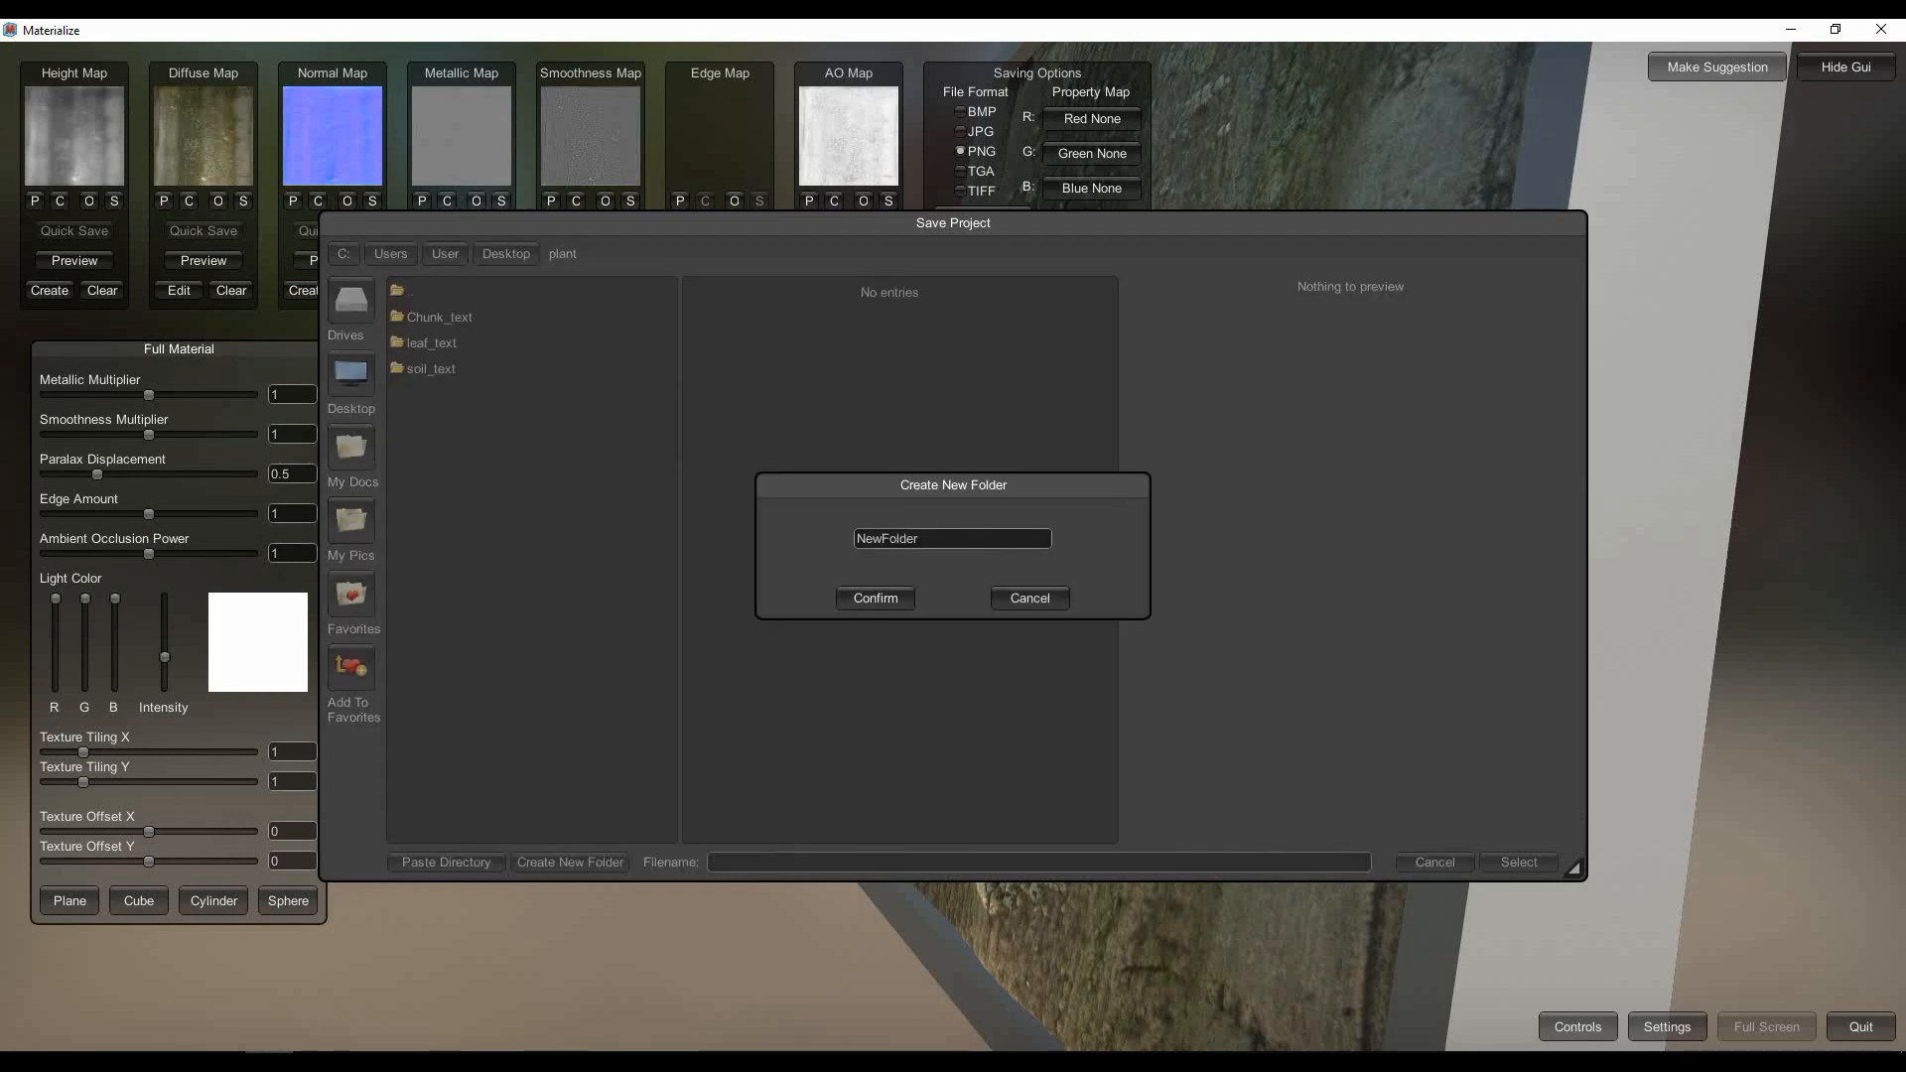
left_click(1028, 596)
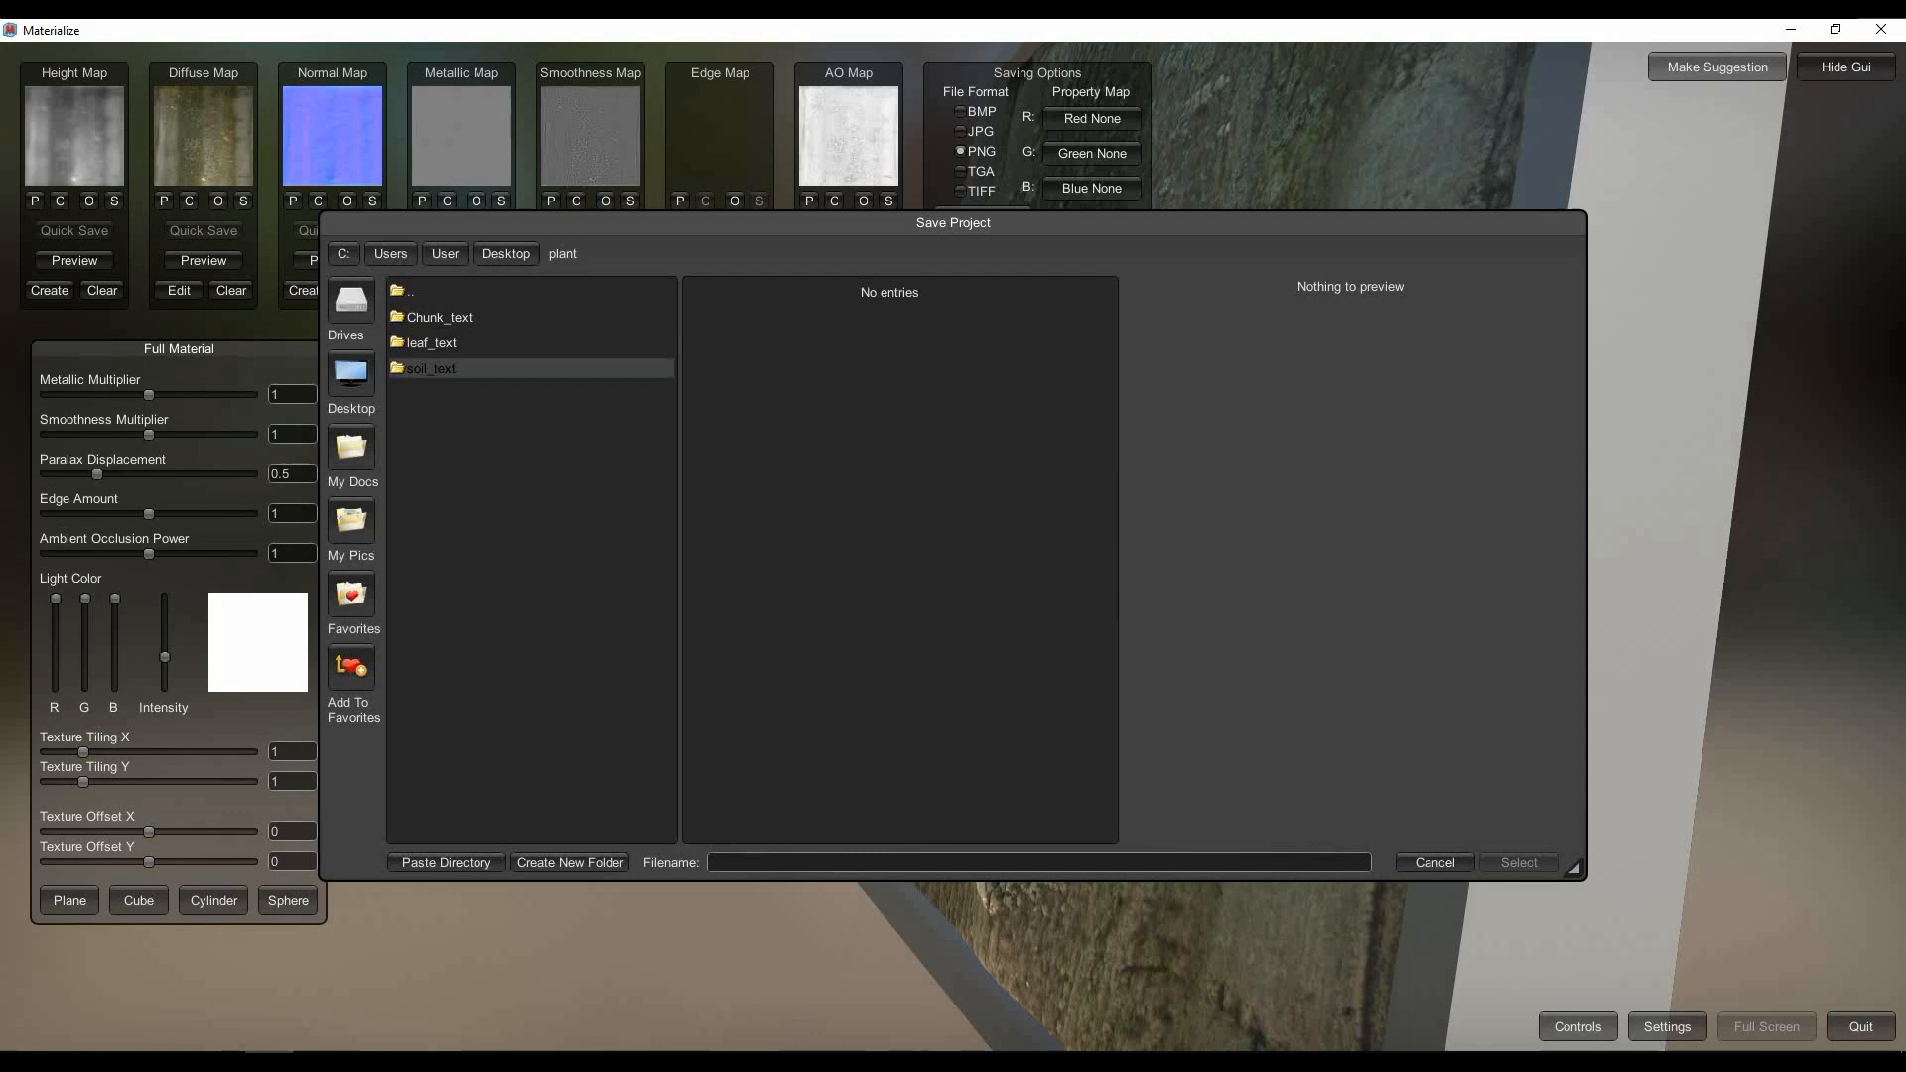
double_click(429, 341)
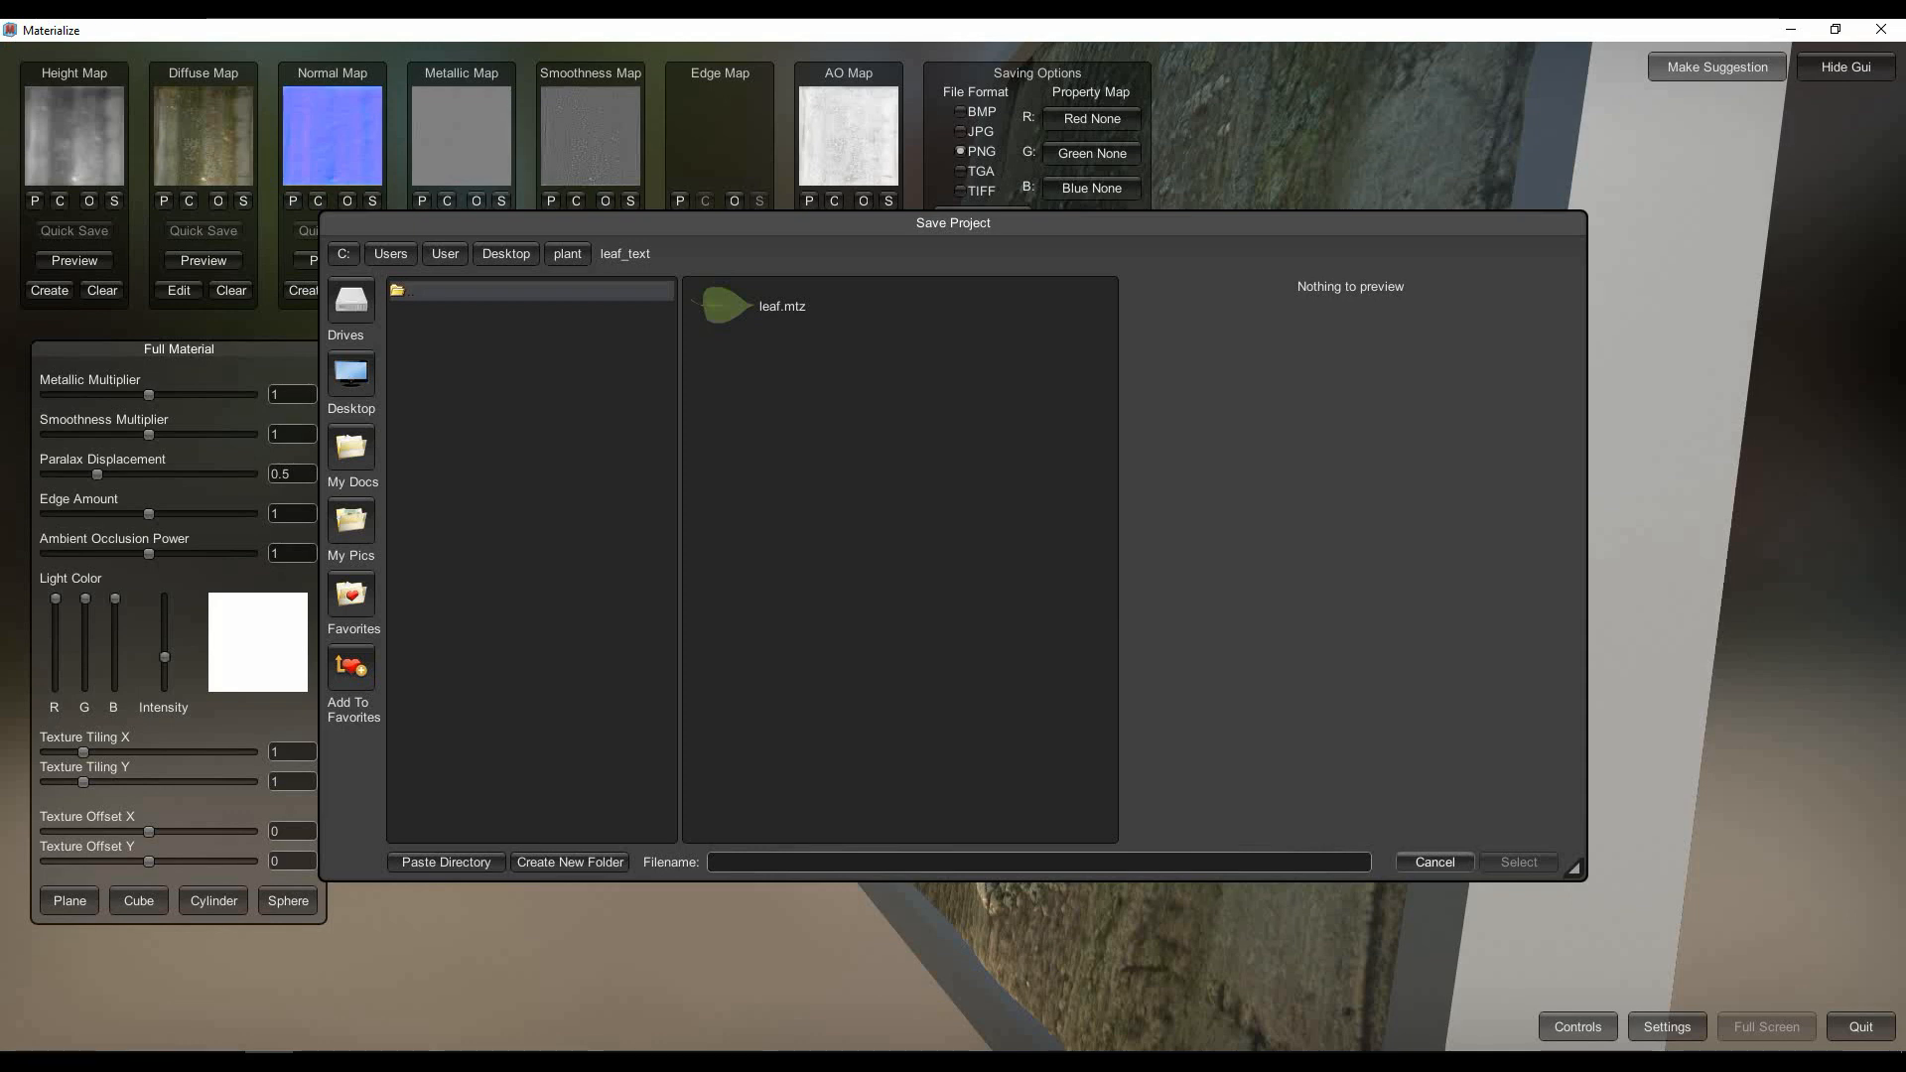
left_click(1431, 862)
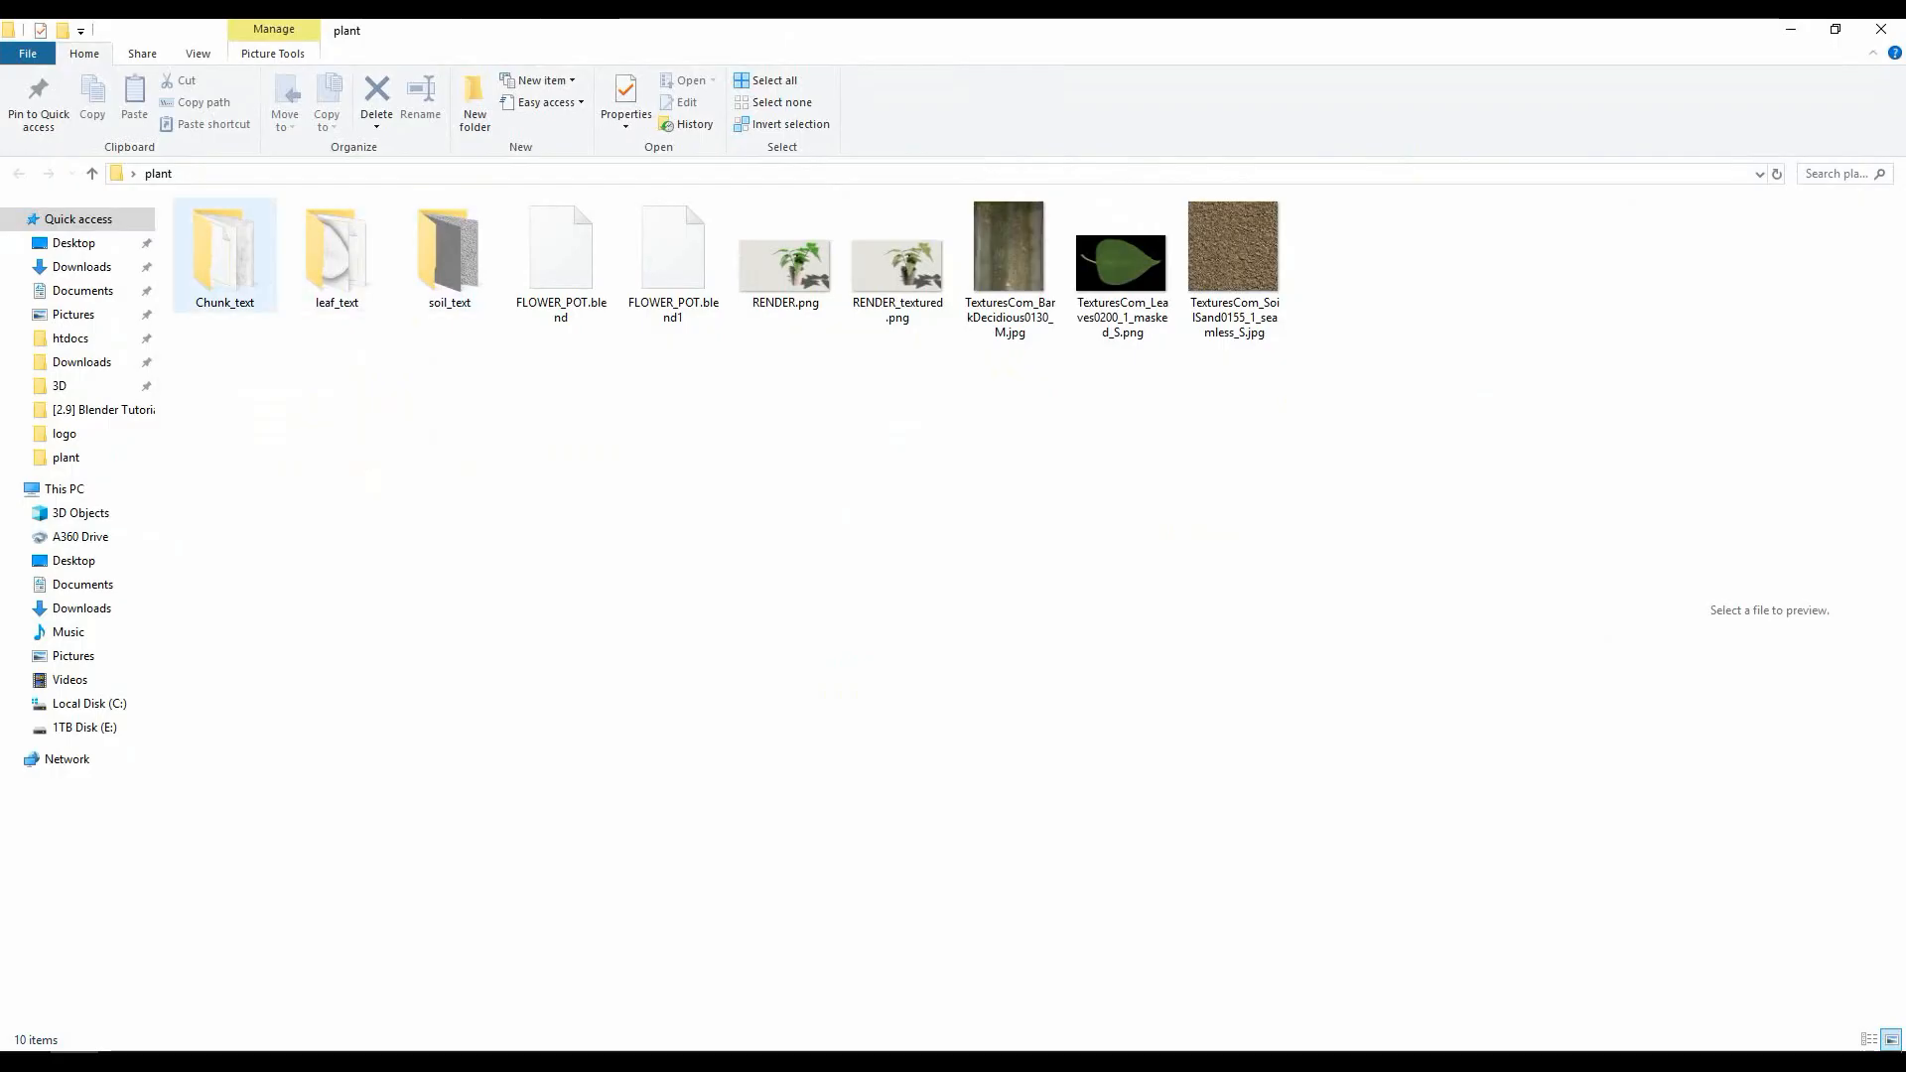
Step: Look inside the leaf_text folder, then open FLOWER_POT.blend in Blender
left_click(337, 250)
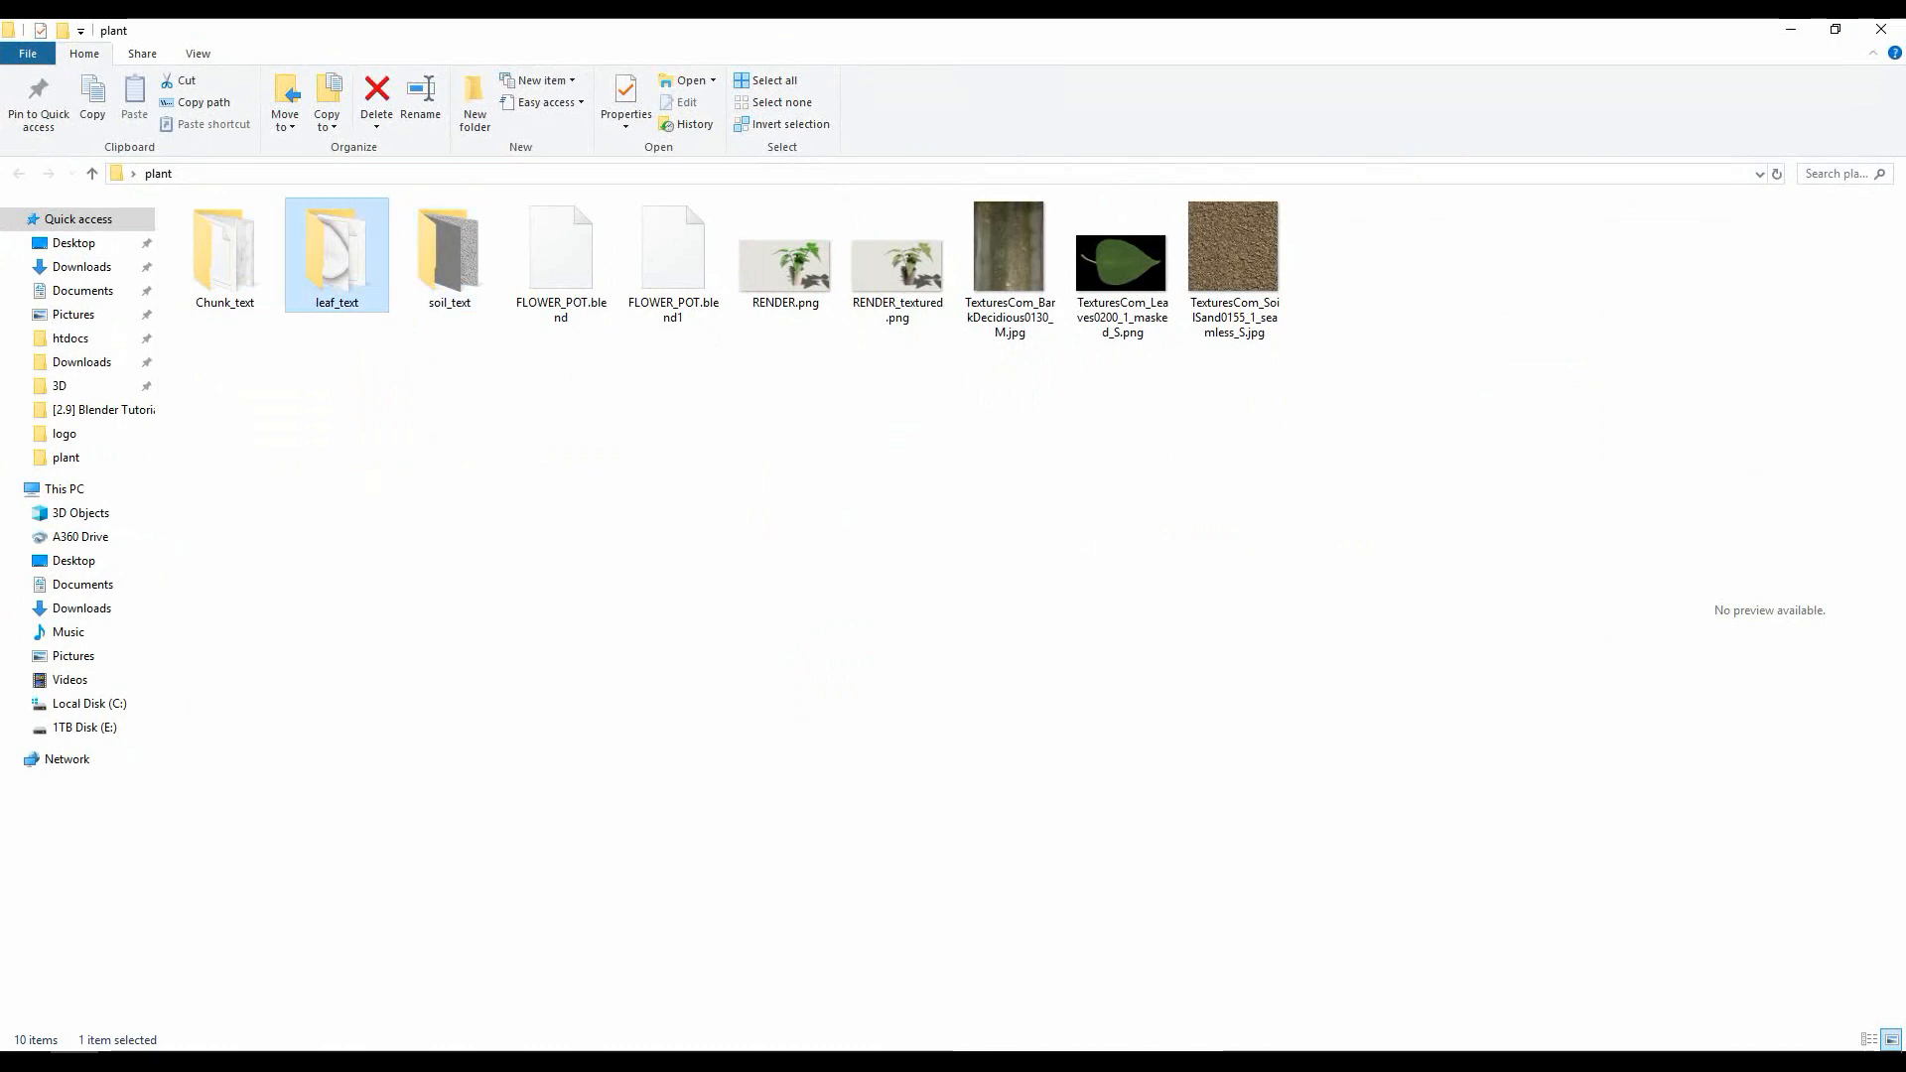
double_click(337, 247)
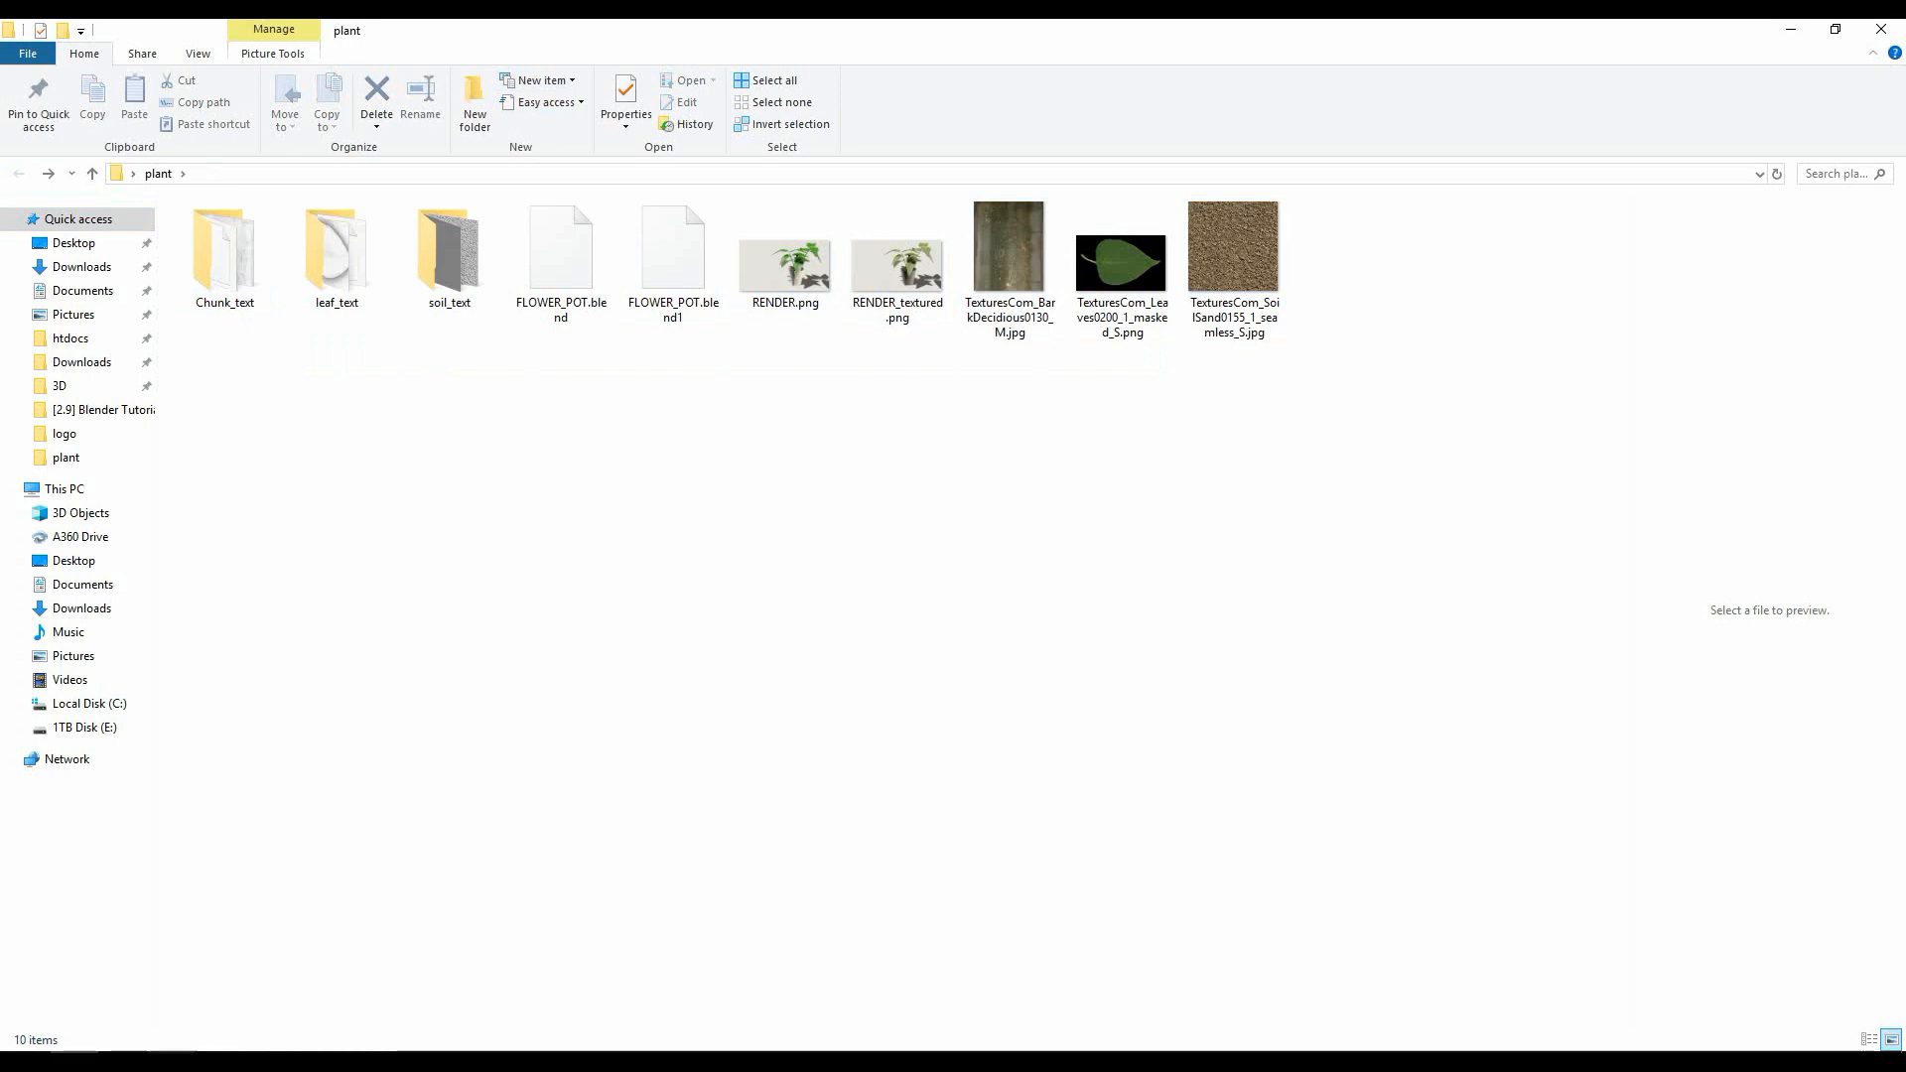
double_click(560, 243)
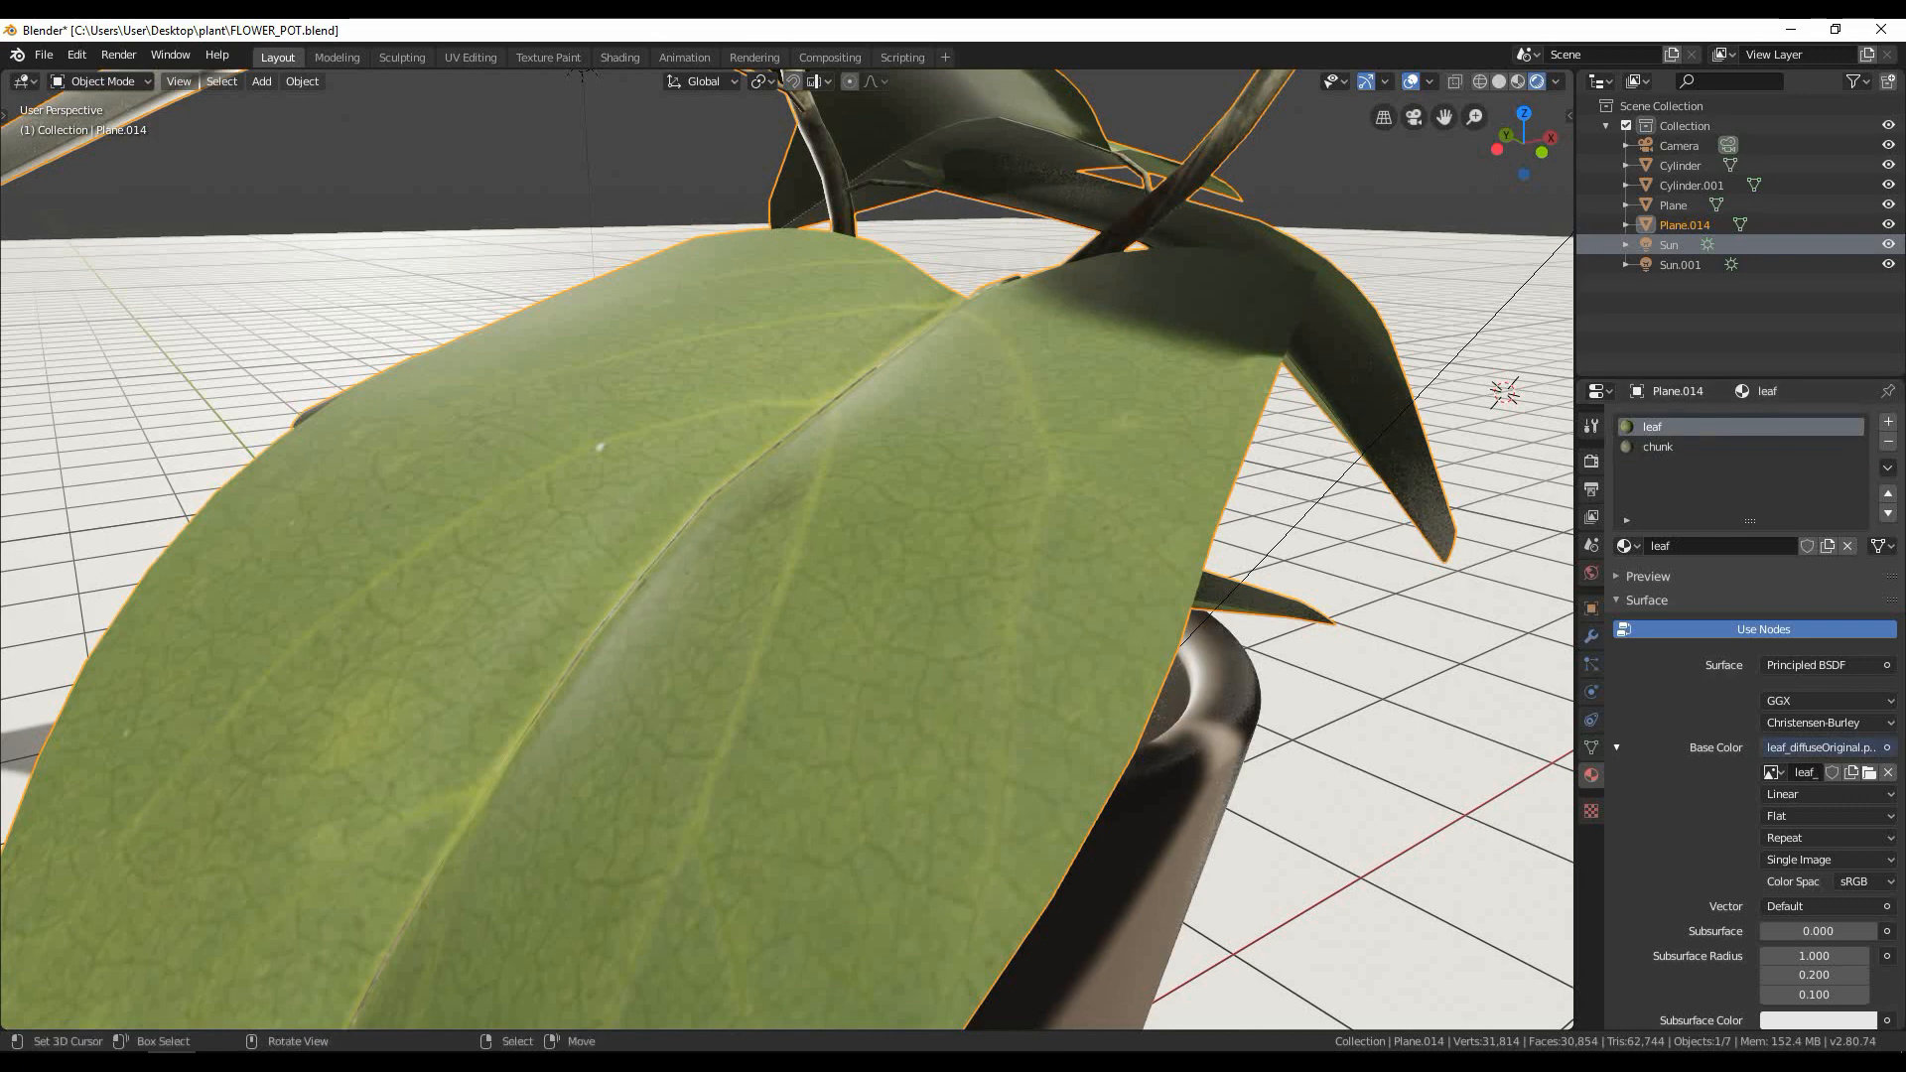
Step: Change the 3D Viewport into the Shader Editor showing the leaf material's nodes
left_click(99, 81)
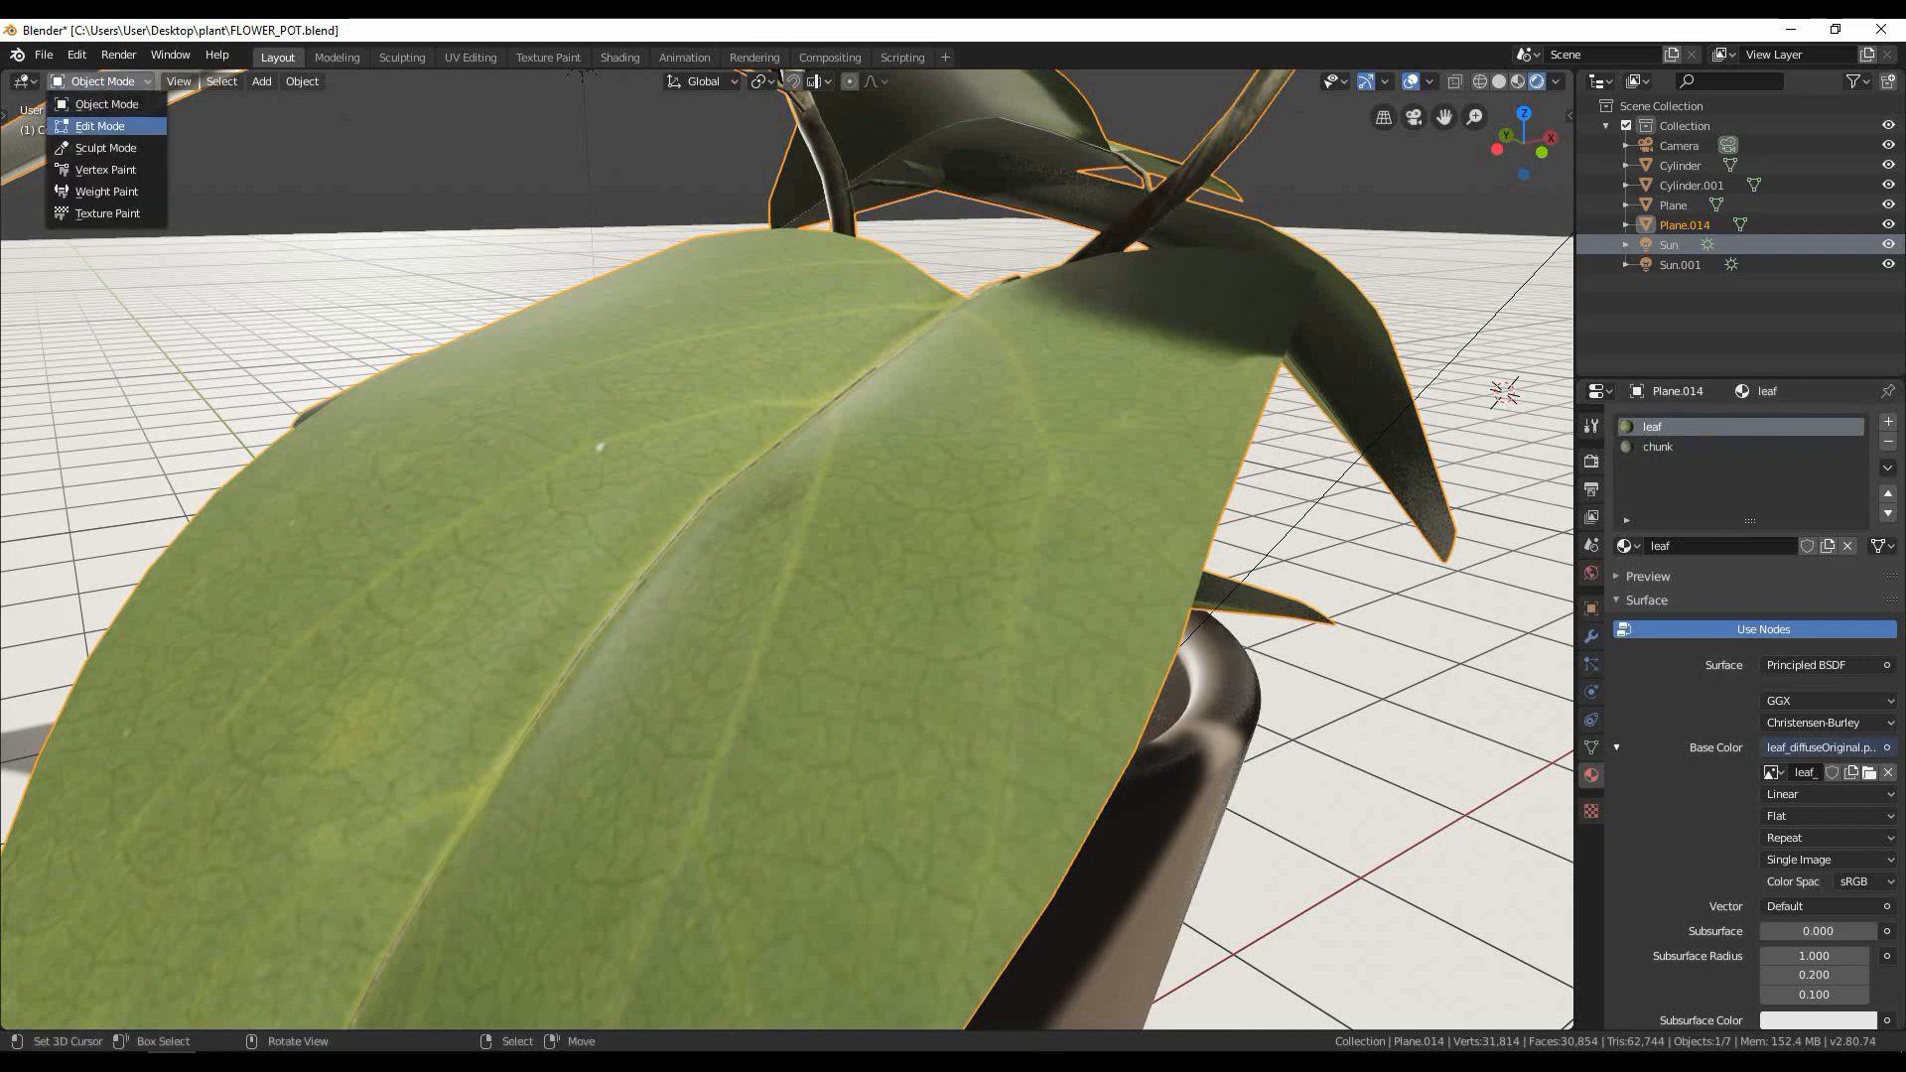
left_click(24, 80)
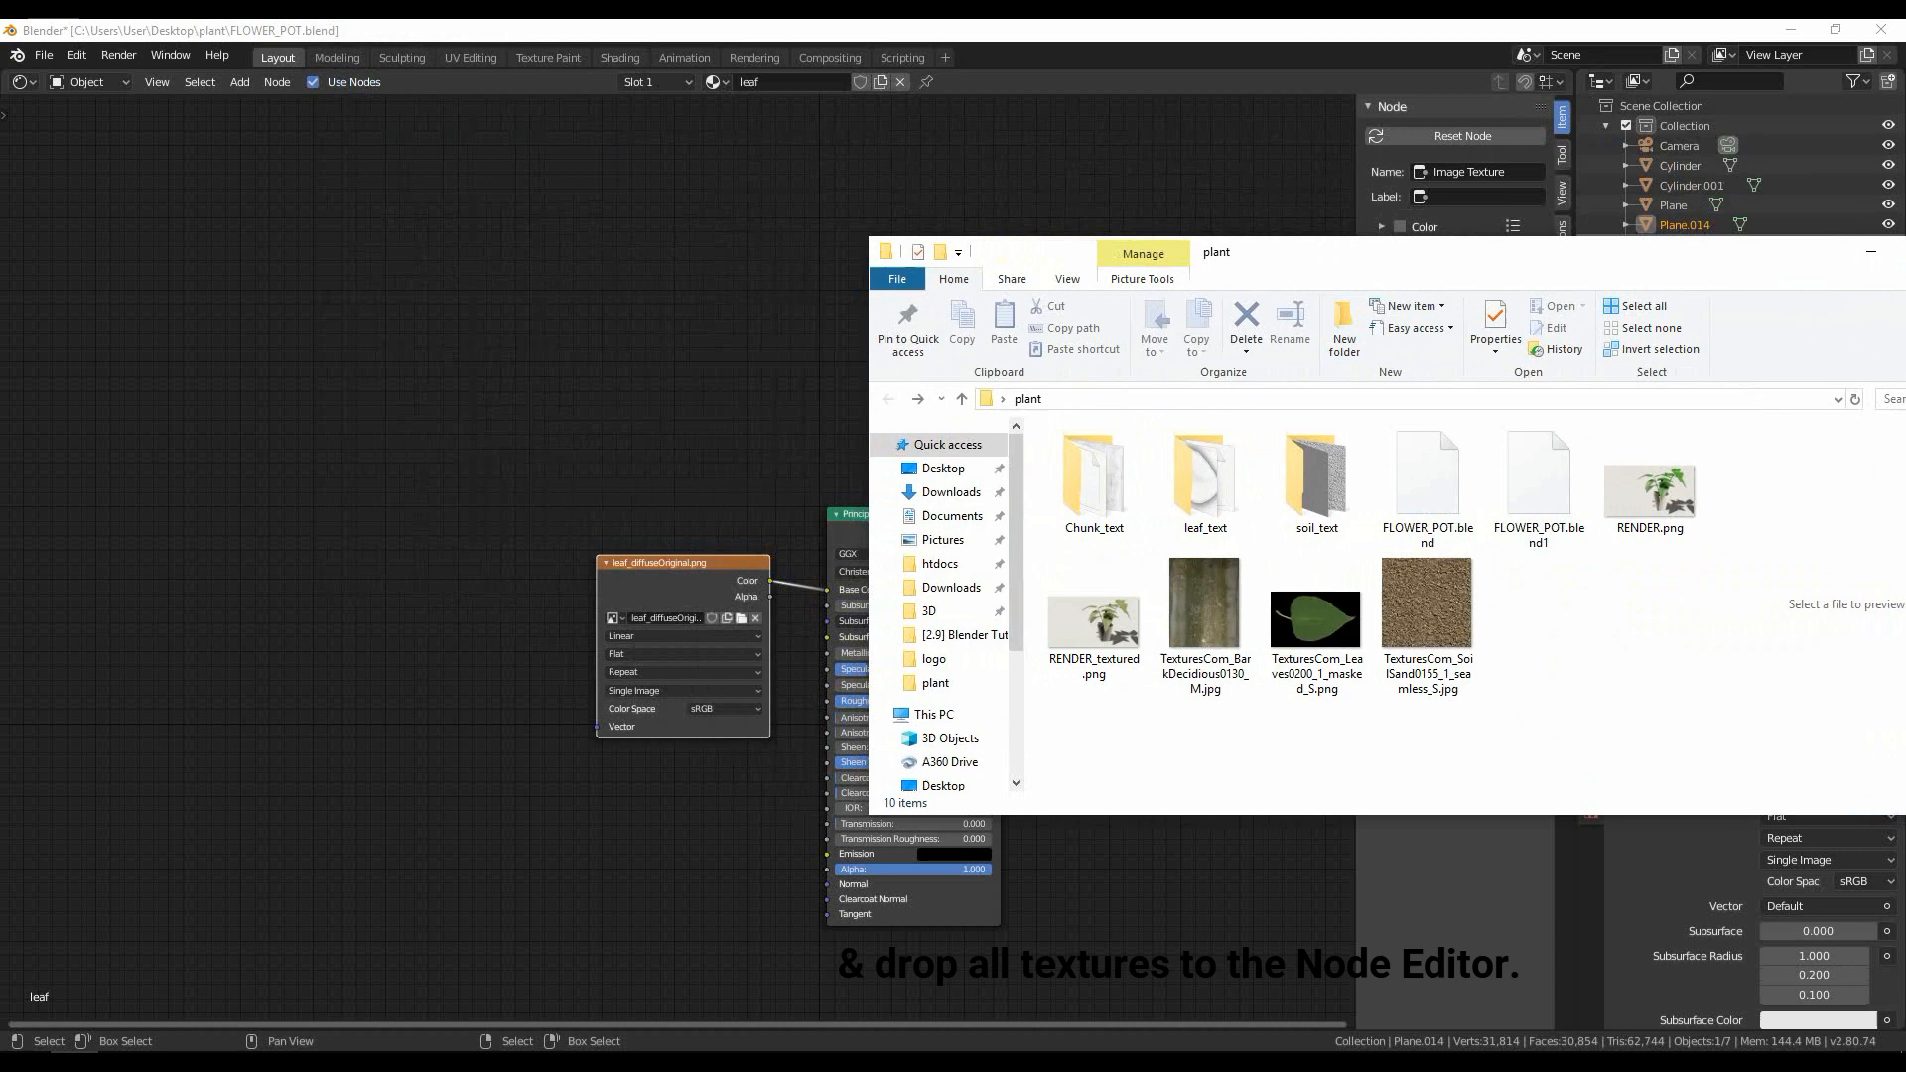
Step: Bring the leaf_text maps (AO, diffuse, edge, height, metallic, normal, smoothness) in as image nodes
double_click(1203, 474)
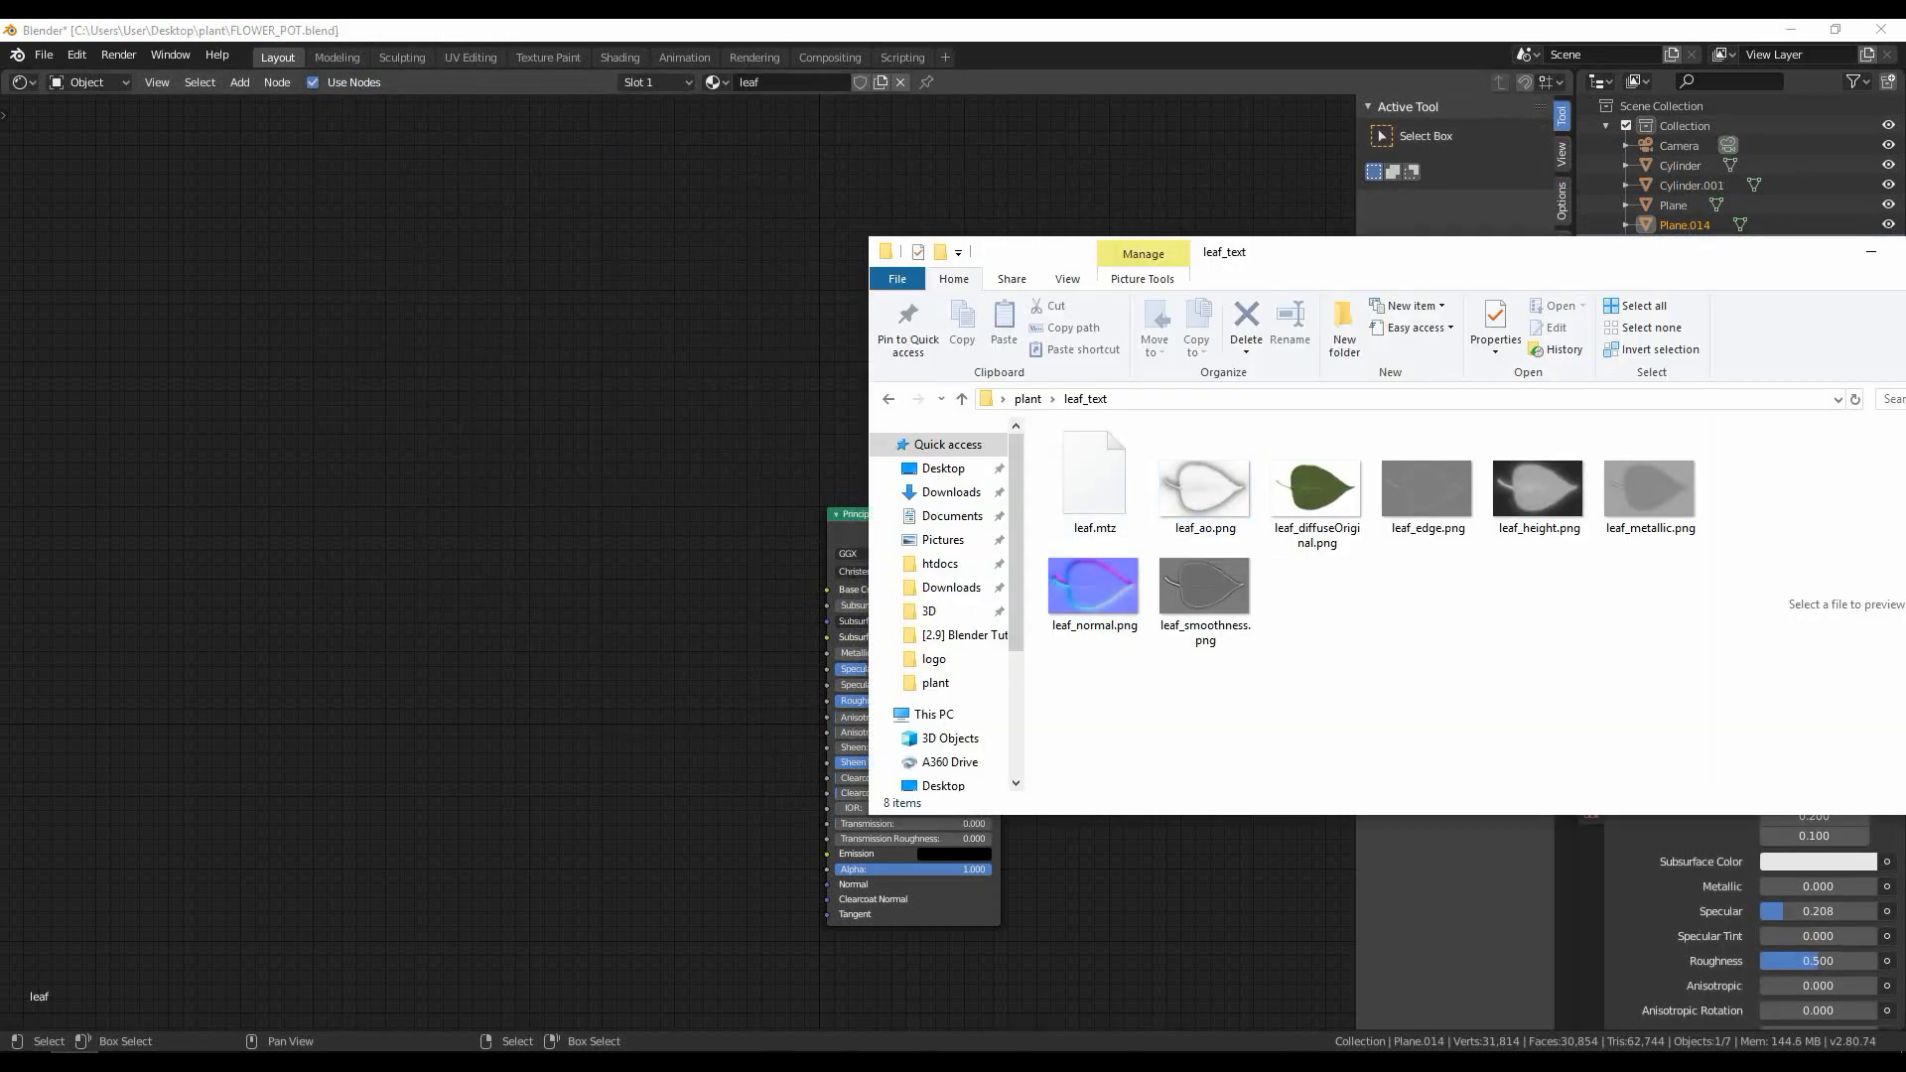
left_click(1203, 585)
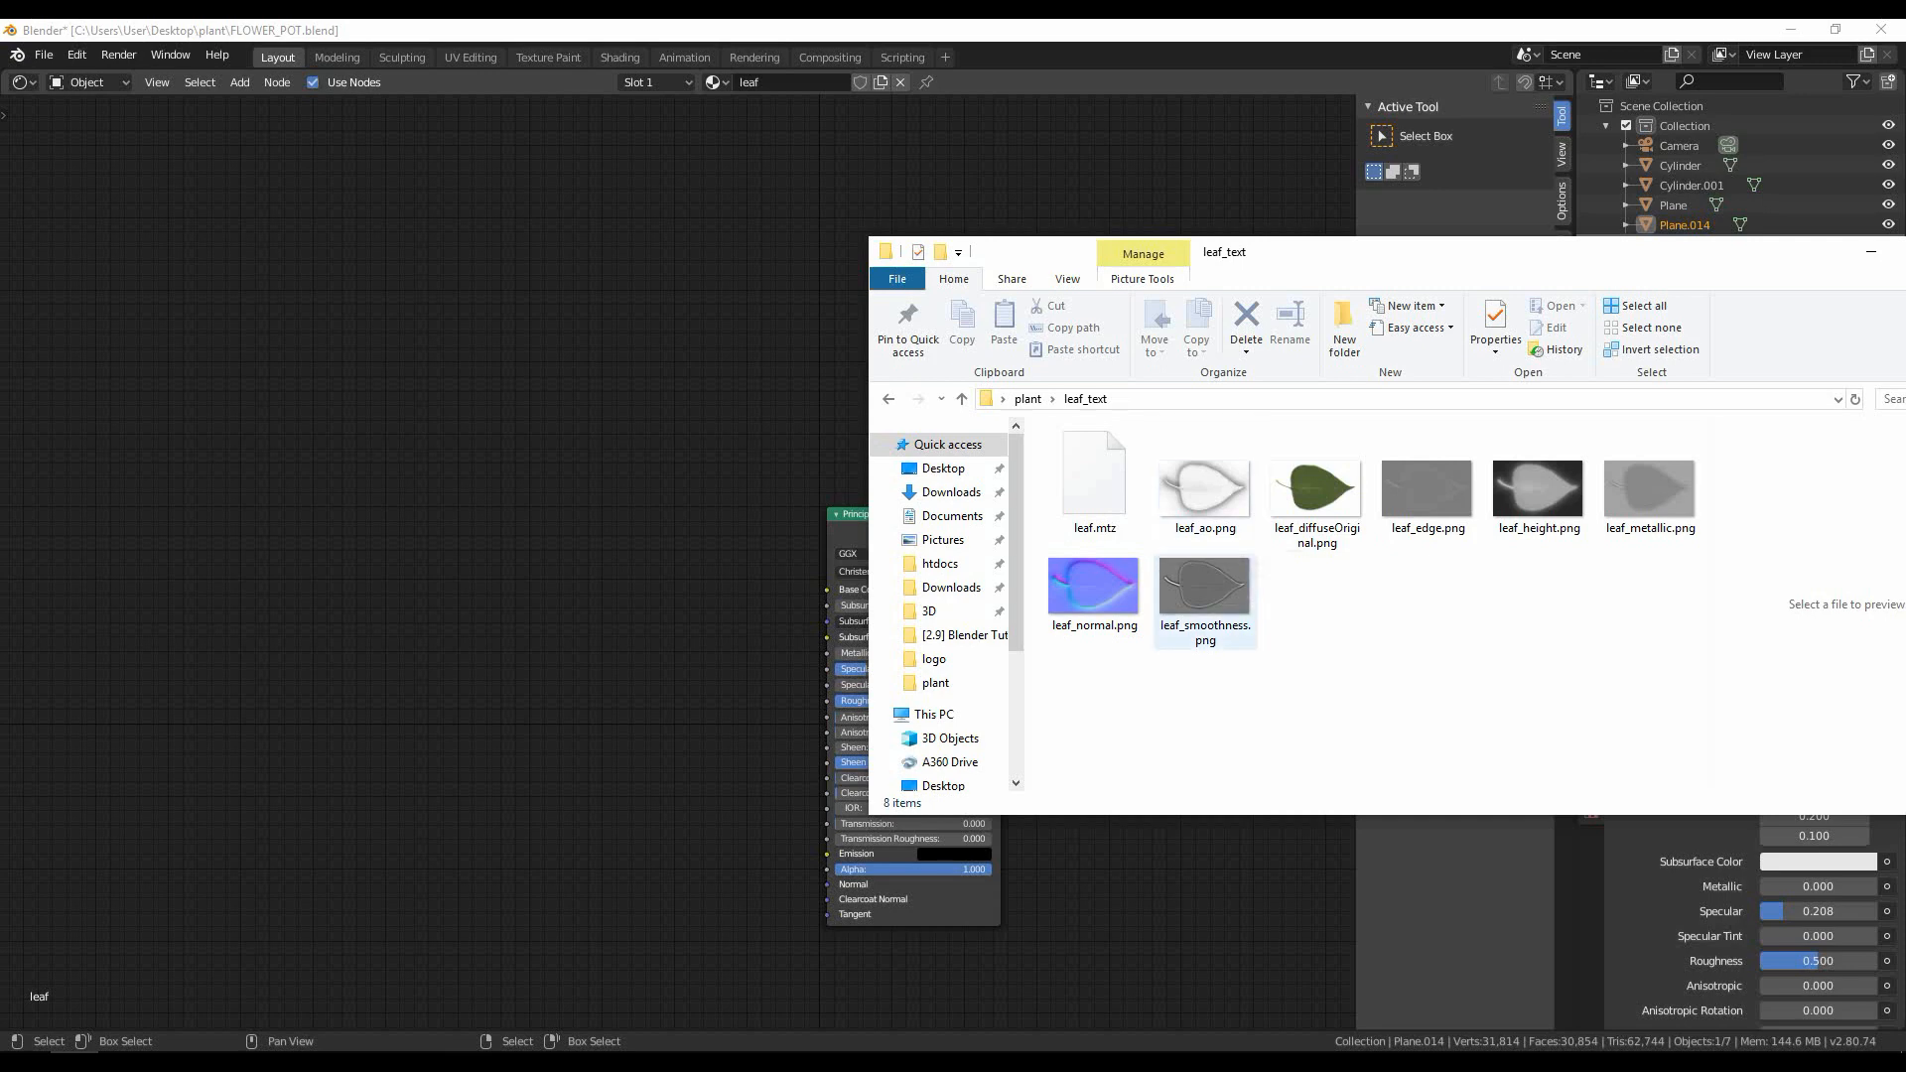
left_click(1203, 483)
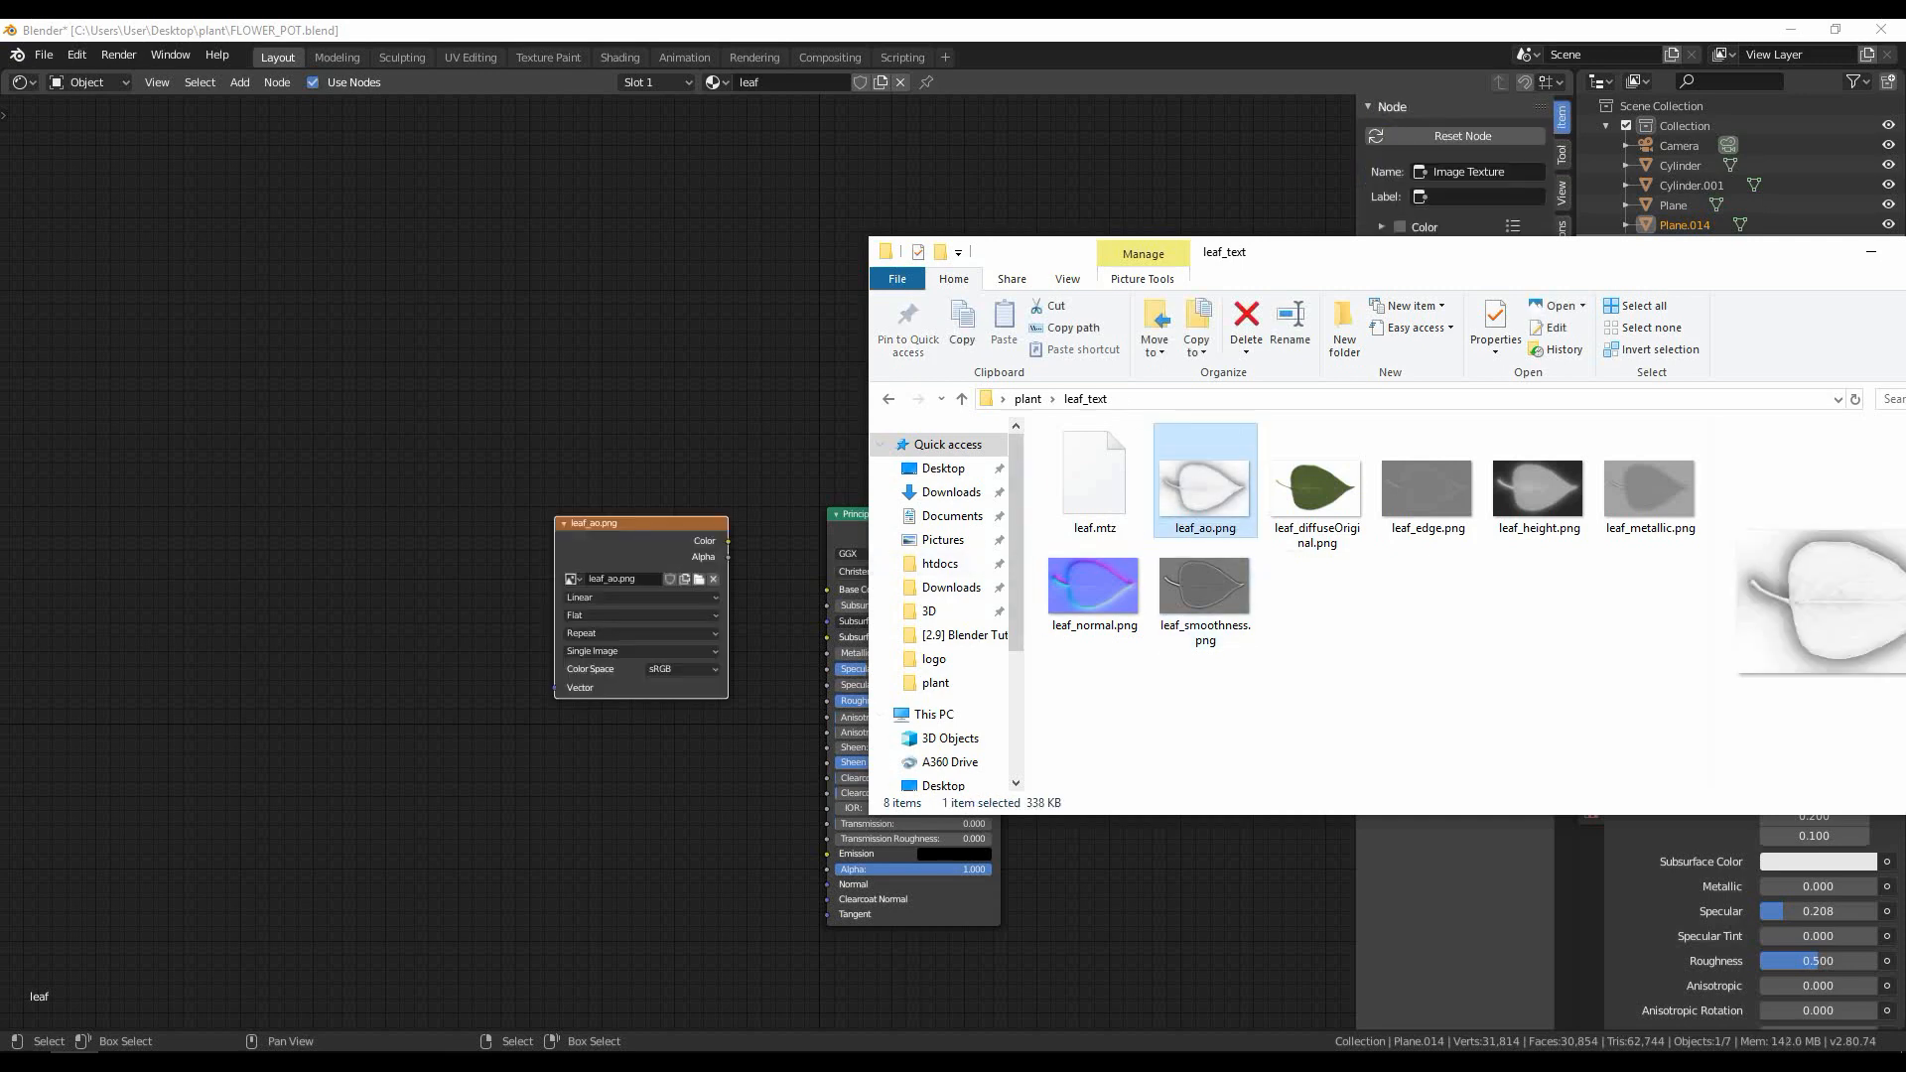
left_click(1426, 483)
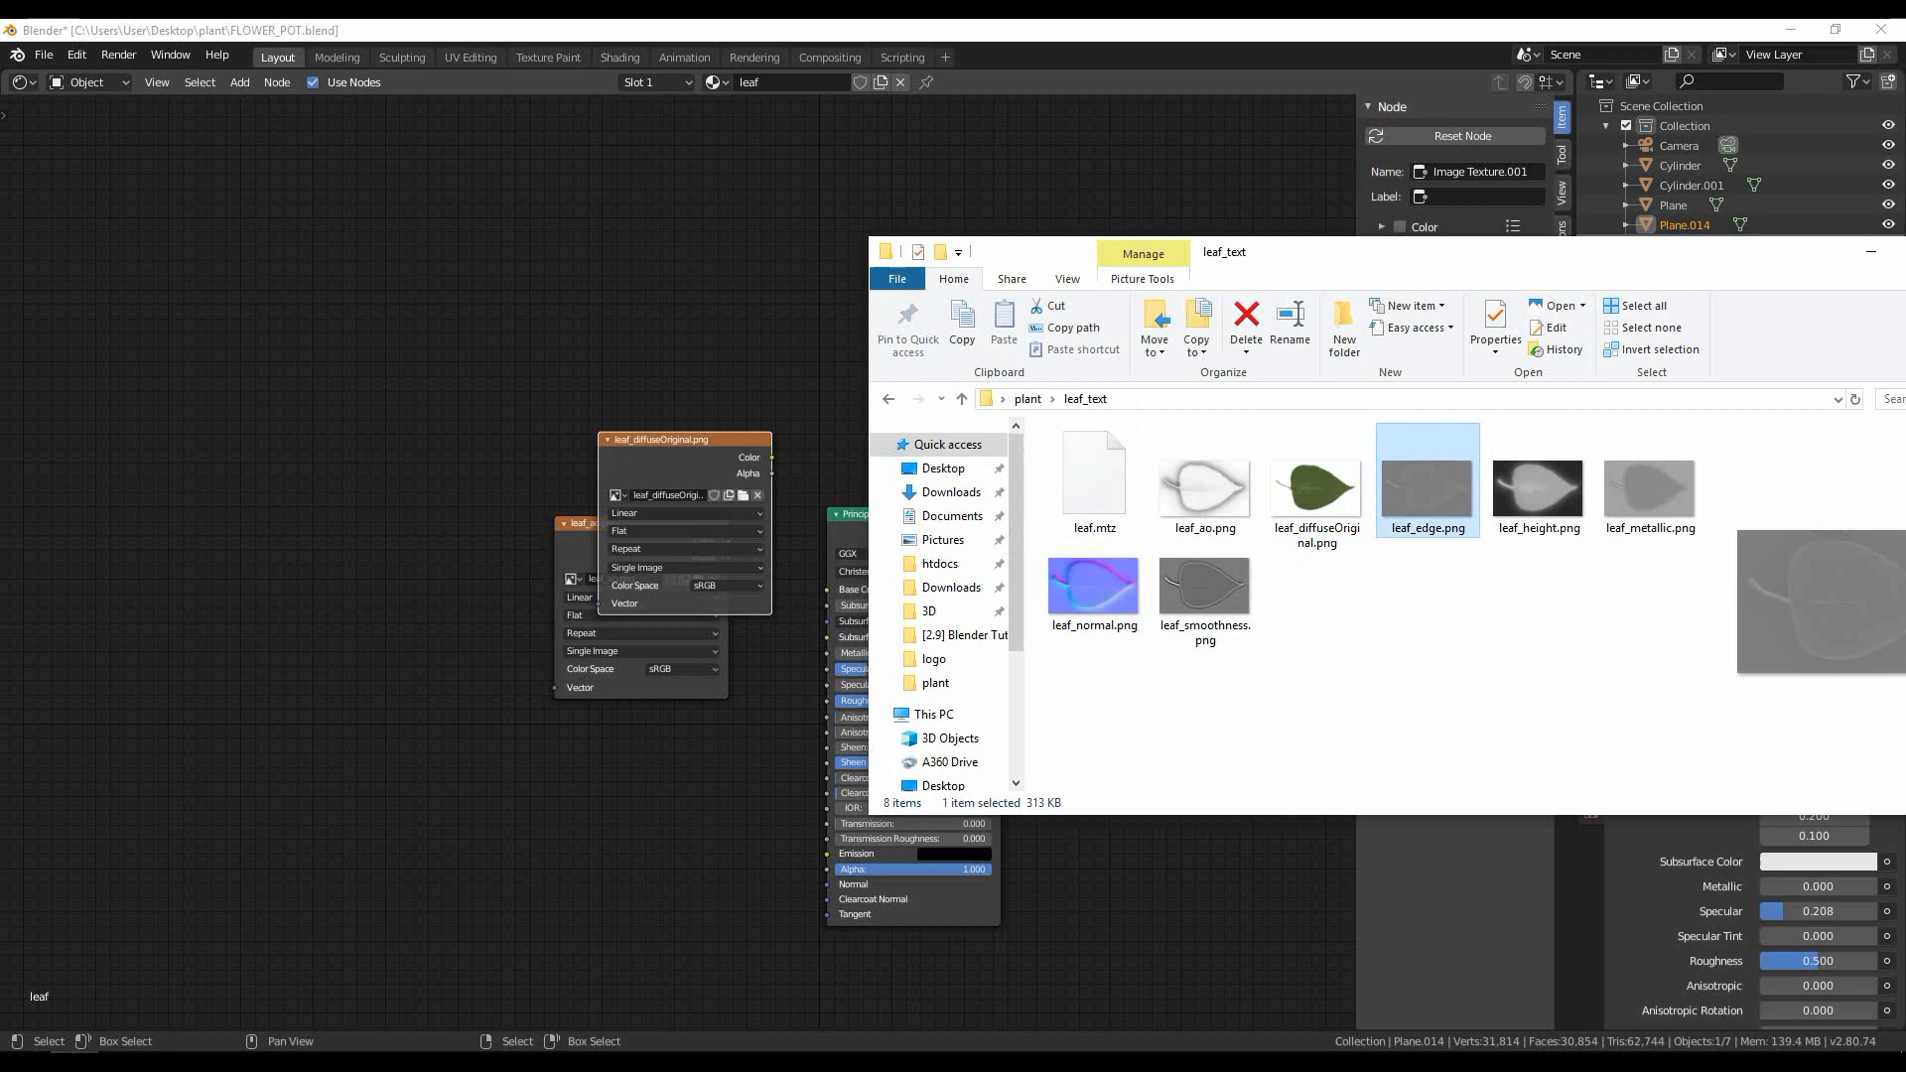
left_click(1536, 491)
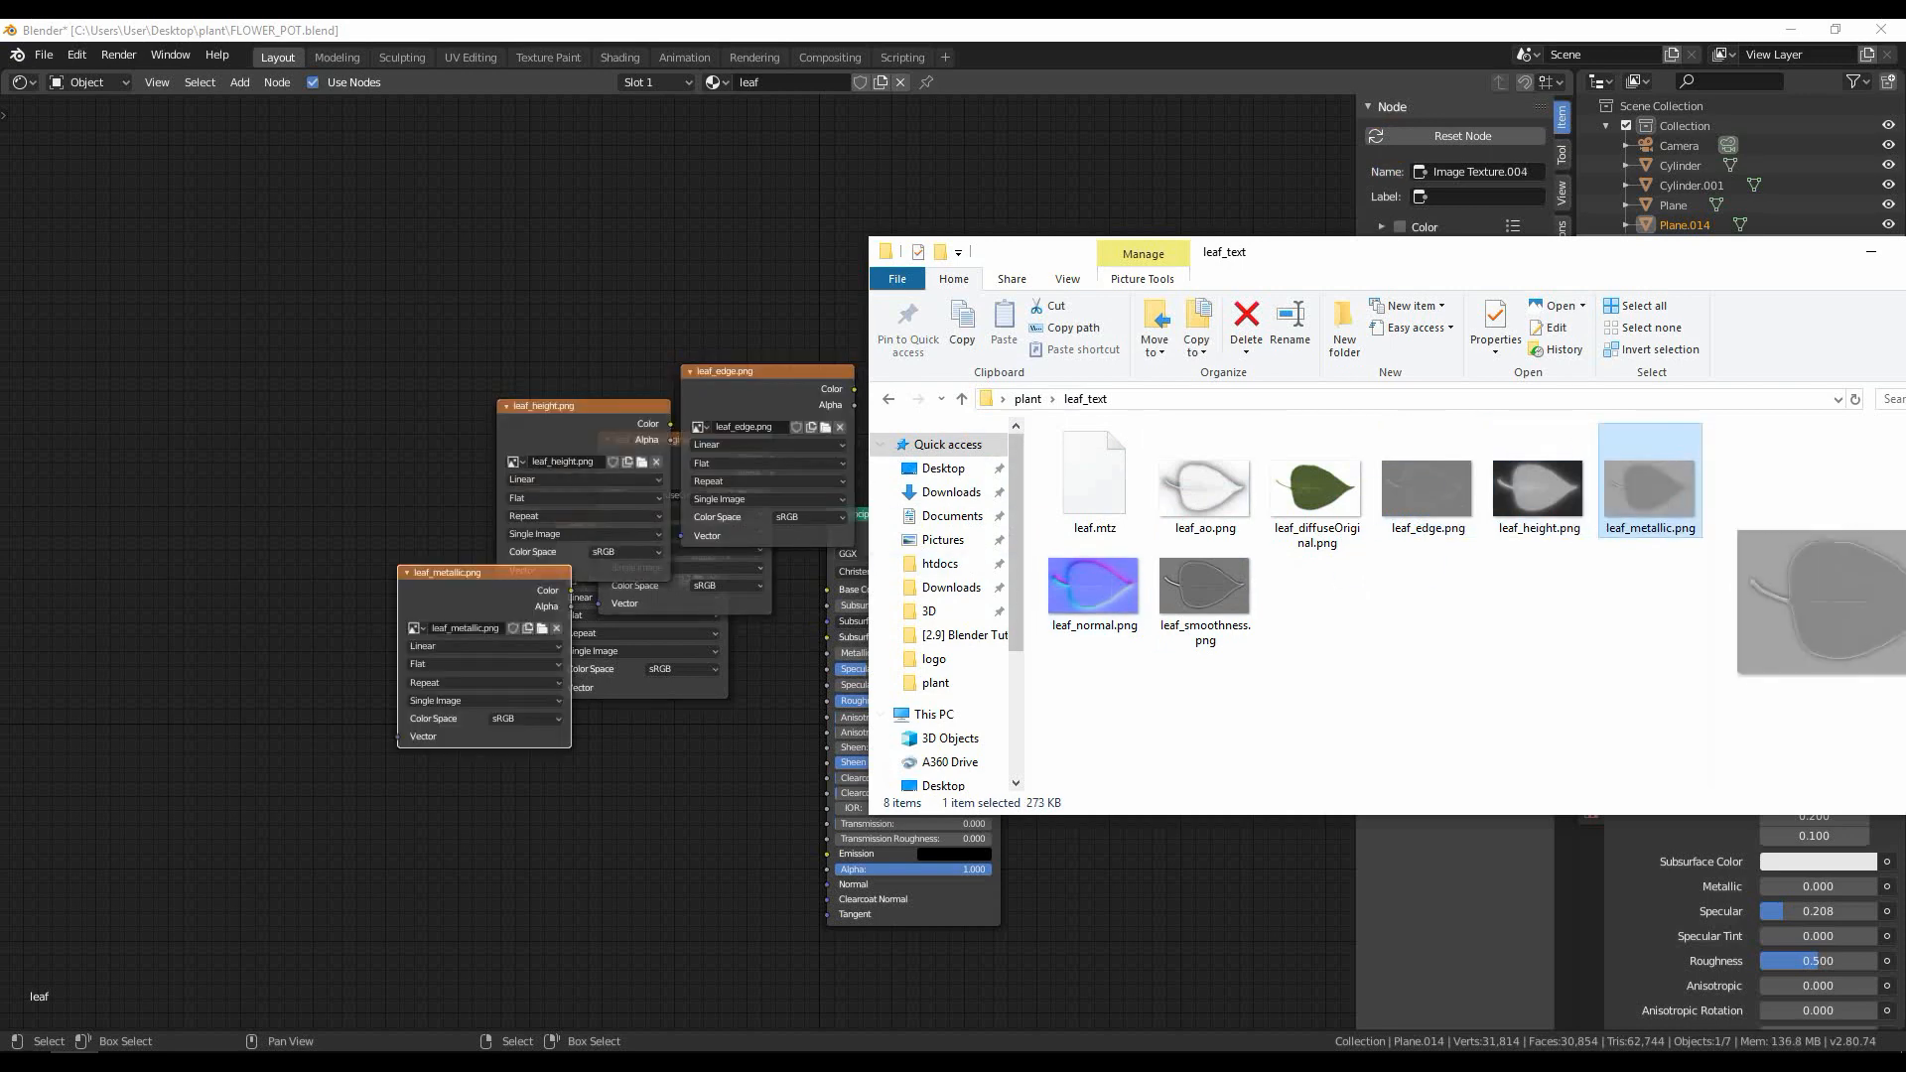
left_click(1204, 589)
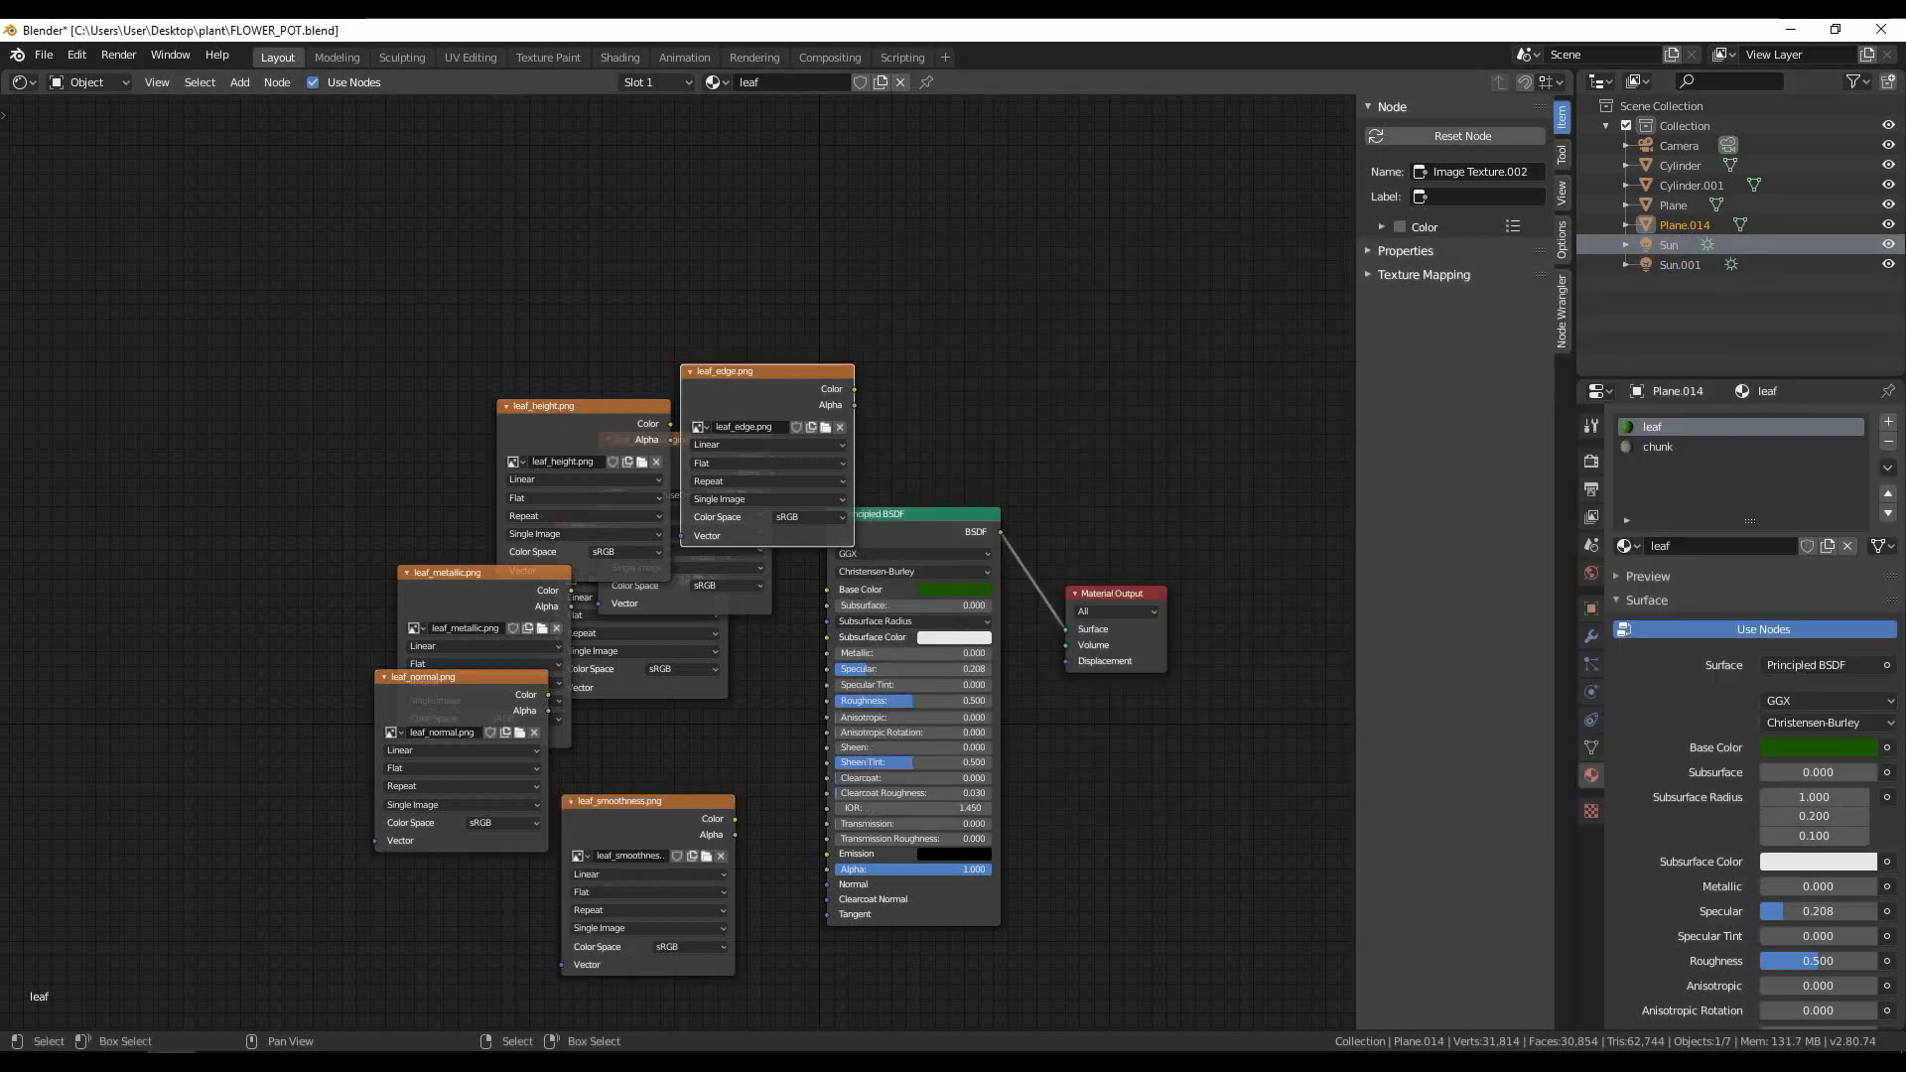
Step: Combine leaf diffuse and AO through a Multiply MixRGB at Fac 0.25 into Base Color
left_click_drag(768, 370, 540, 247)
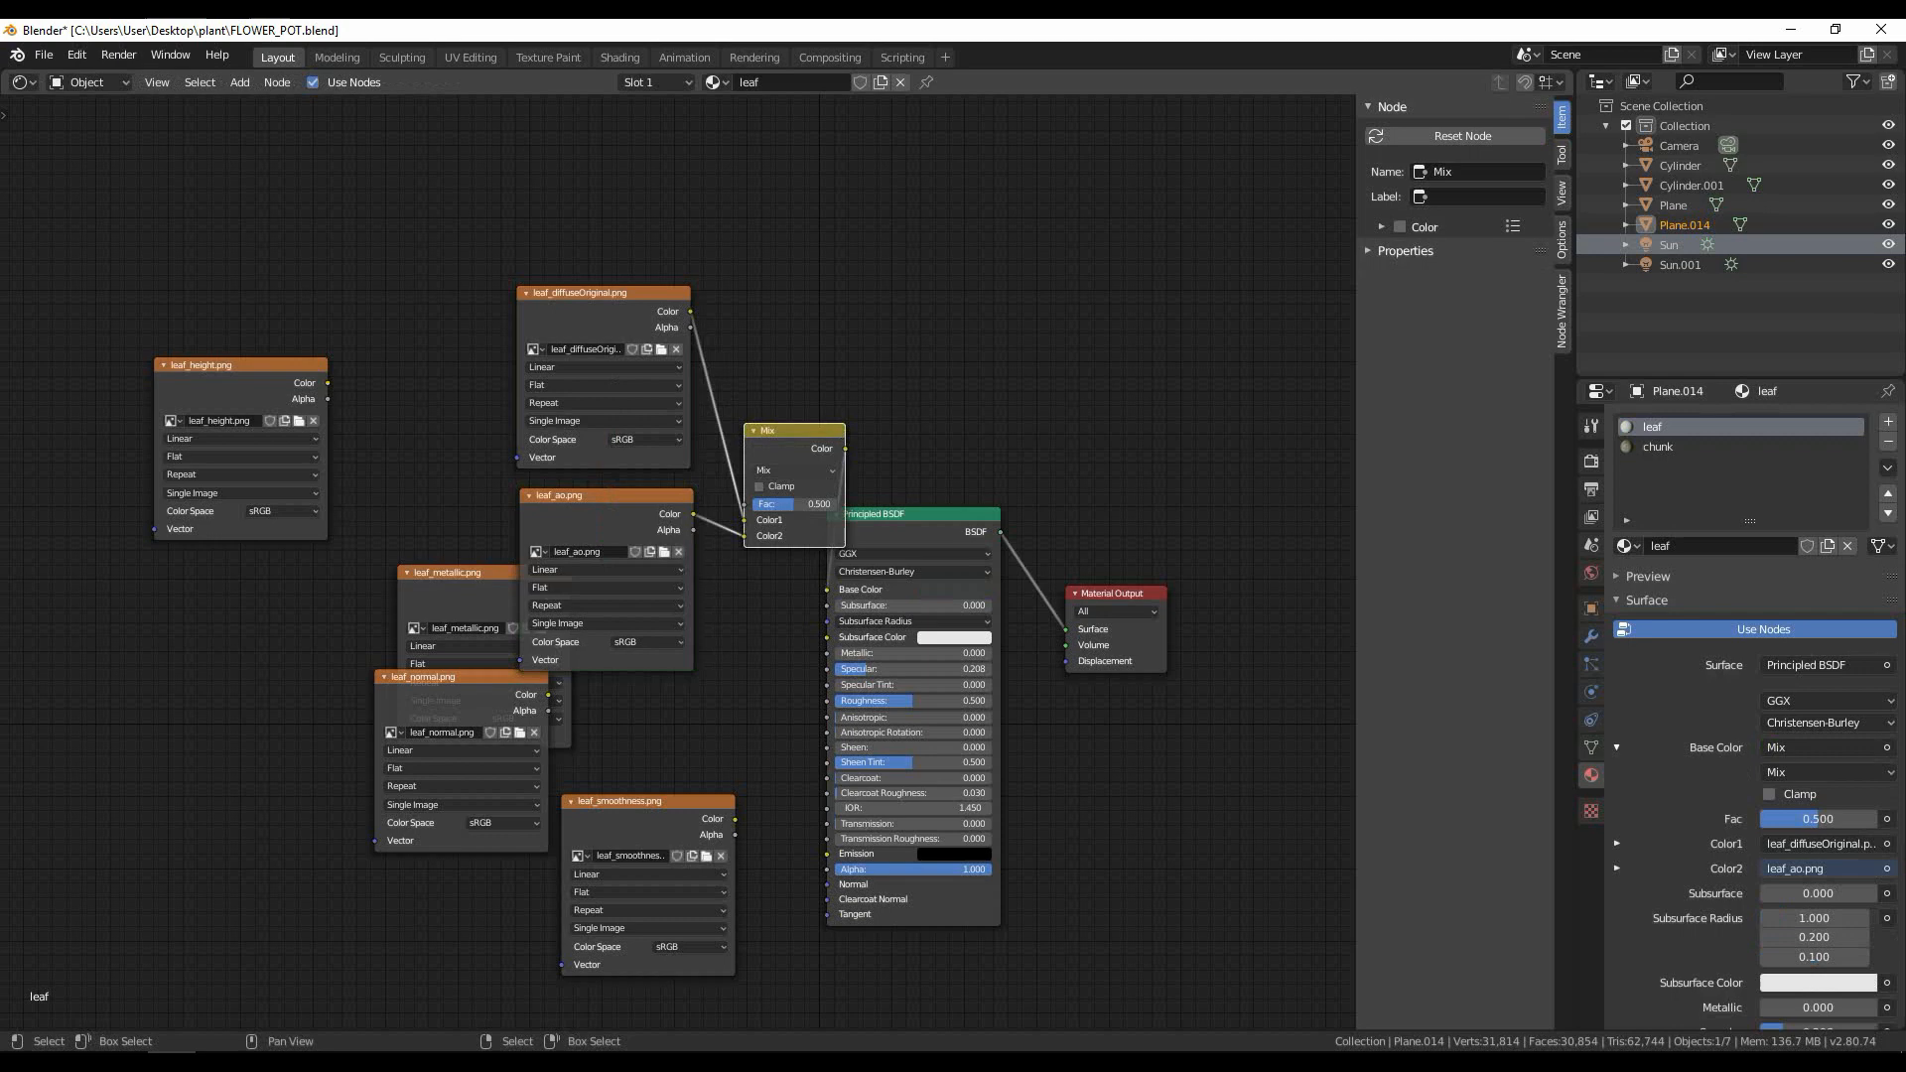
left_click(791, 471)
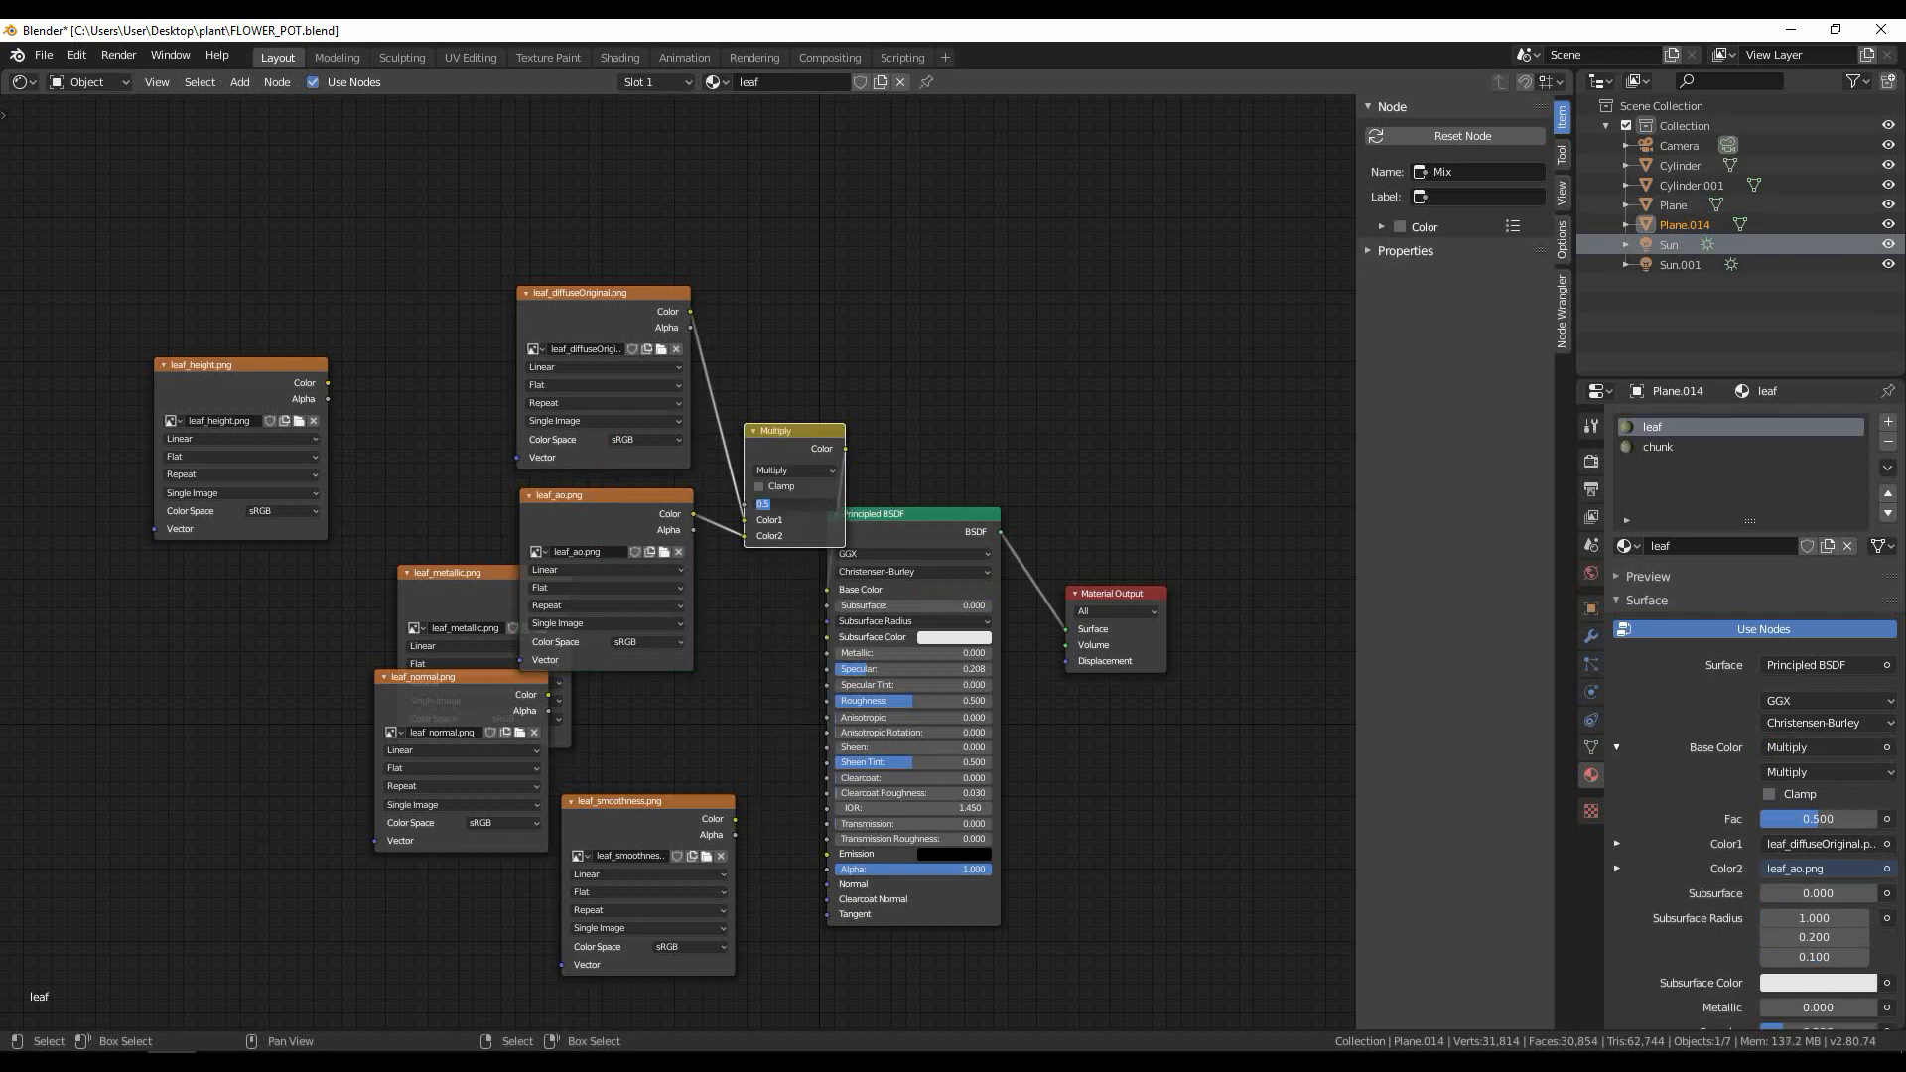
type("0")
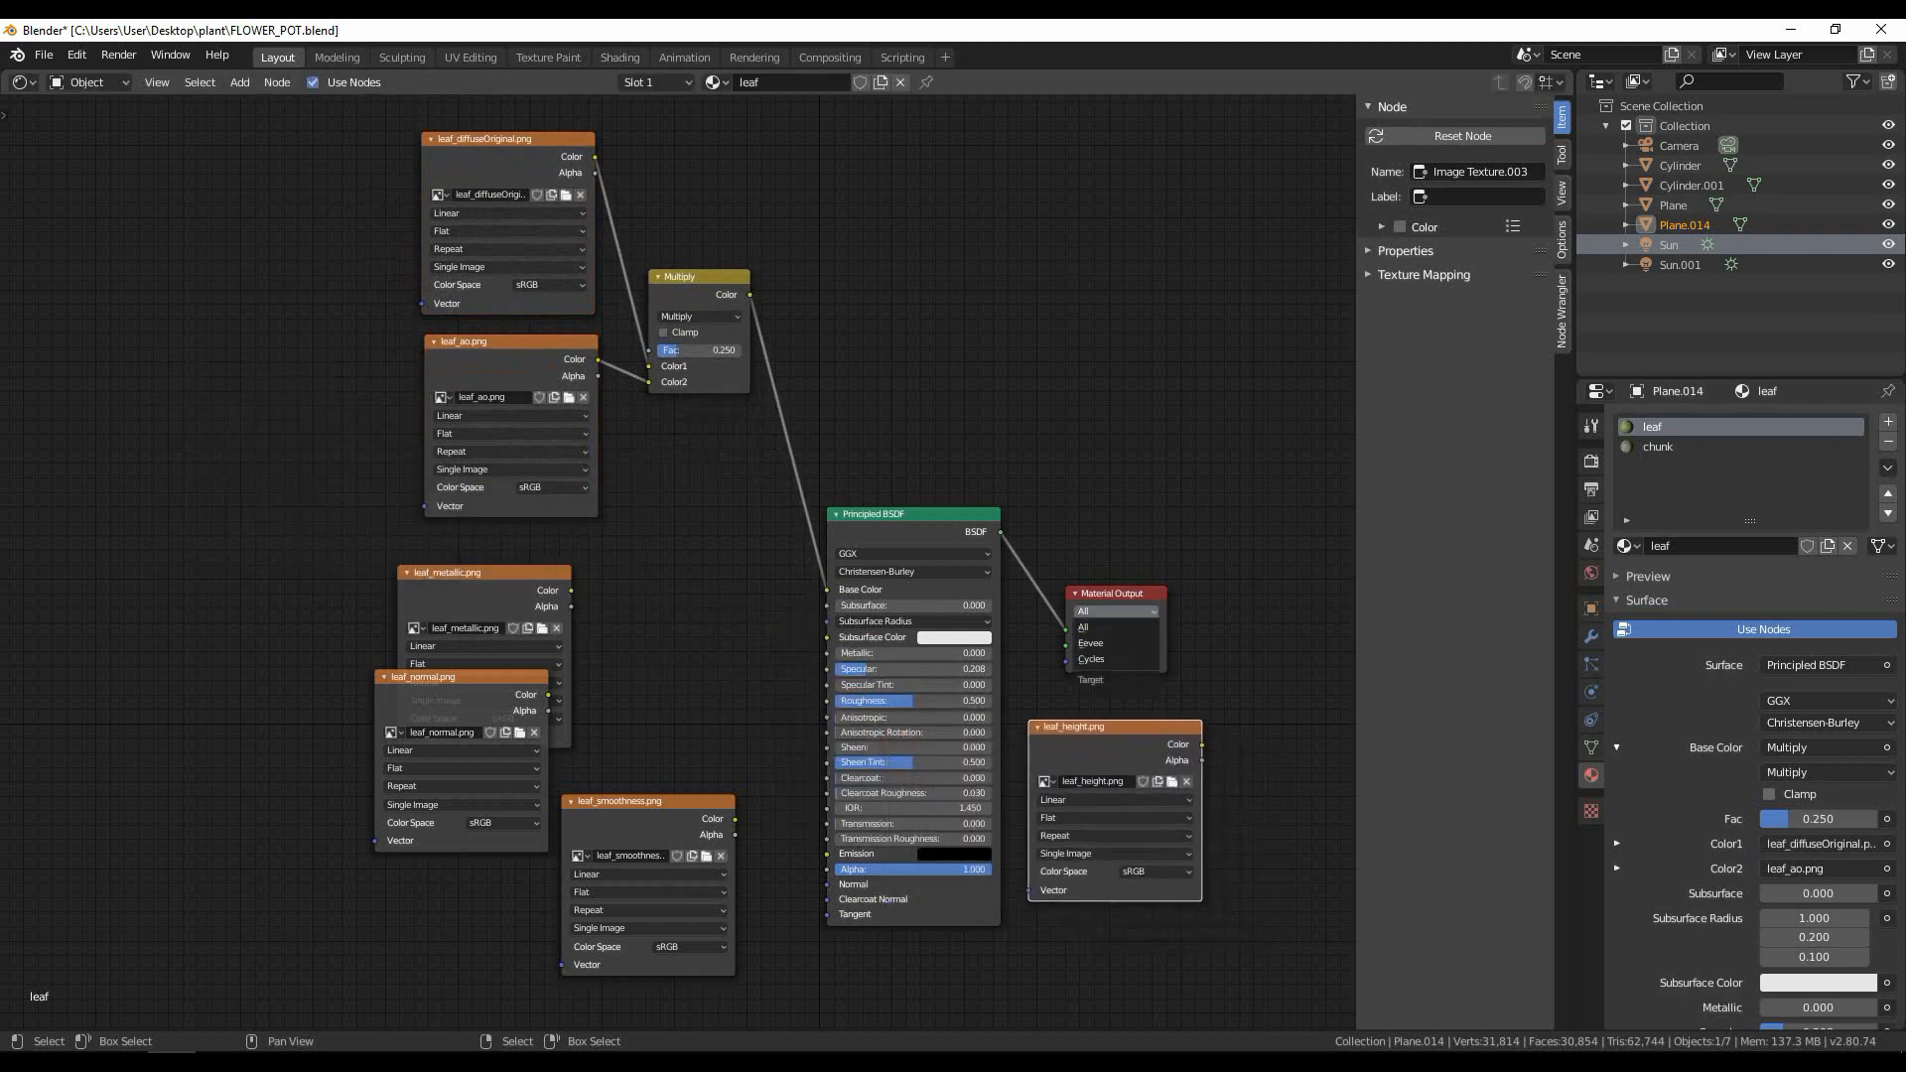
Step: Zoom out, shift the Material Output right, and add a Displacement node to the leaf material
left_click_drag(1110, 594, 1219, 594)
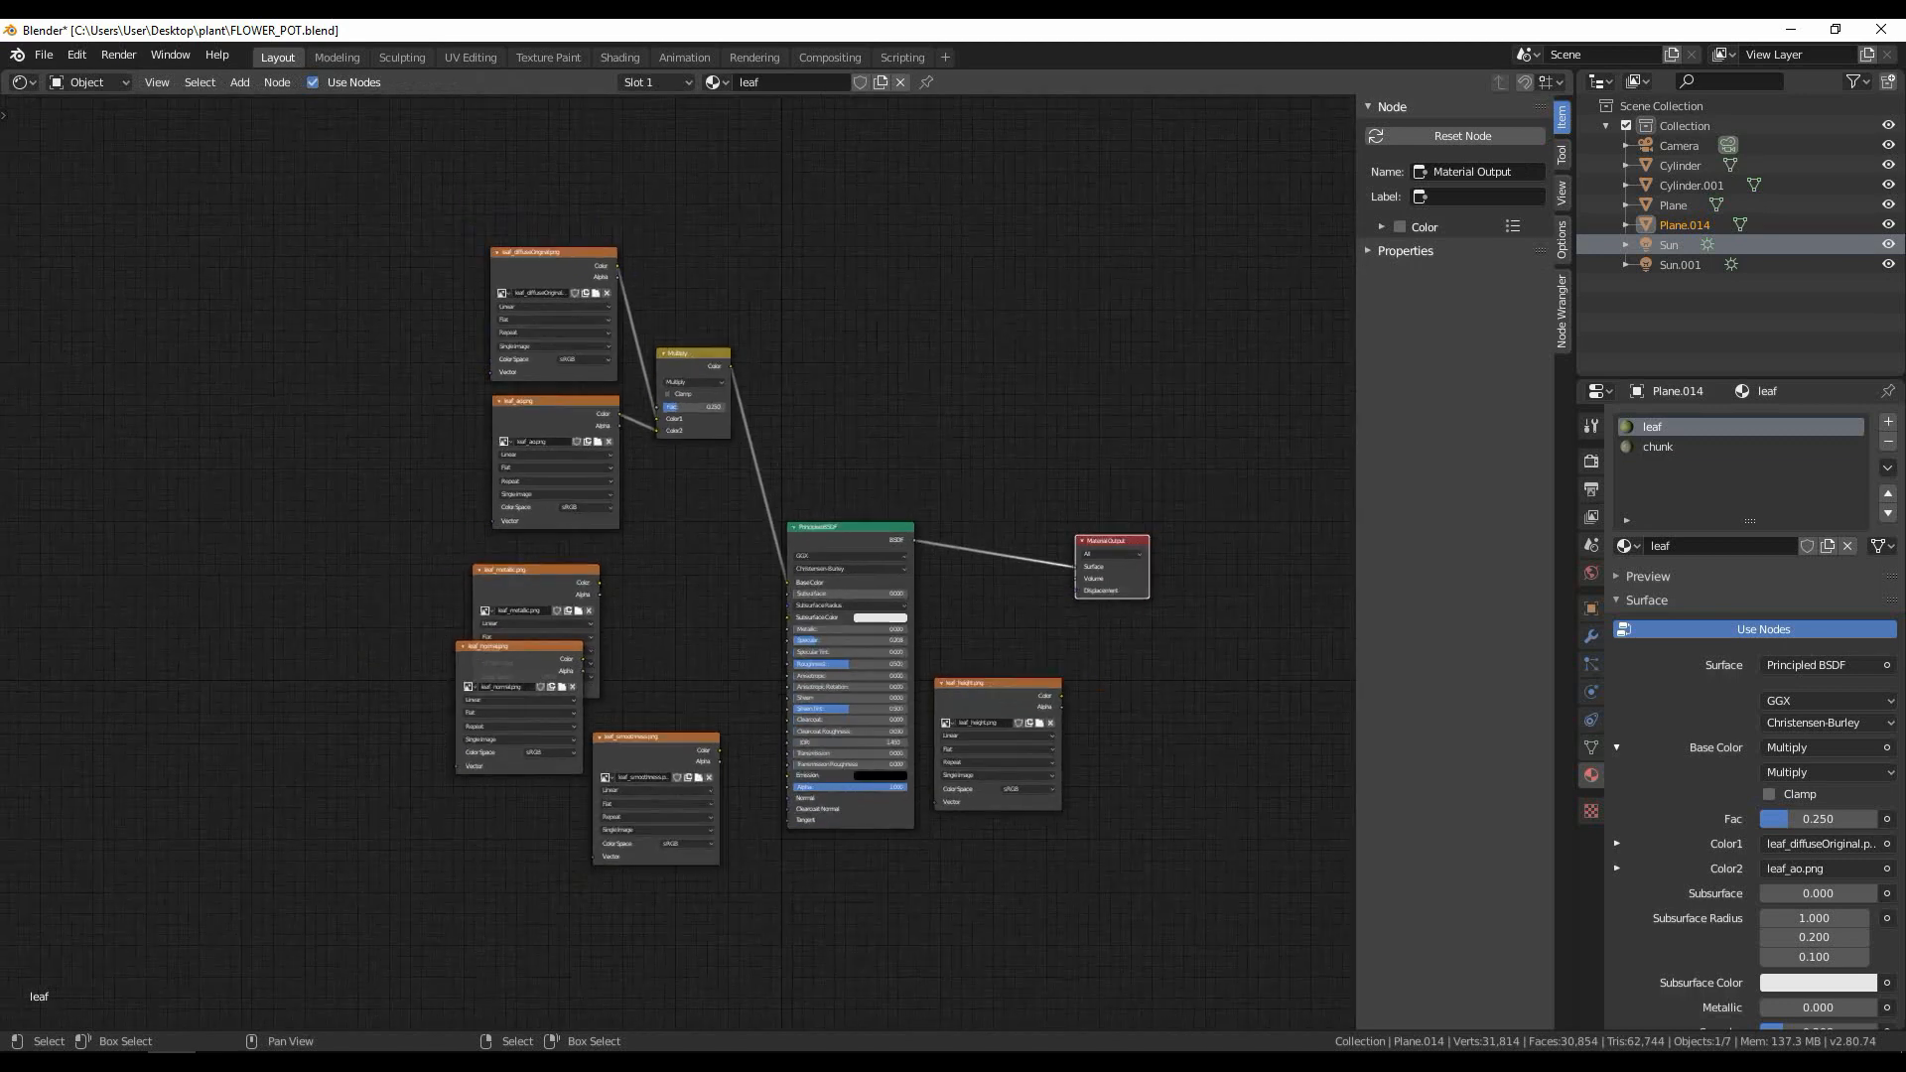
left_click_drag(1106, 540, 1240, 537)
type("disp")
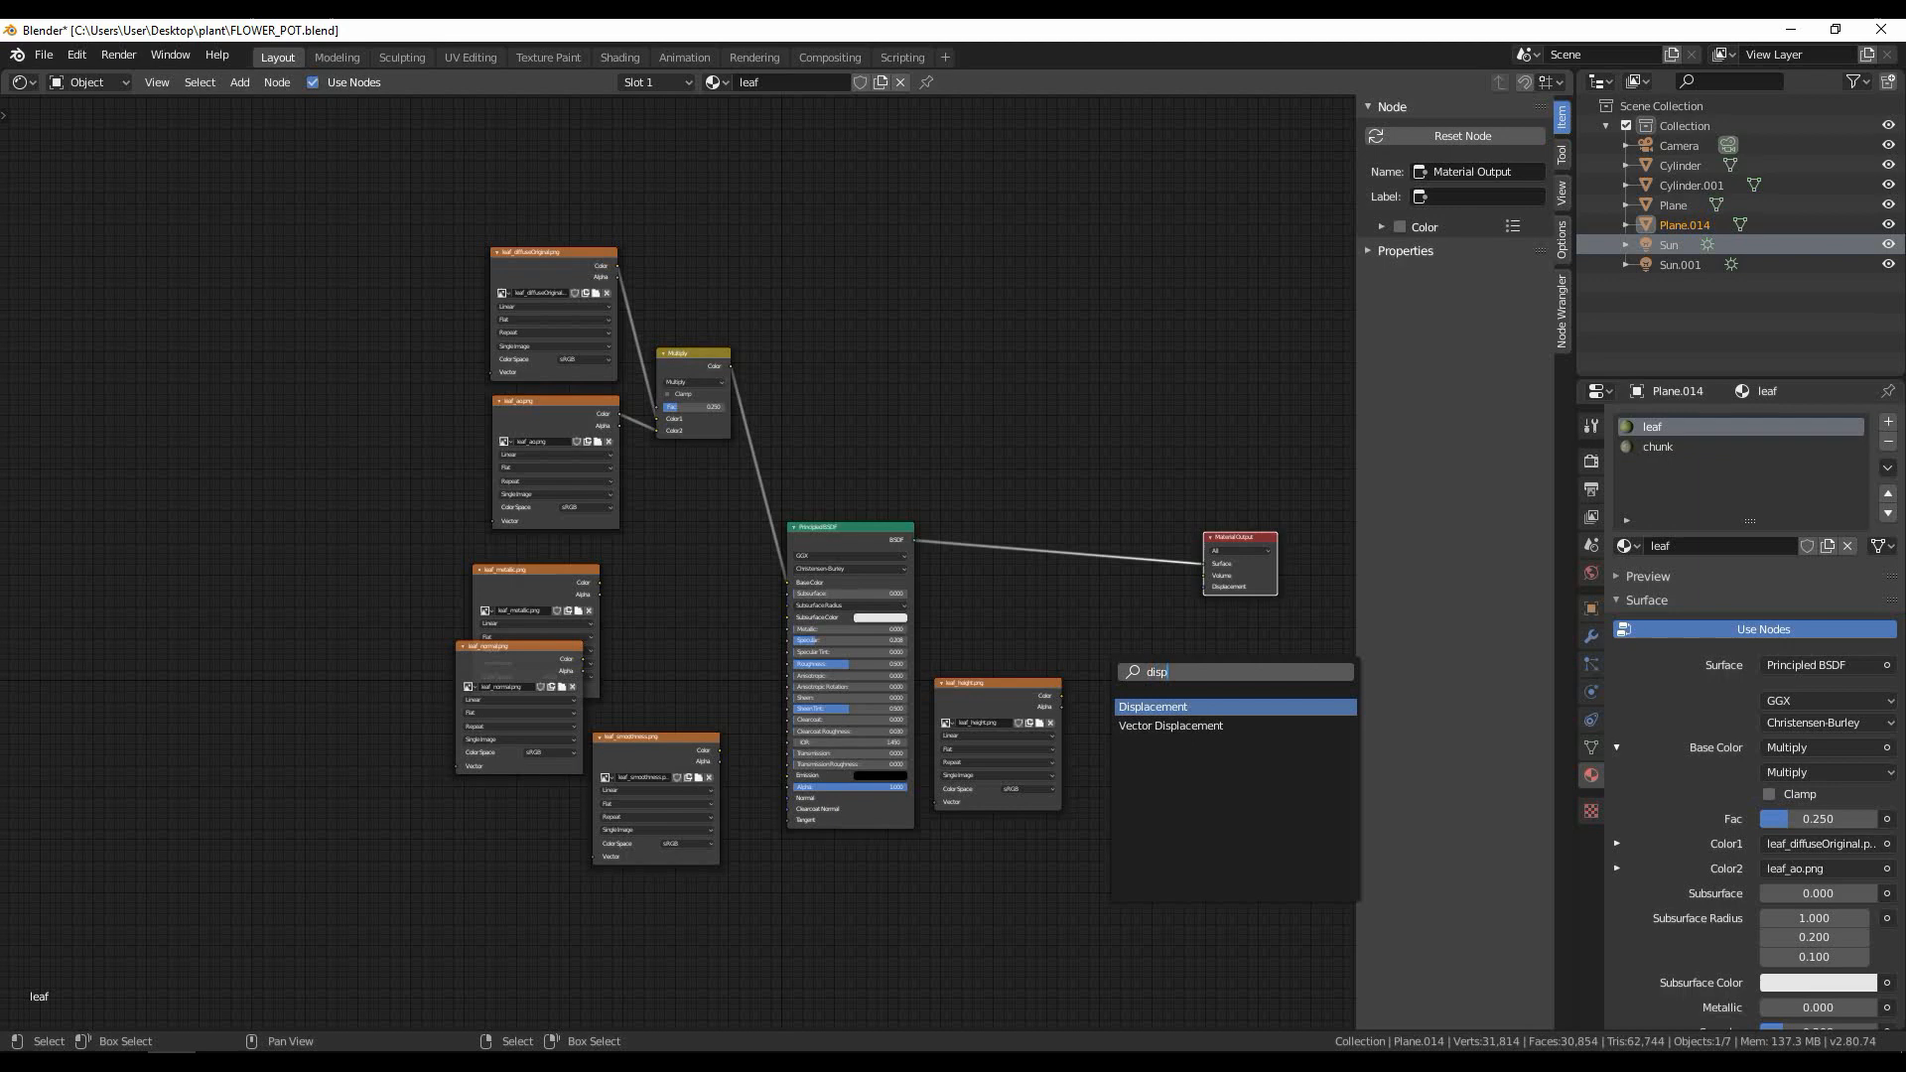
left_click(1152, 706)
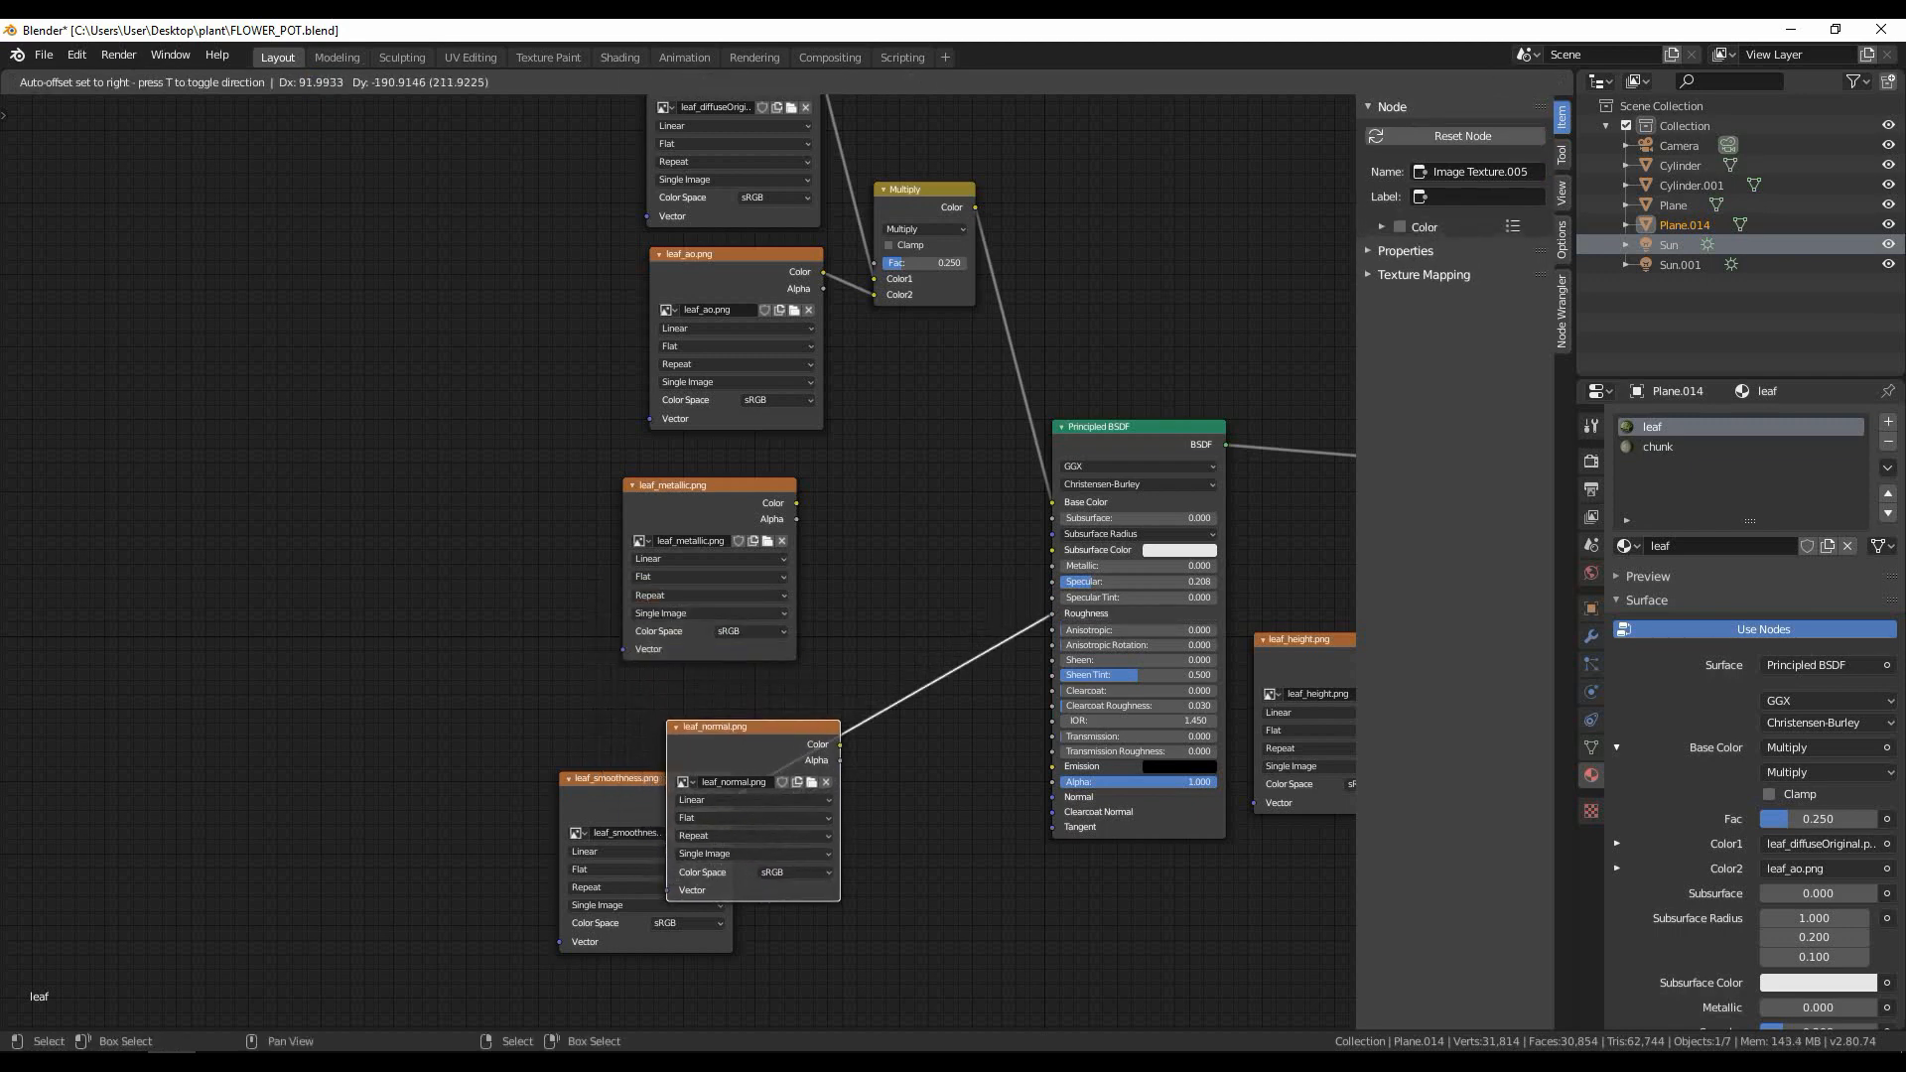
Step: Move the leaf_normal node lower and add an RGB Curves node from the 'rgb' search
left_click_drag(750, 726, 876, 800)
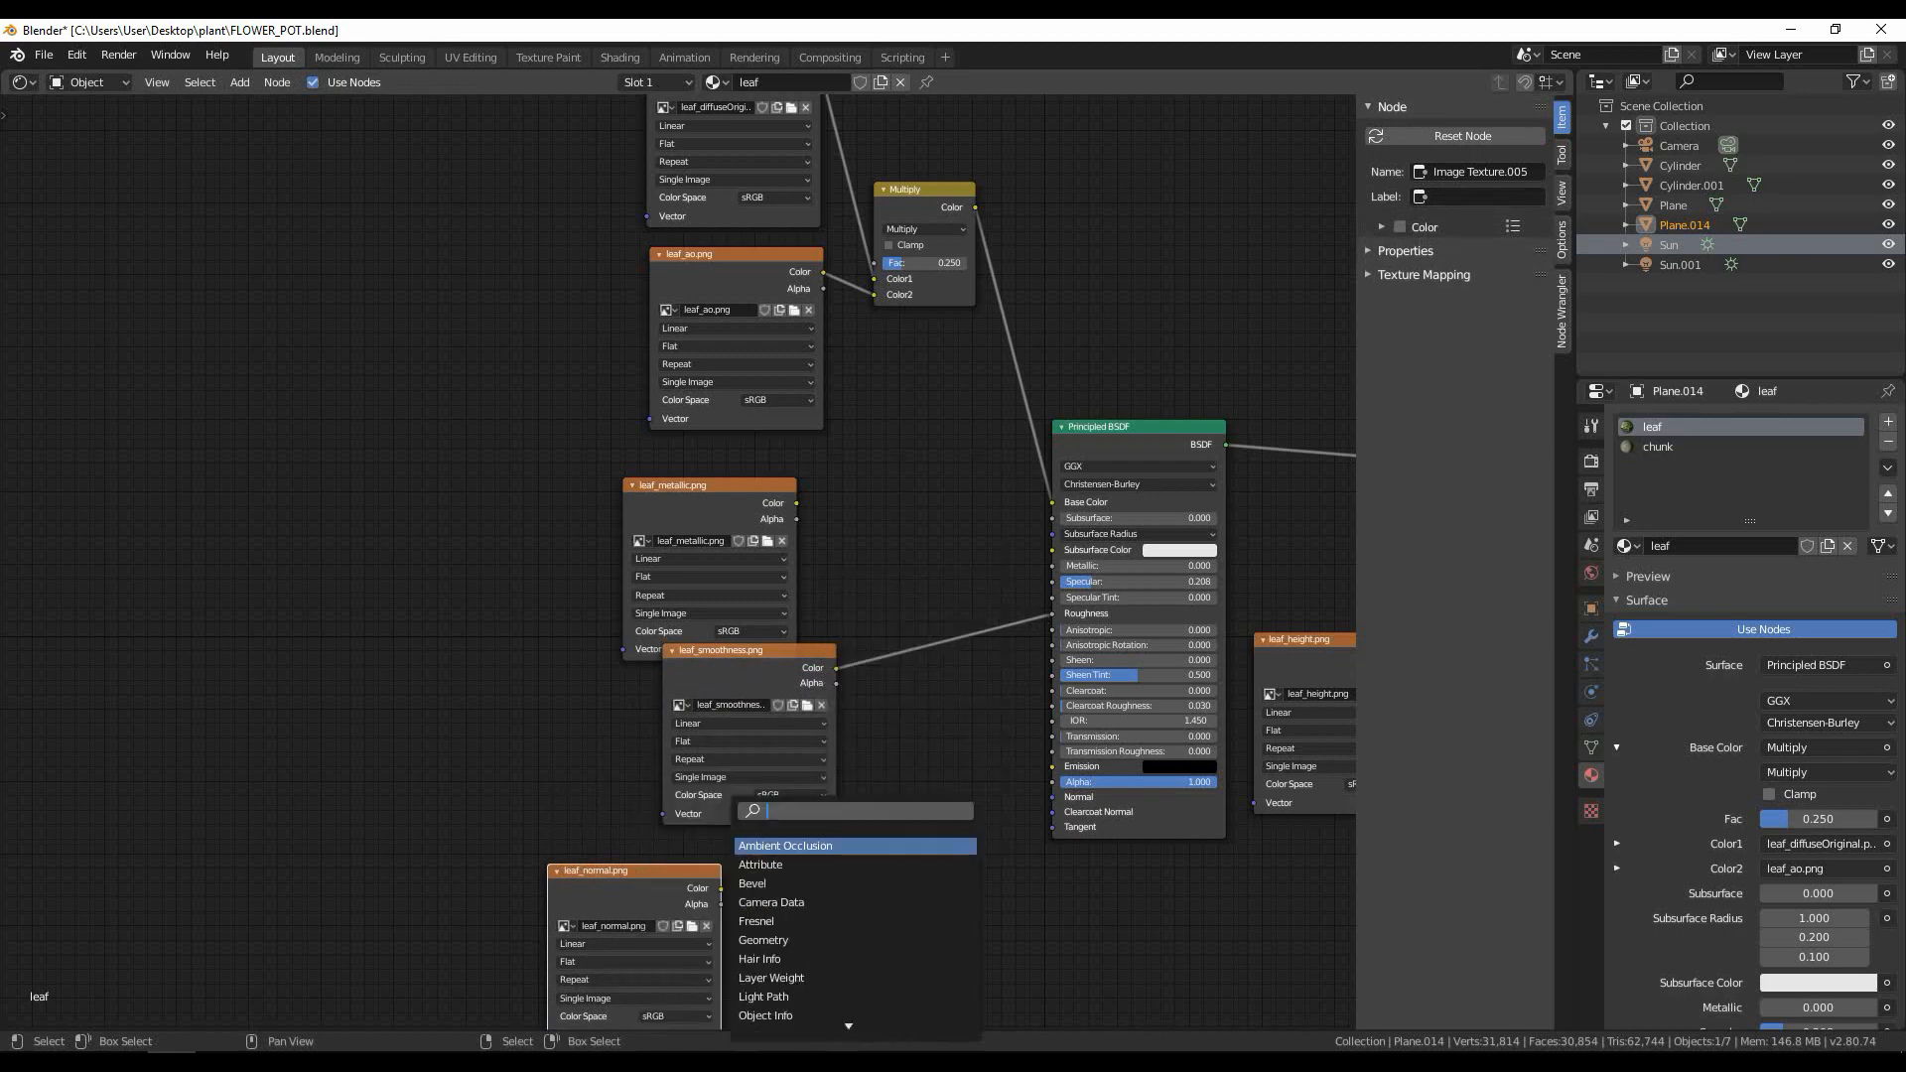
type("rgb")
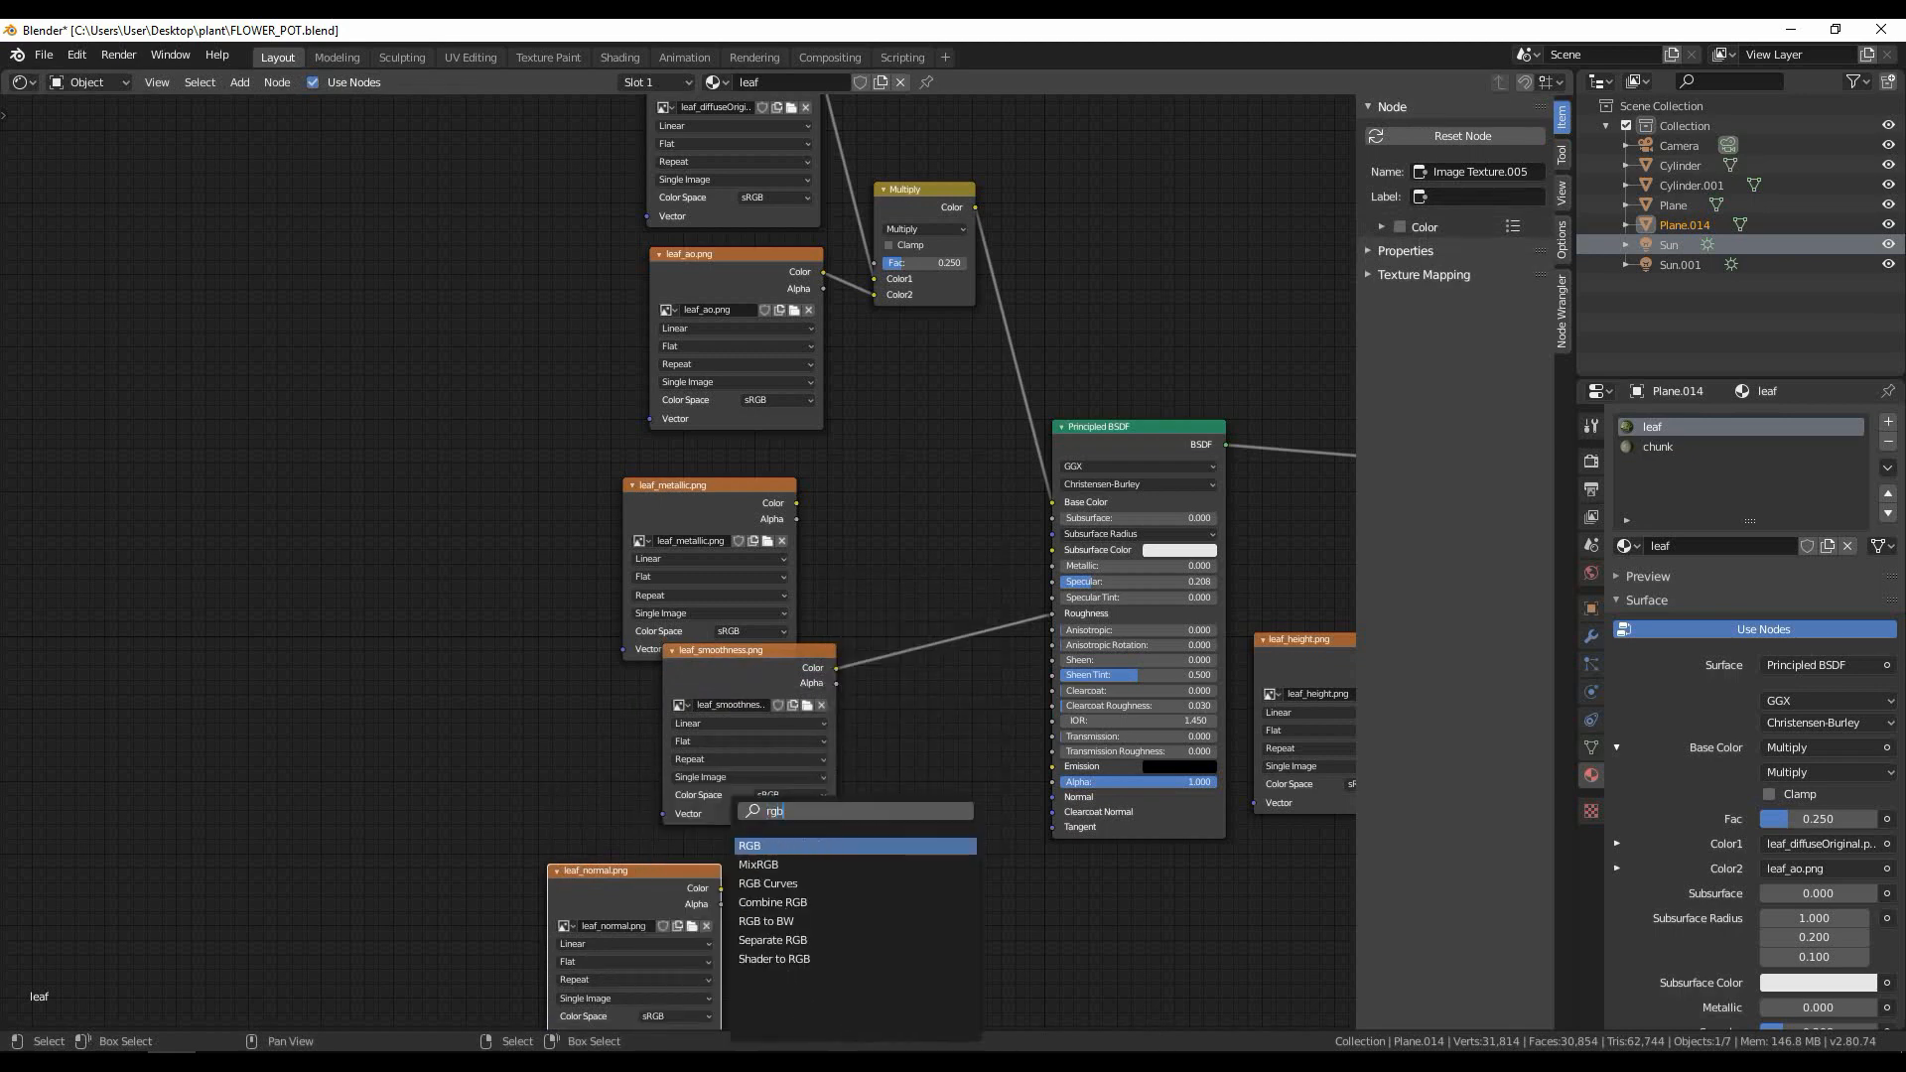
mouse_move(769, 883)
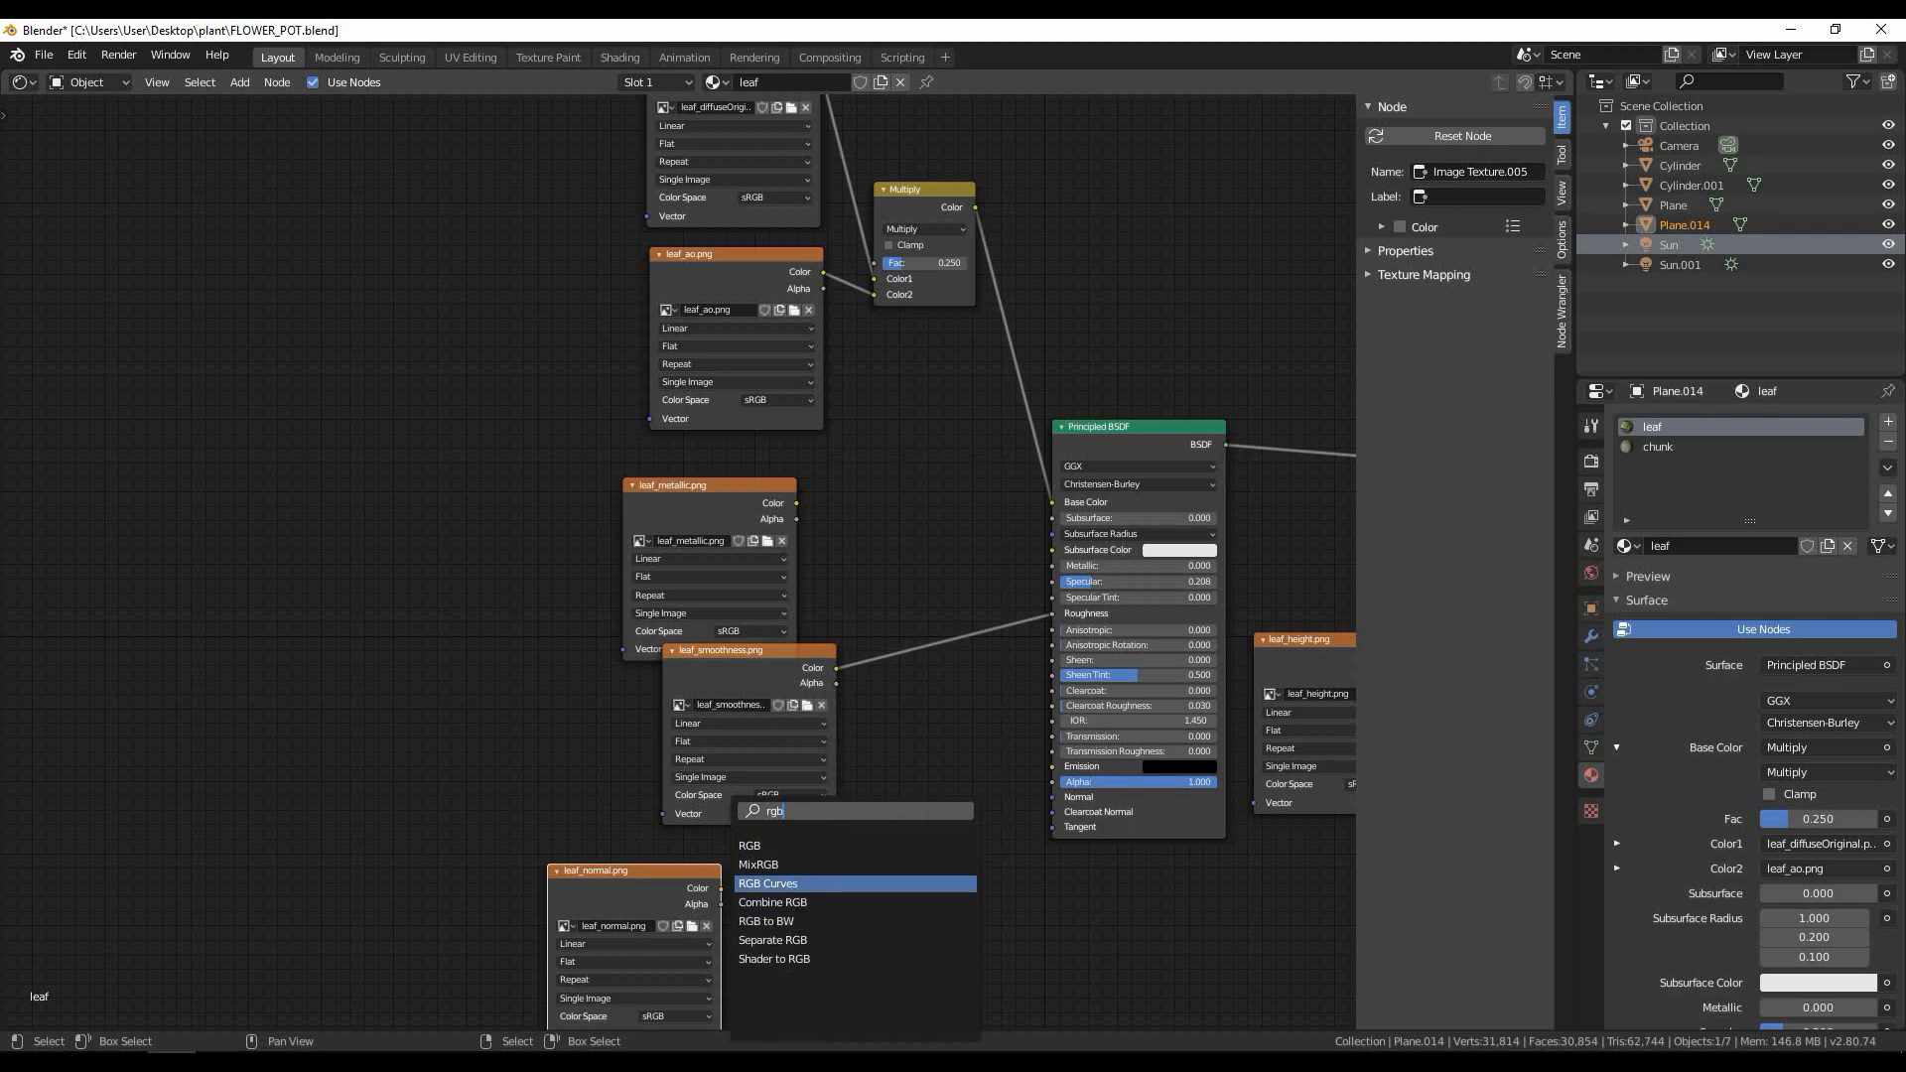
left_click(768, 884)
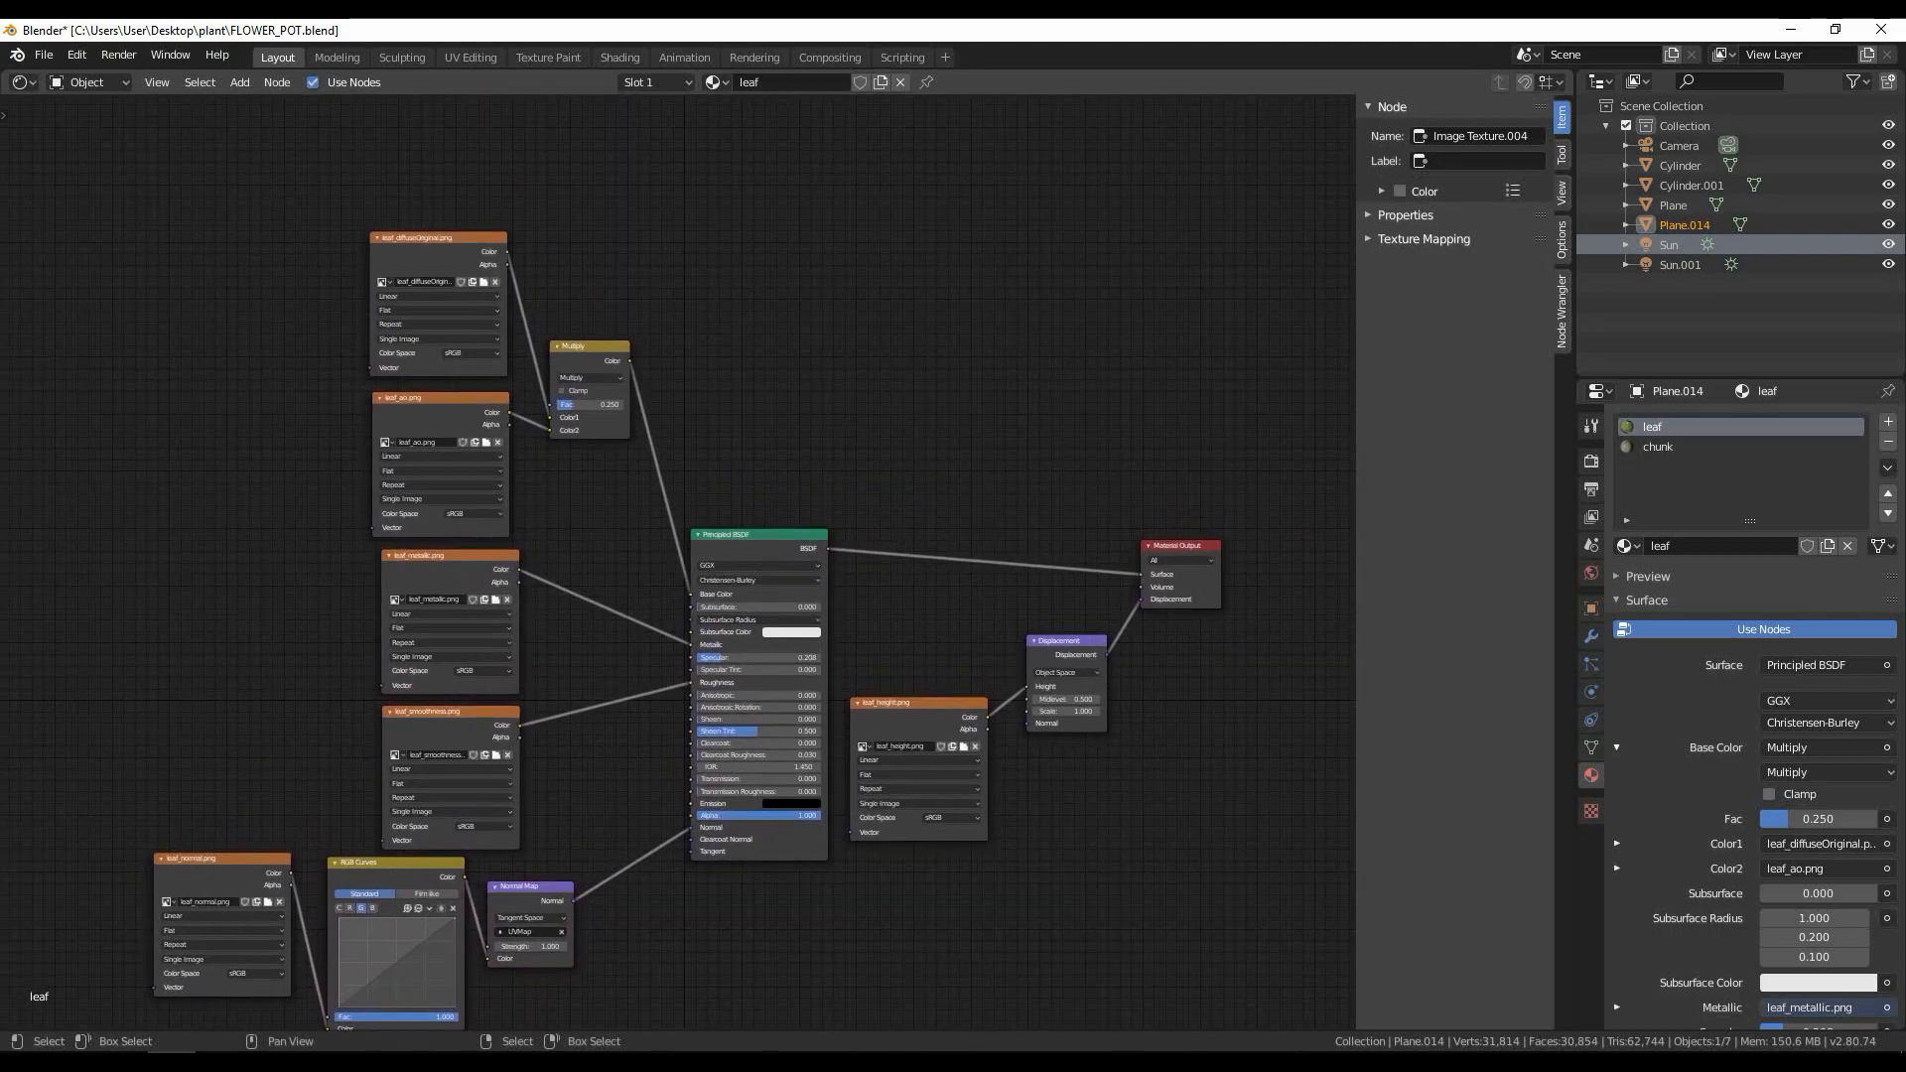
Step: Select the chunk material slot and switch the viewport area to the Shader Editor
left_click(20, 82)
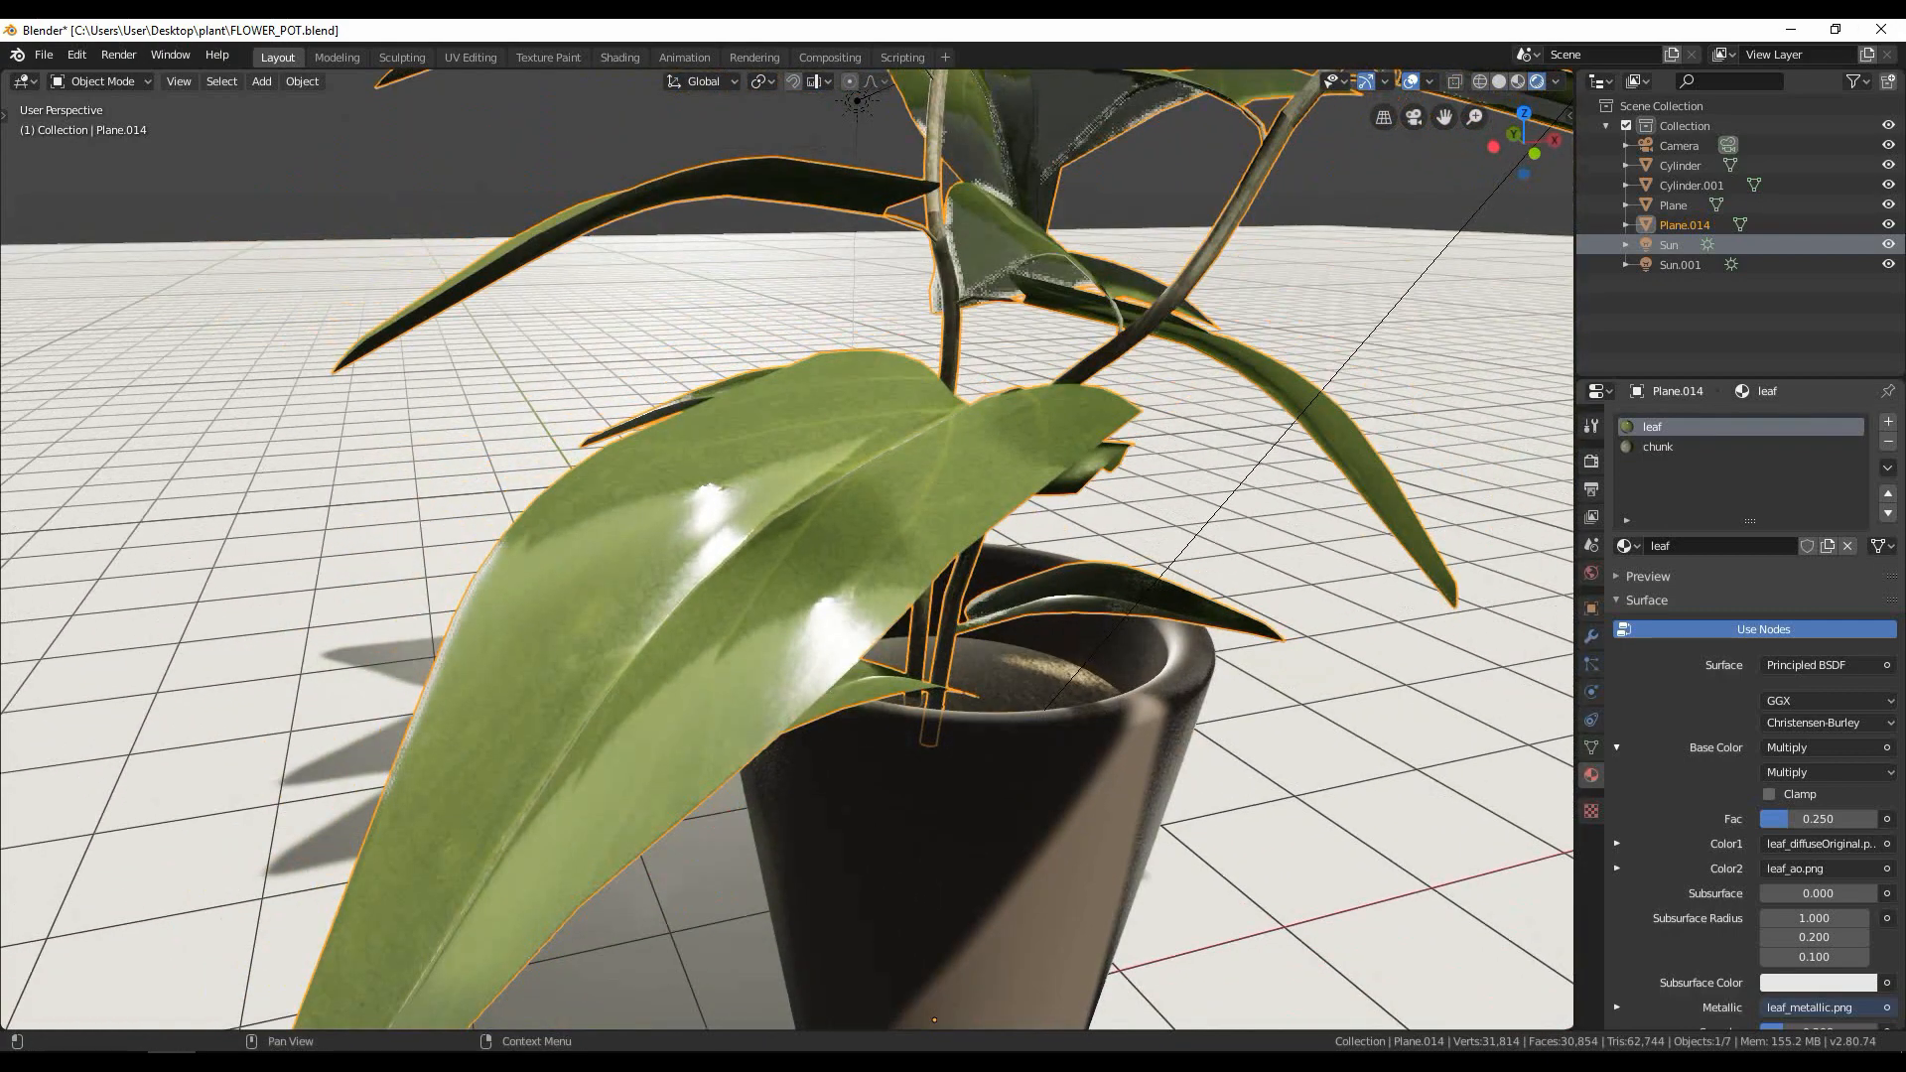
left_click(1657, 446)
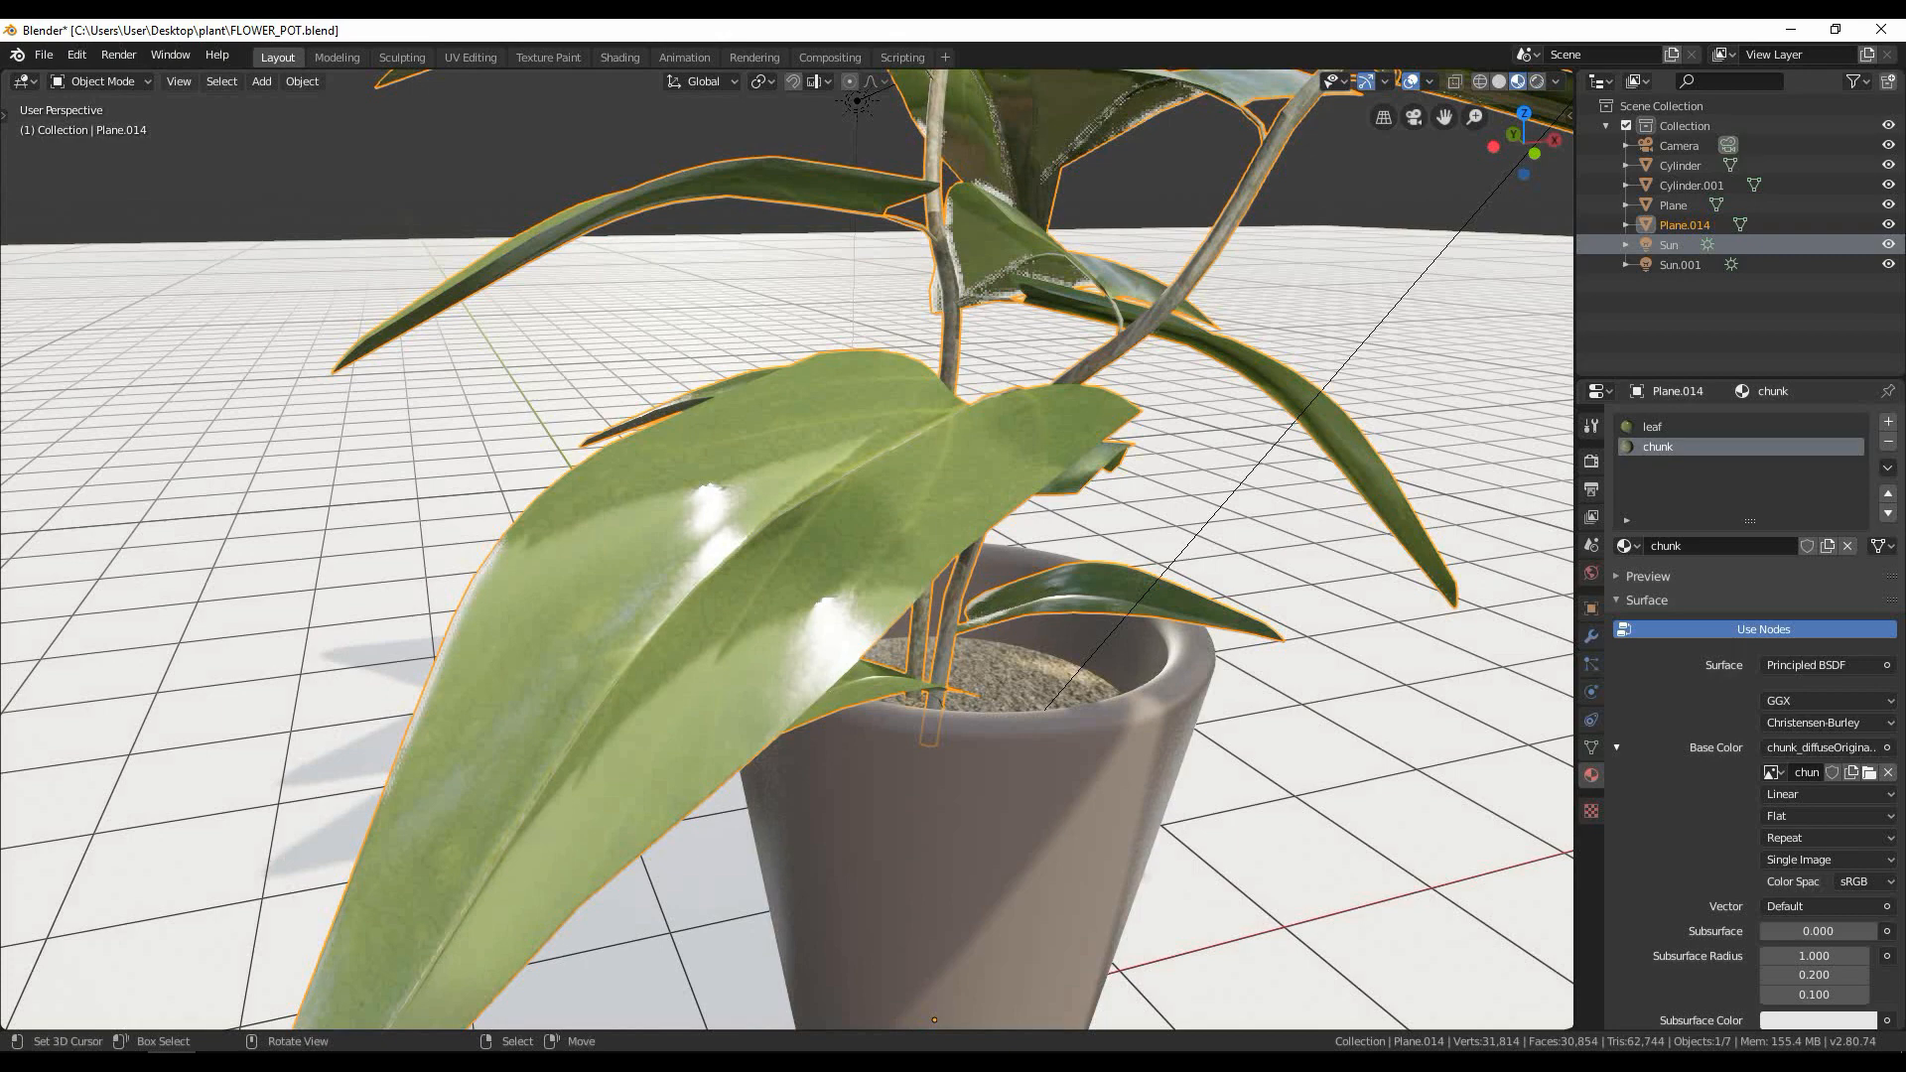
left_click(20, 81)
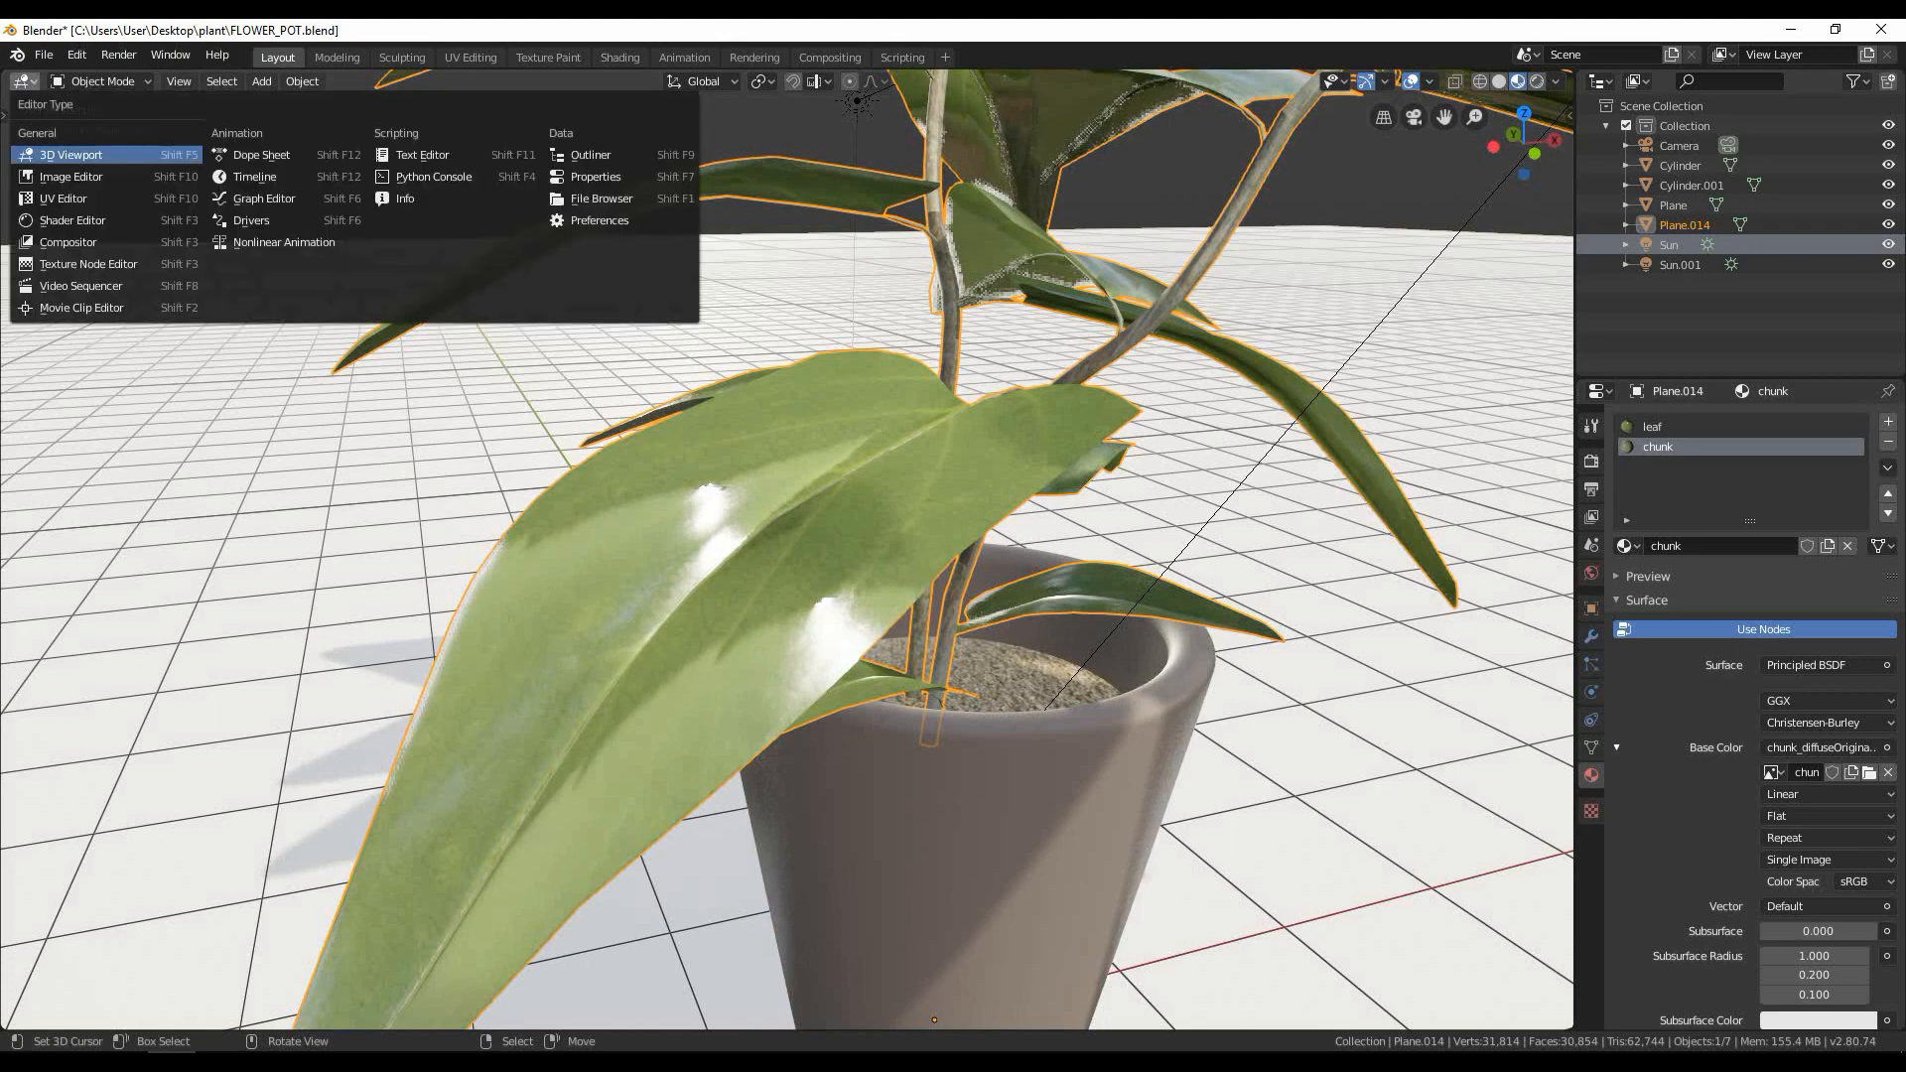
left_click(72, 220)
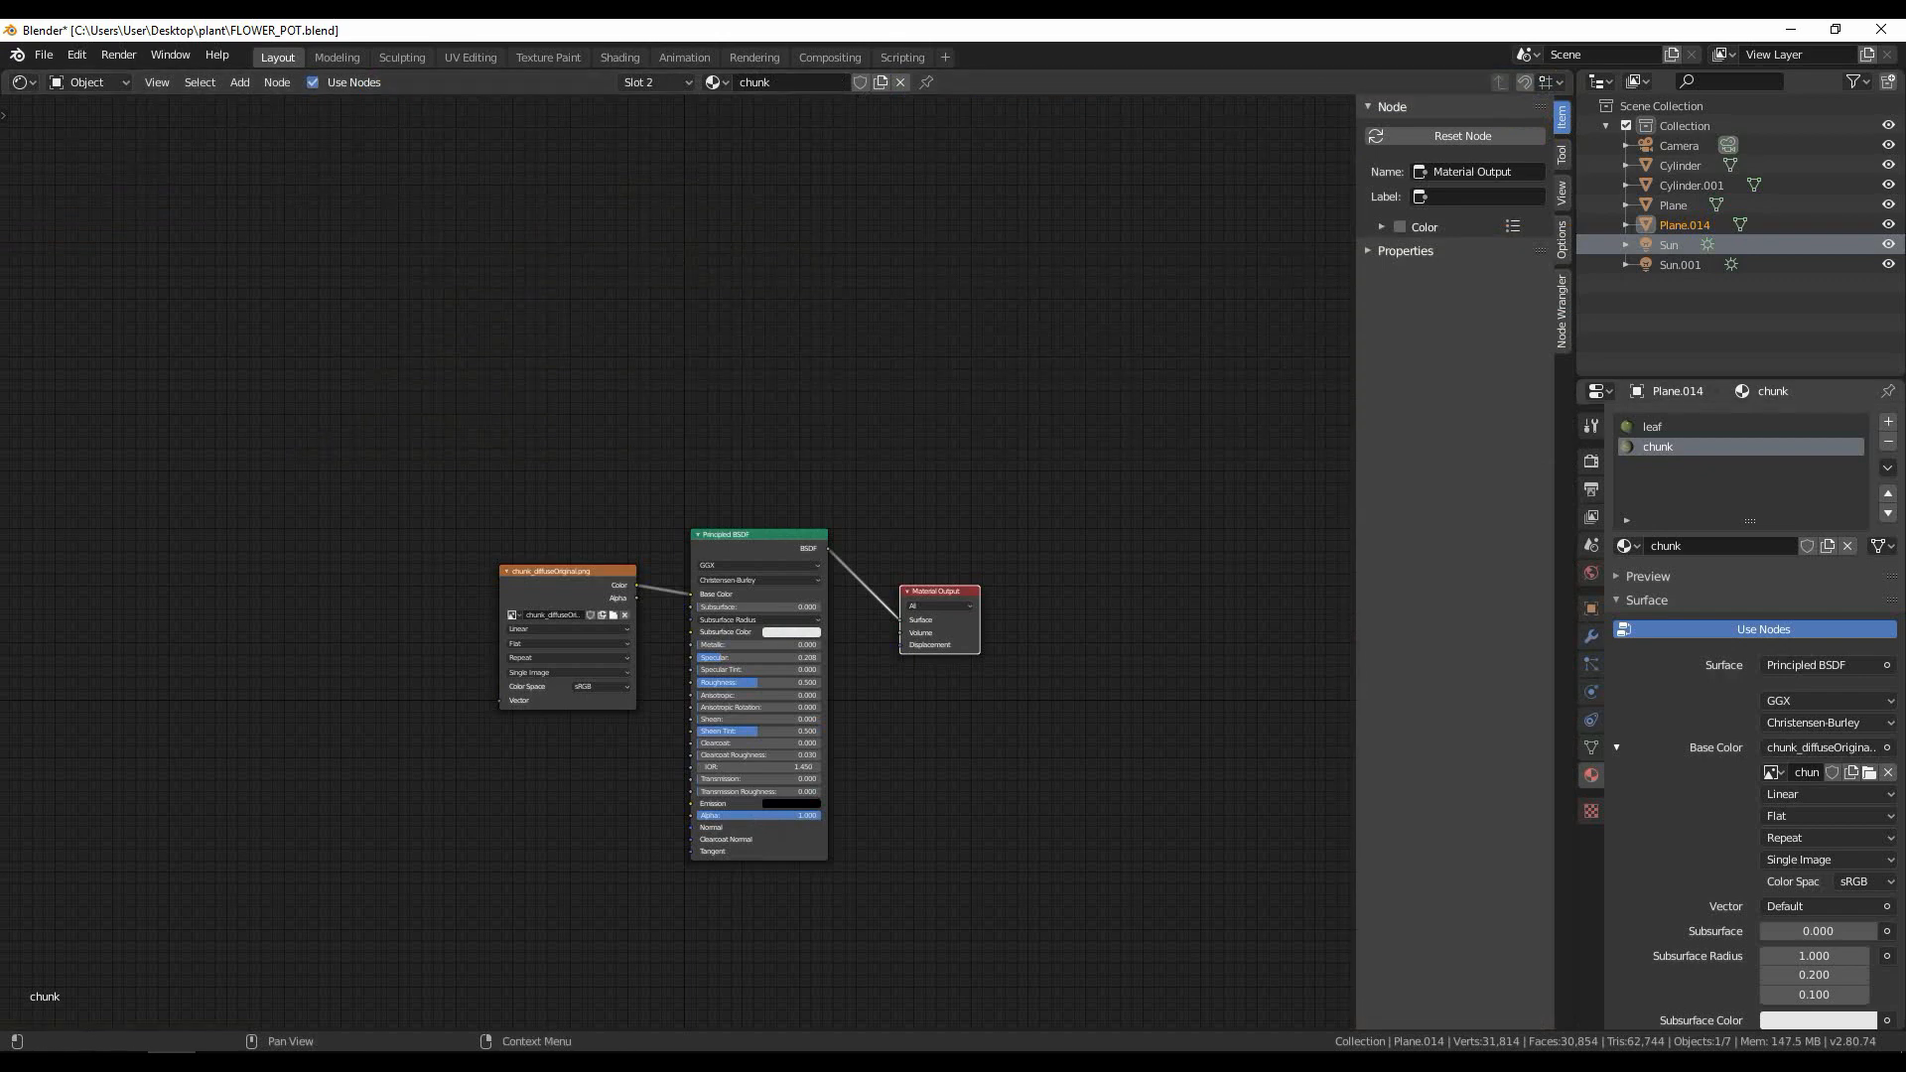
Step: Paste the copied leaf node setup into the chunk material and browse for the chunk diffuse image
left_click(1702, 426)
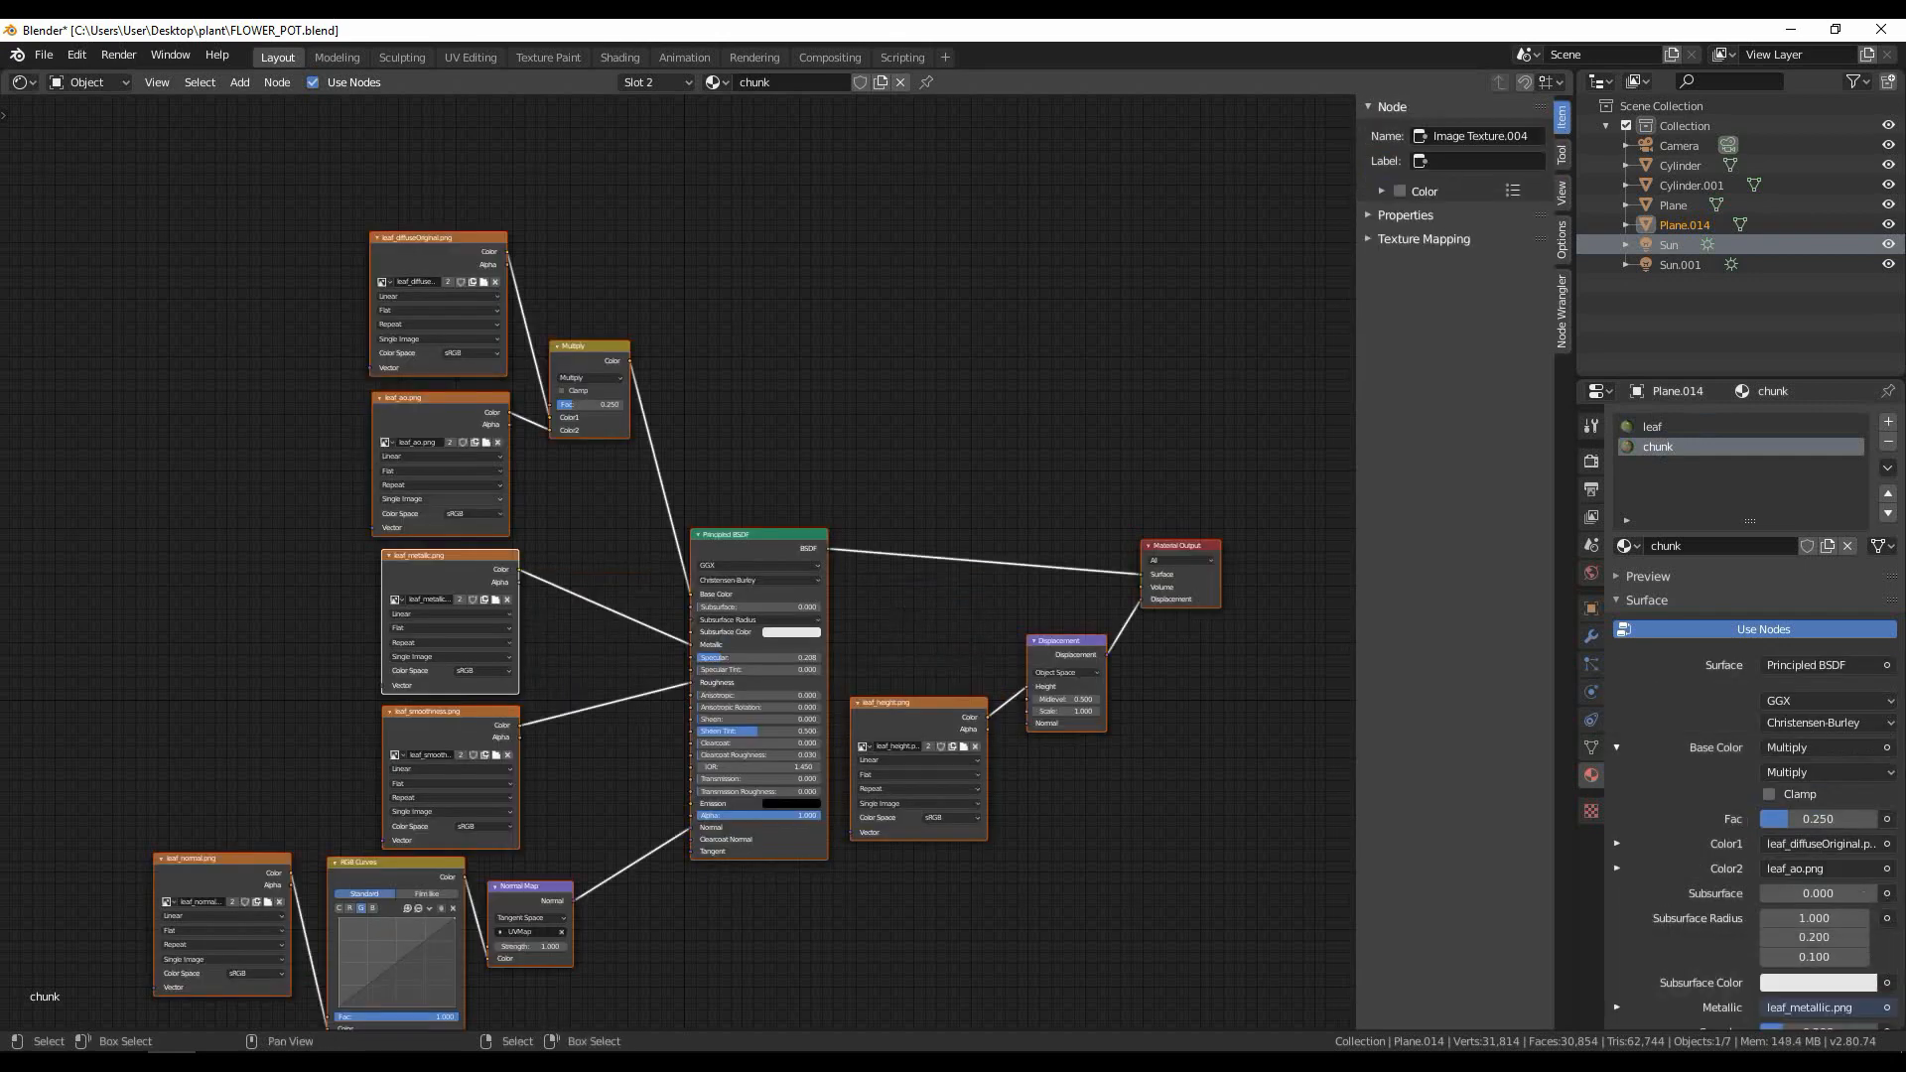
left_click(460, 281)
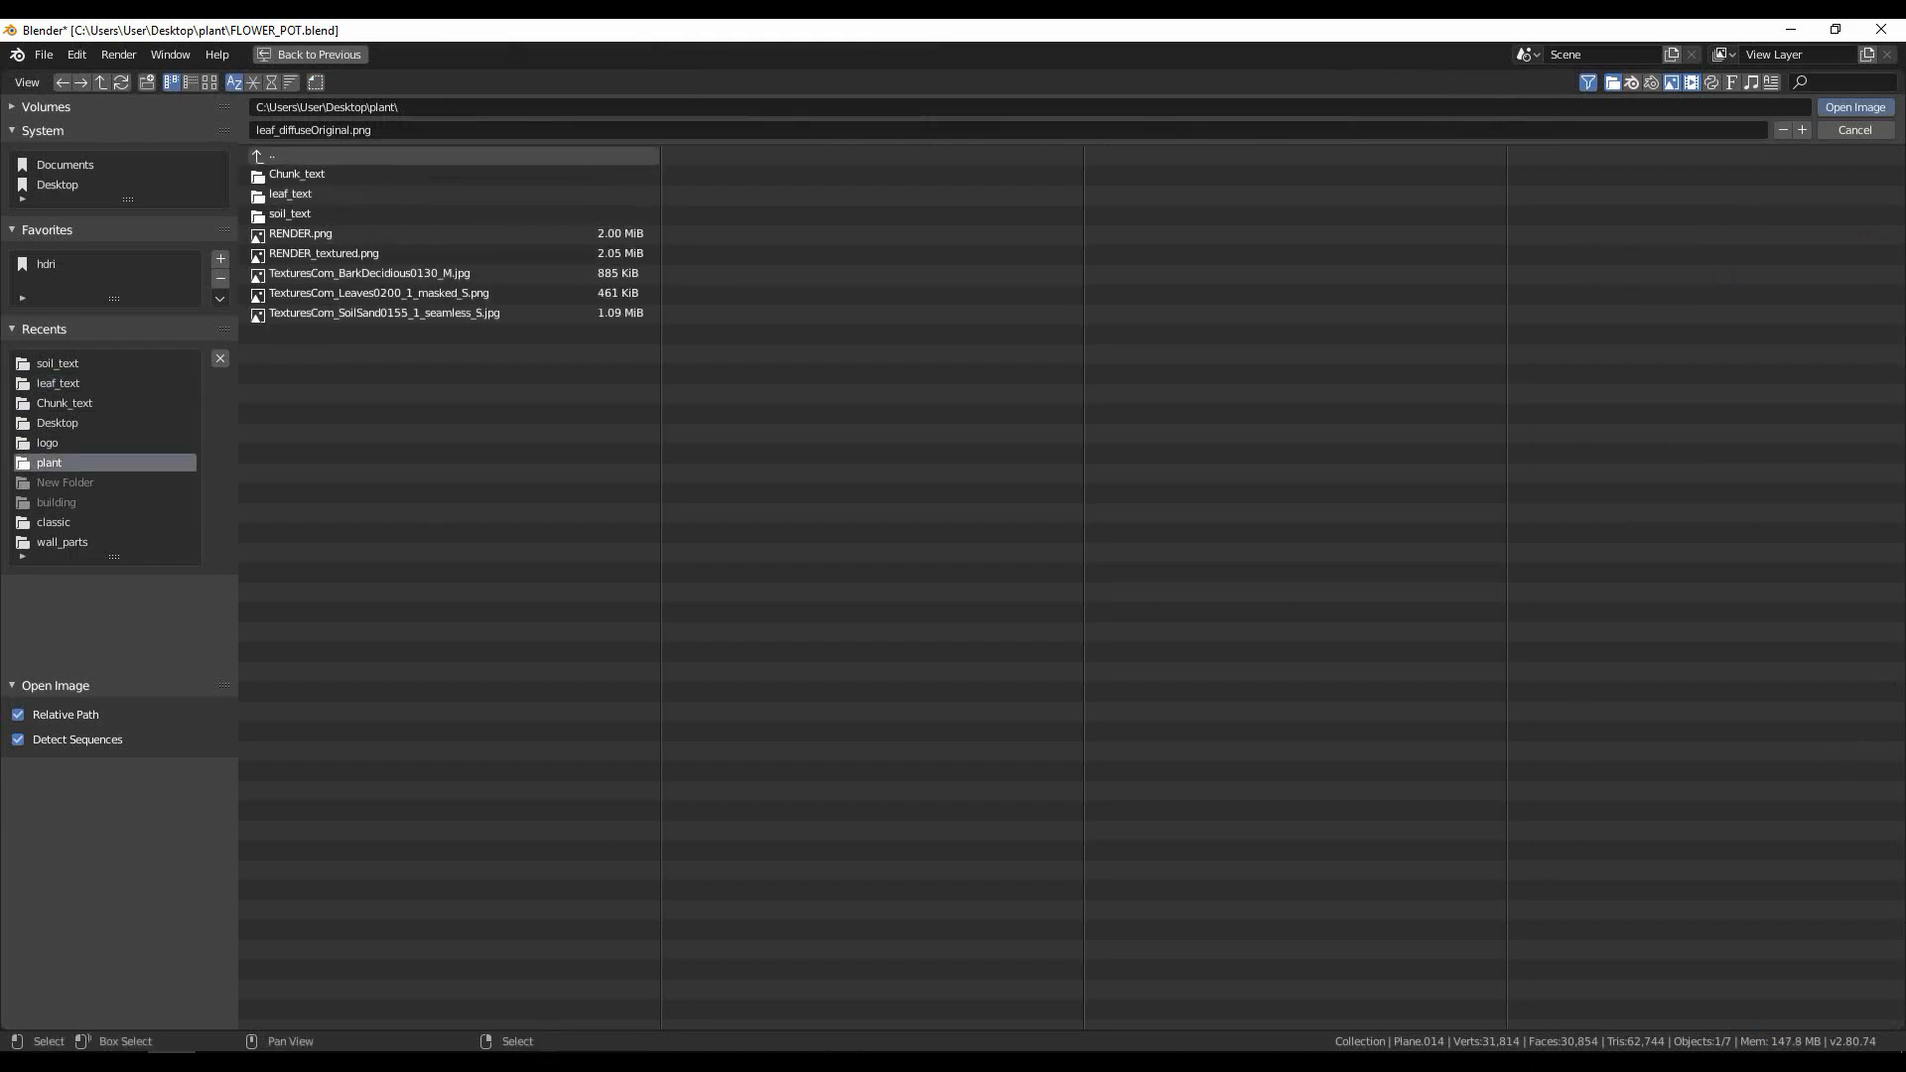
double_click(296, 172)
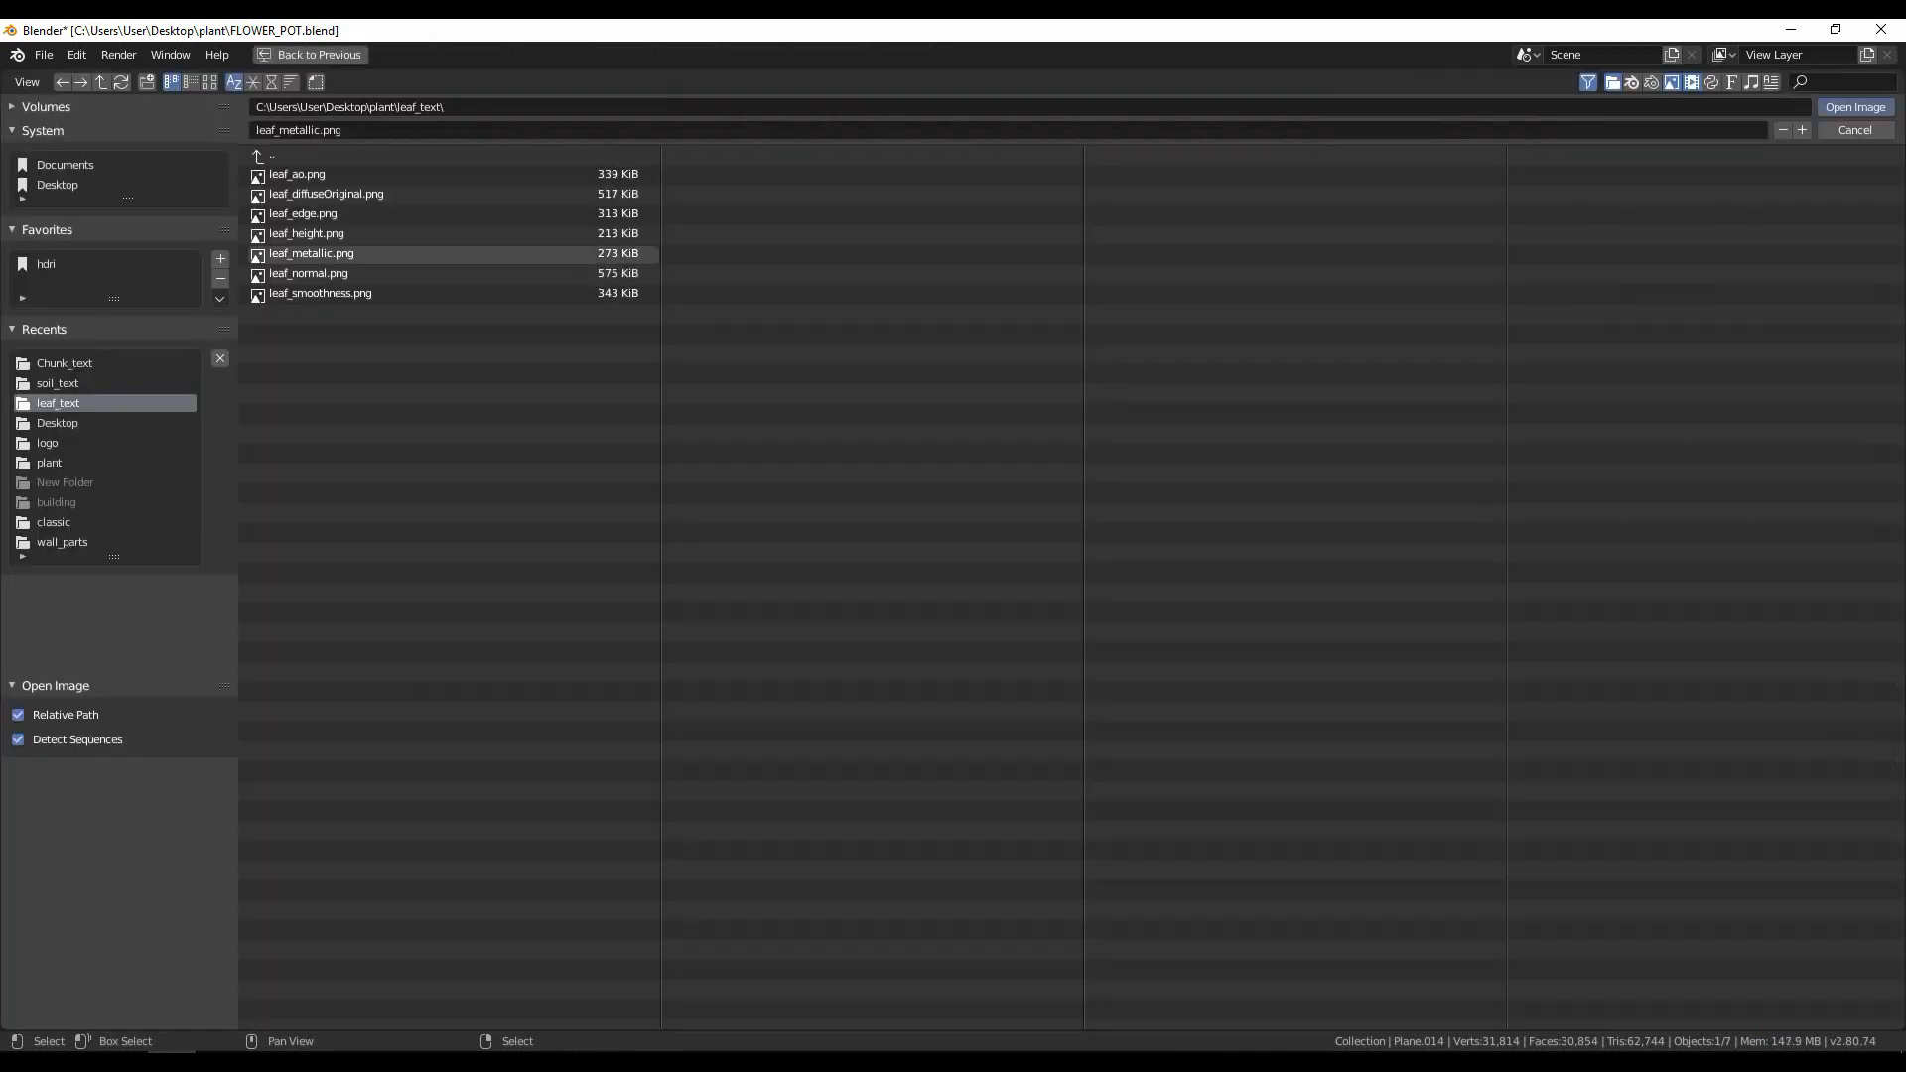
left_click(65, 362)
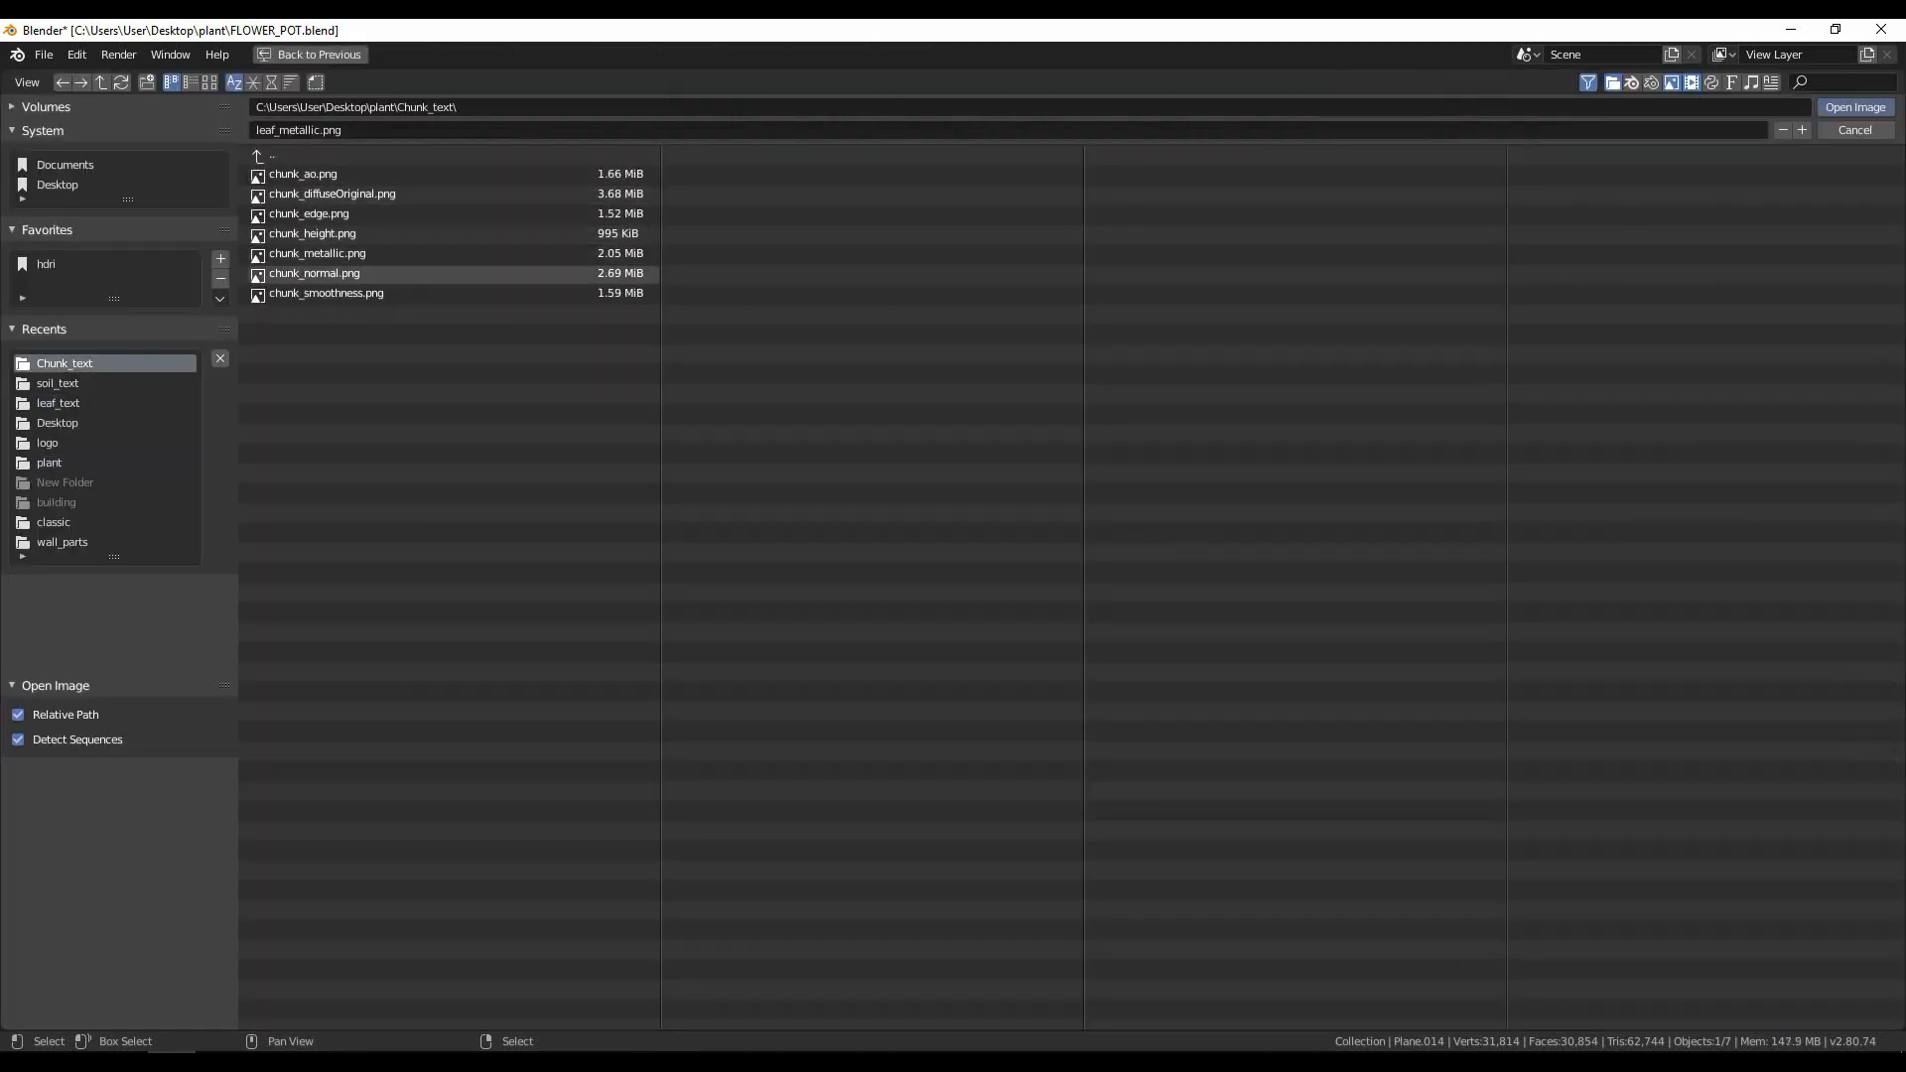
Step: Load the chunk metallic and ambient occlusion textures from the Chunk_text folder
left_click(1853, 130)
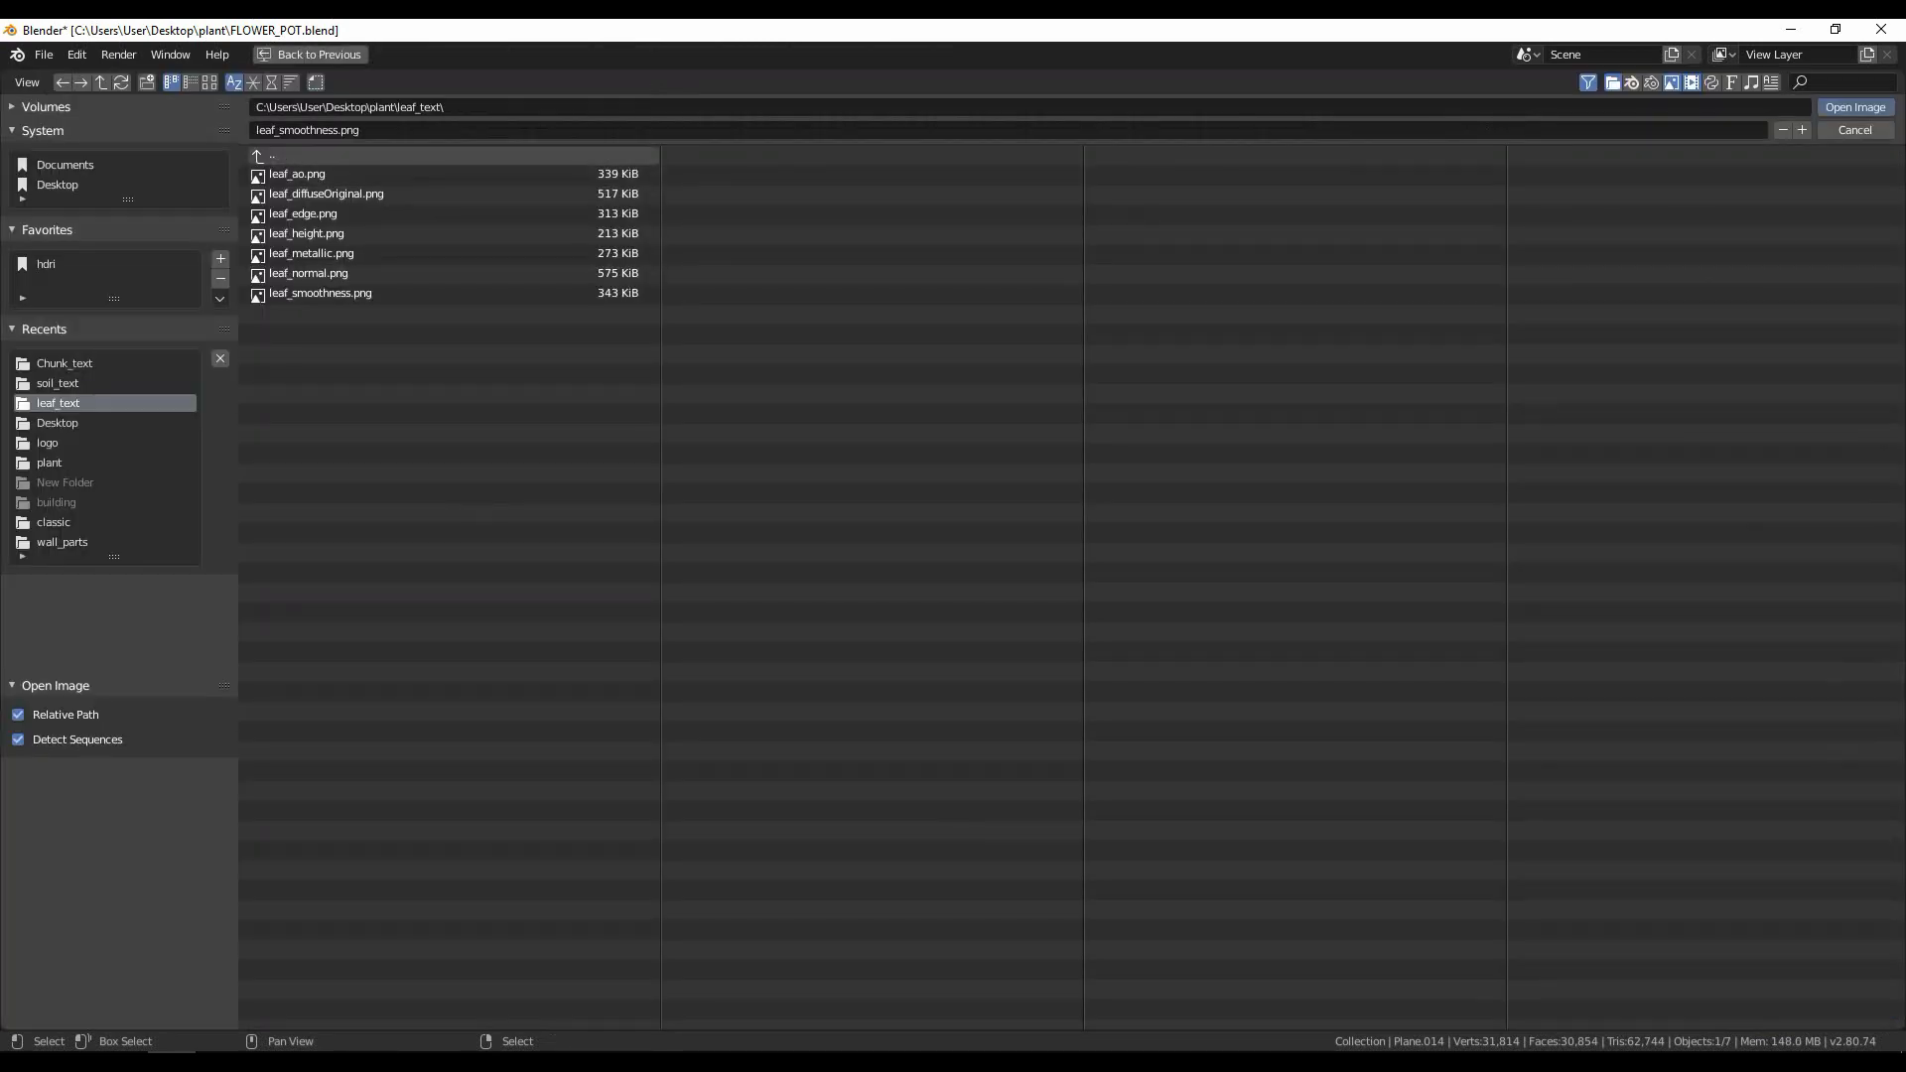
left_click(64, 362)
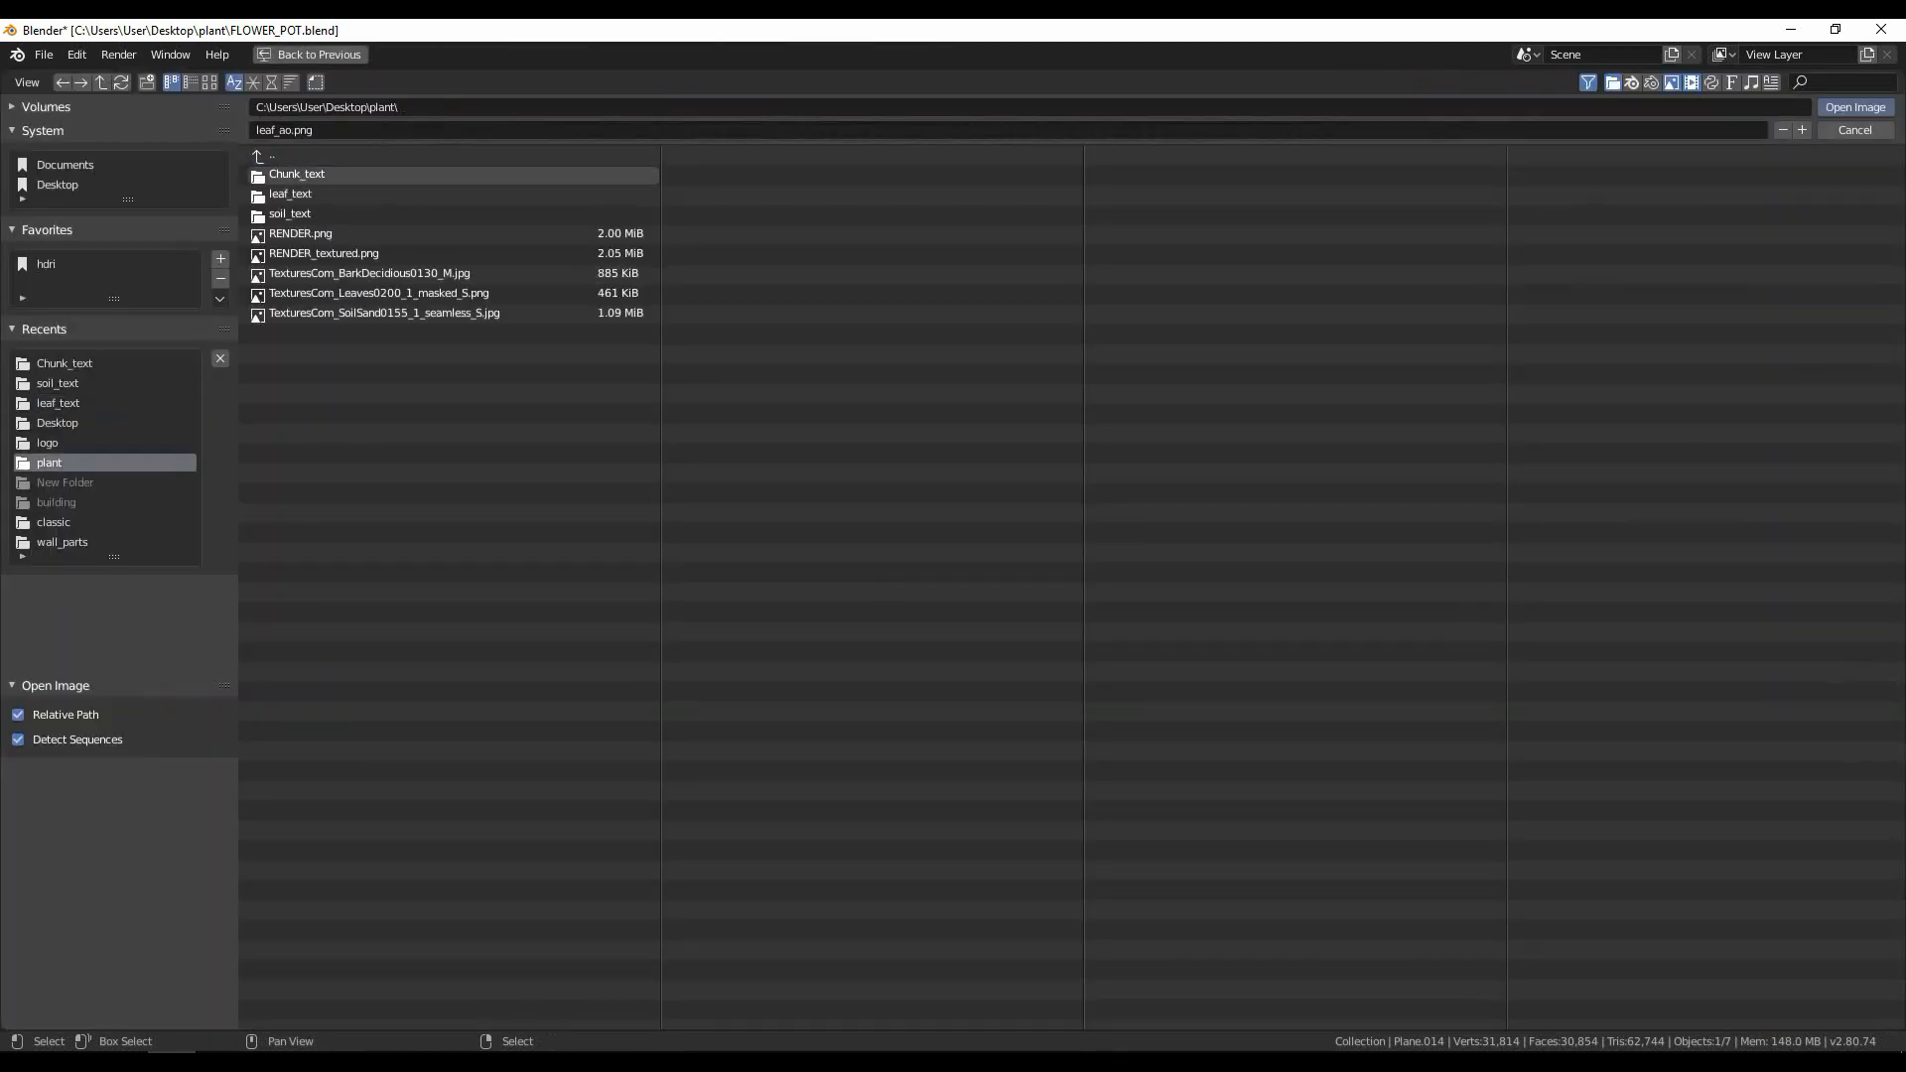
double_click(297, 174)
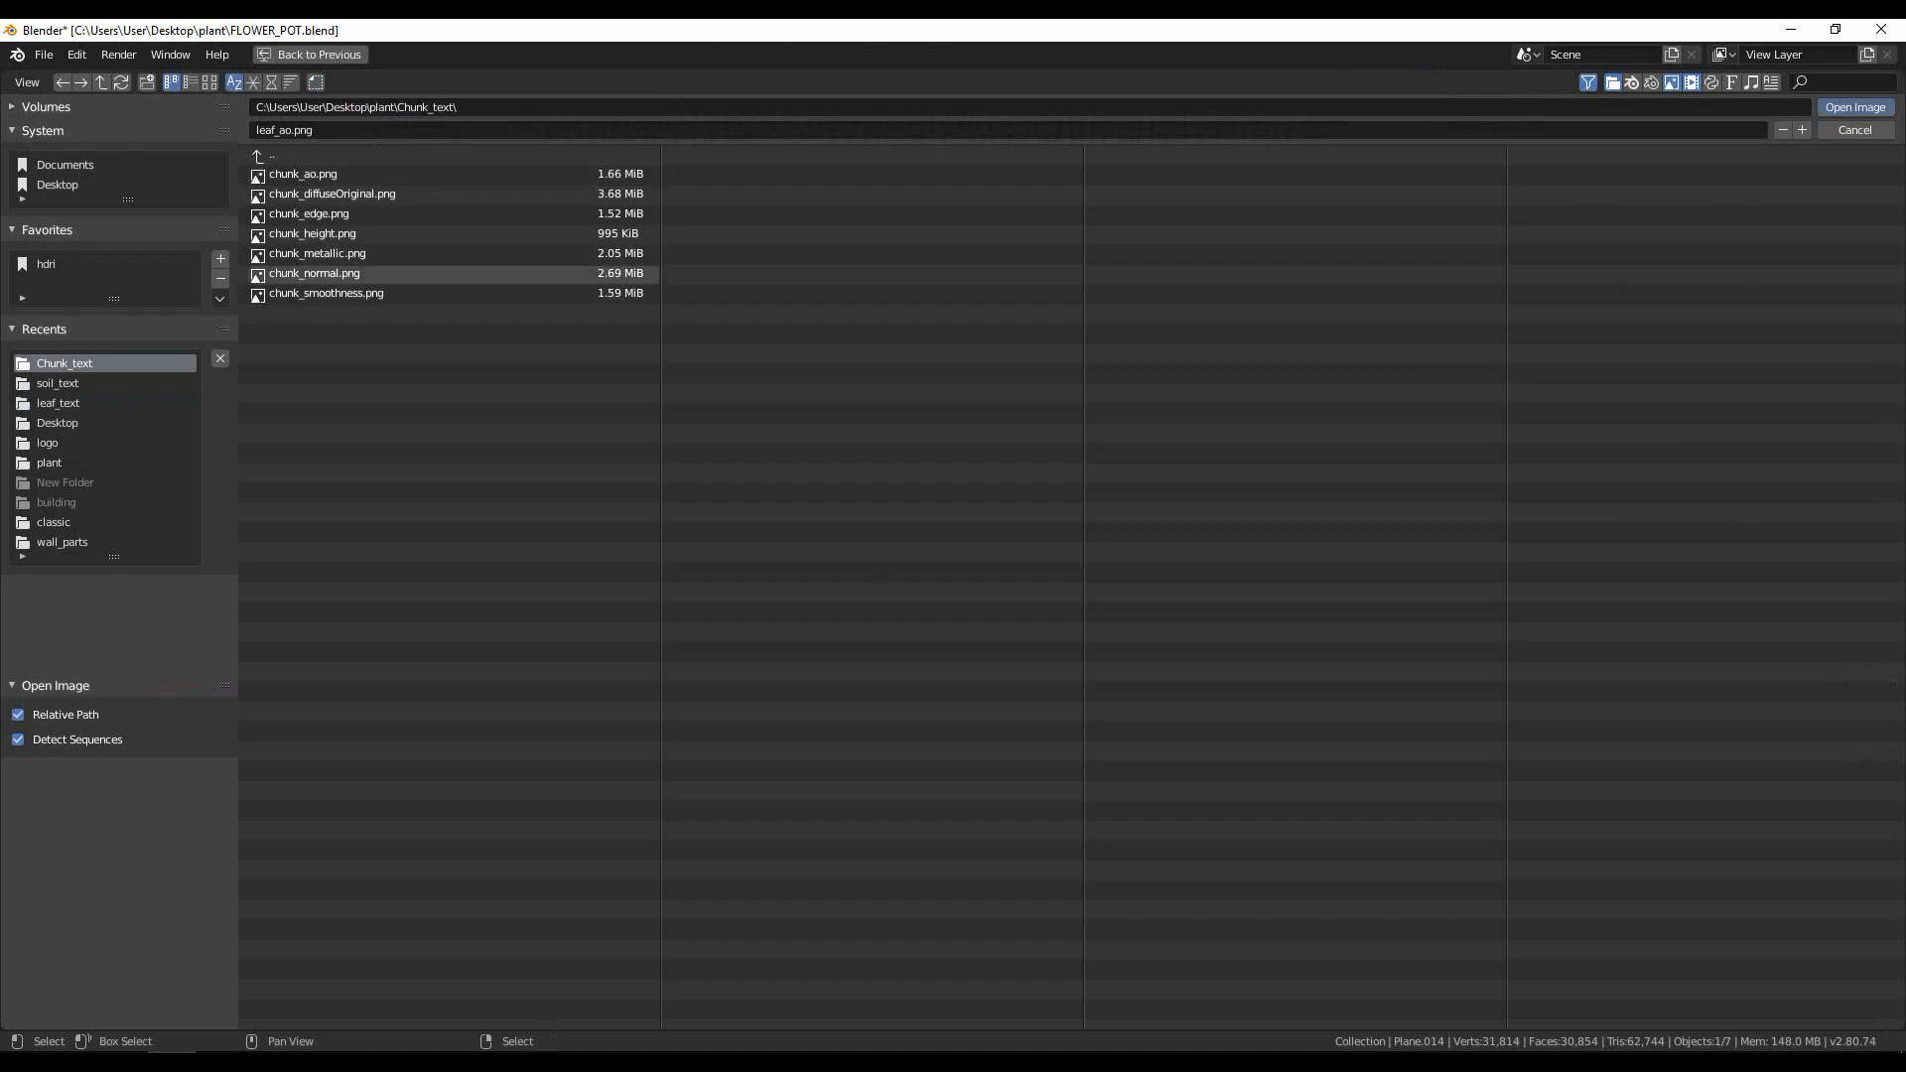
left_click(1853, 130)
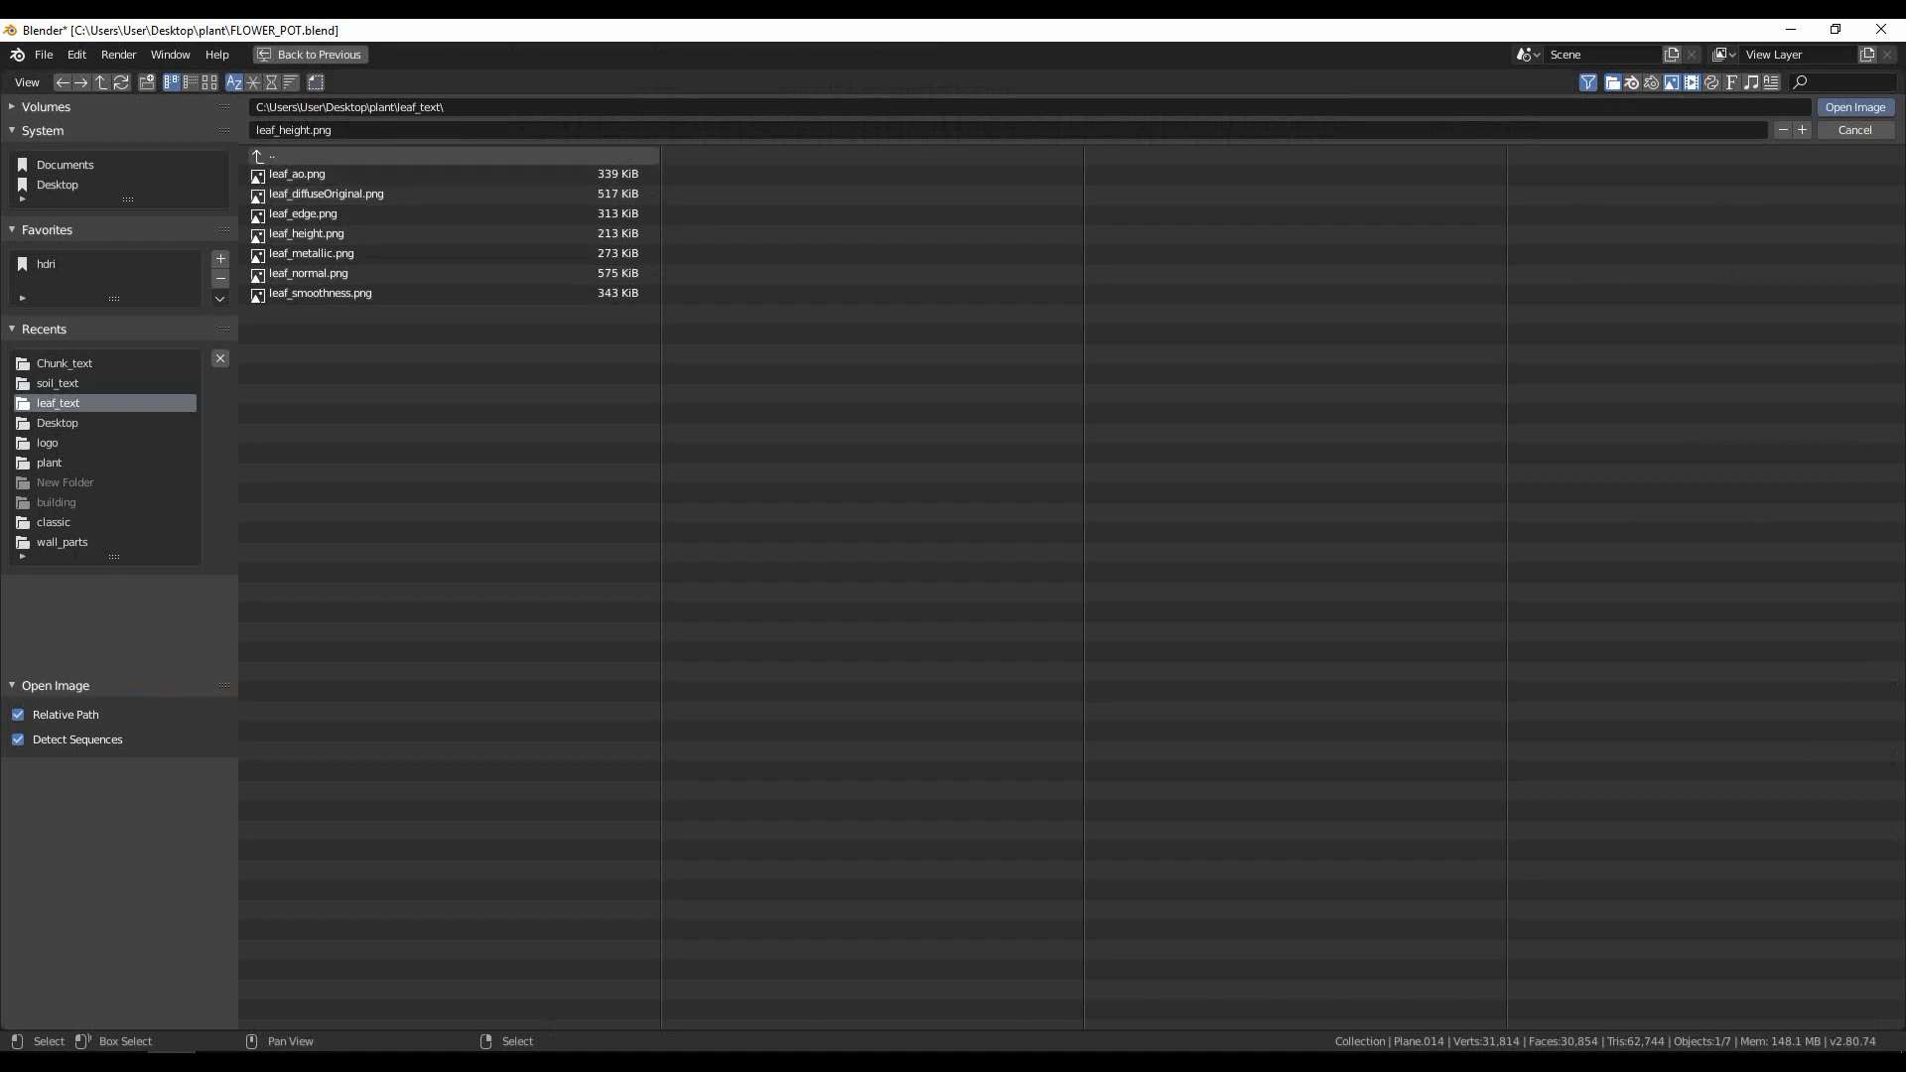
left_click(63, 363)
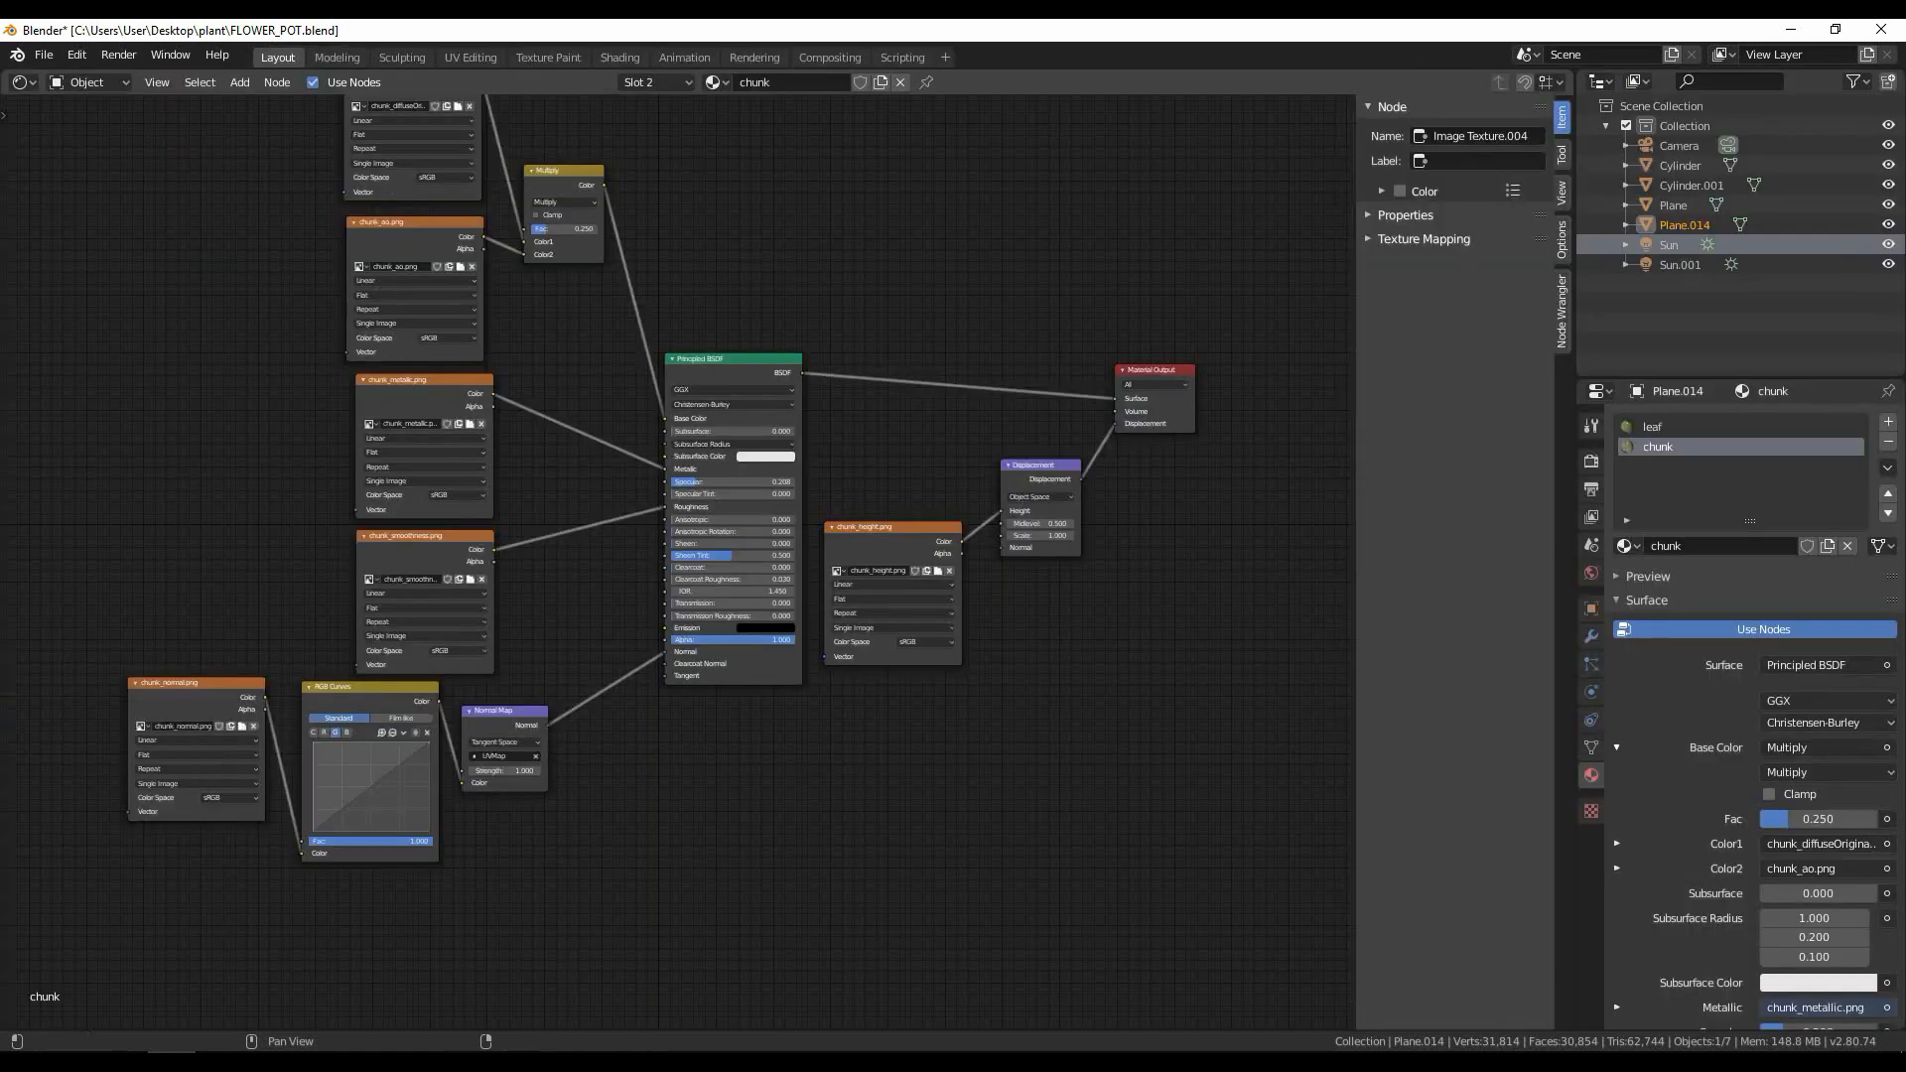
Step: Select the pot cylinder and load the soil diffuse and height textures from the soil_text folder
left_click(20, 81)
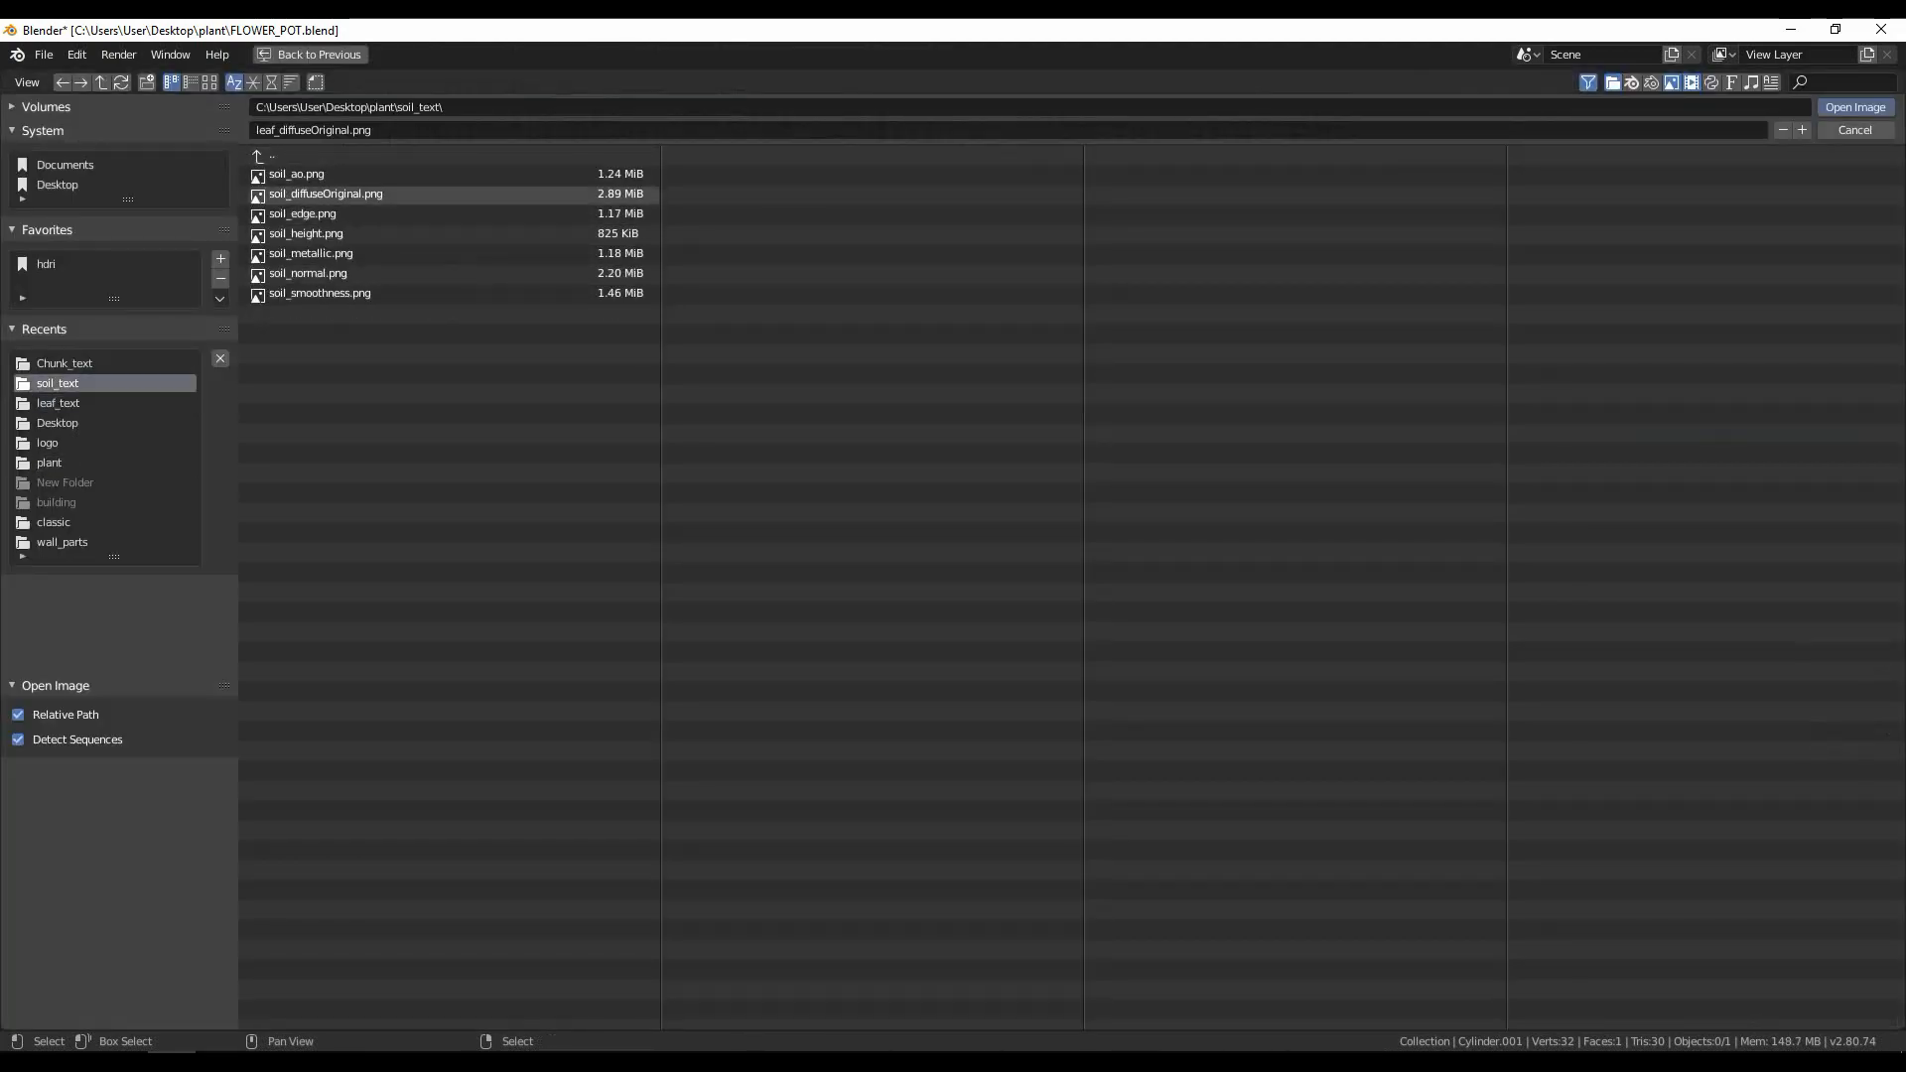
left_click(58, 402)
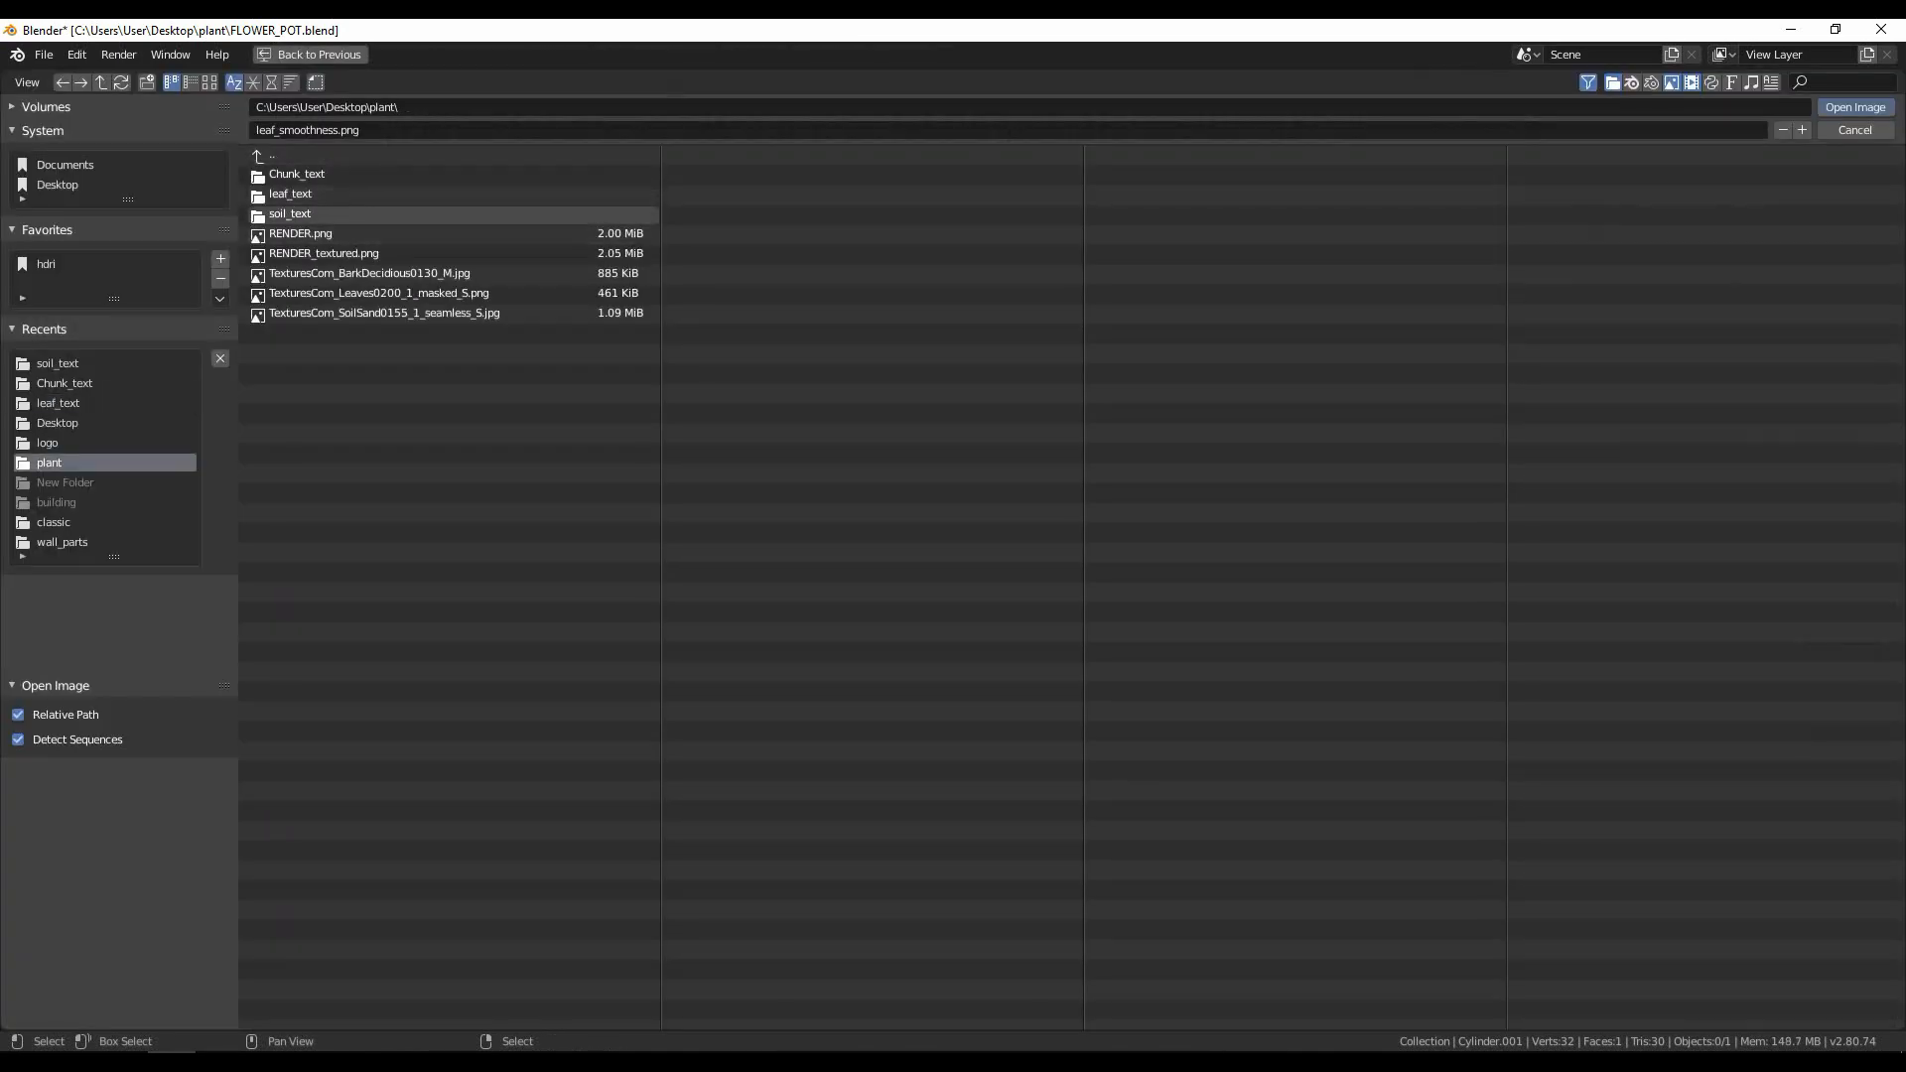
left_click(1853, 130)
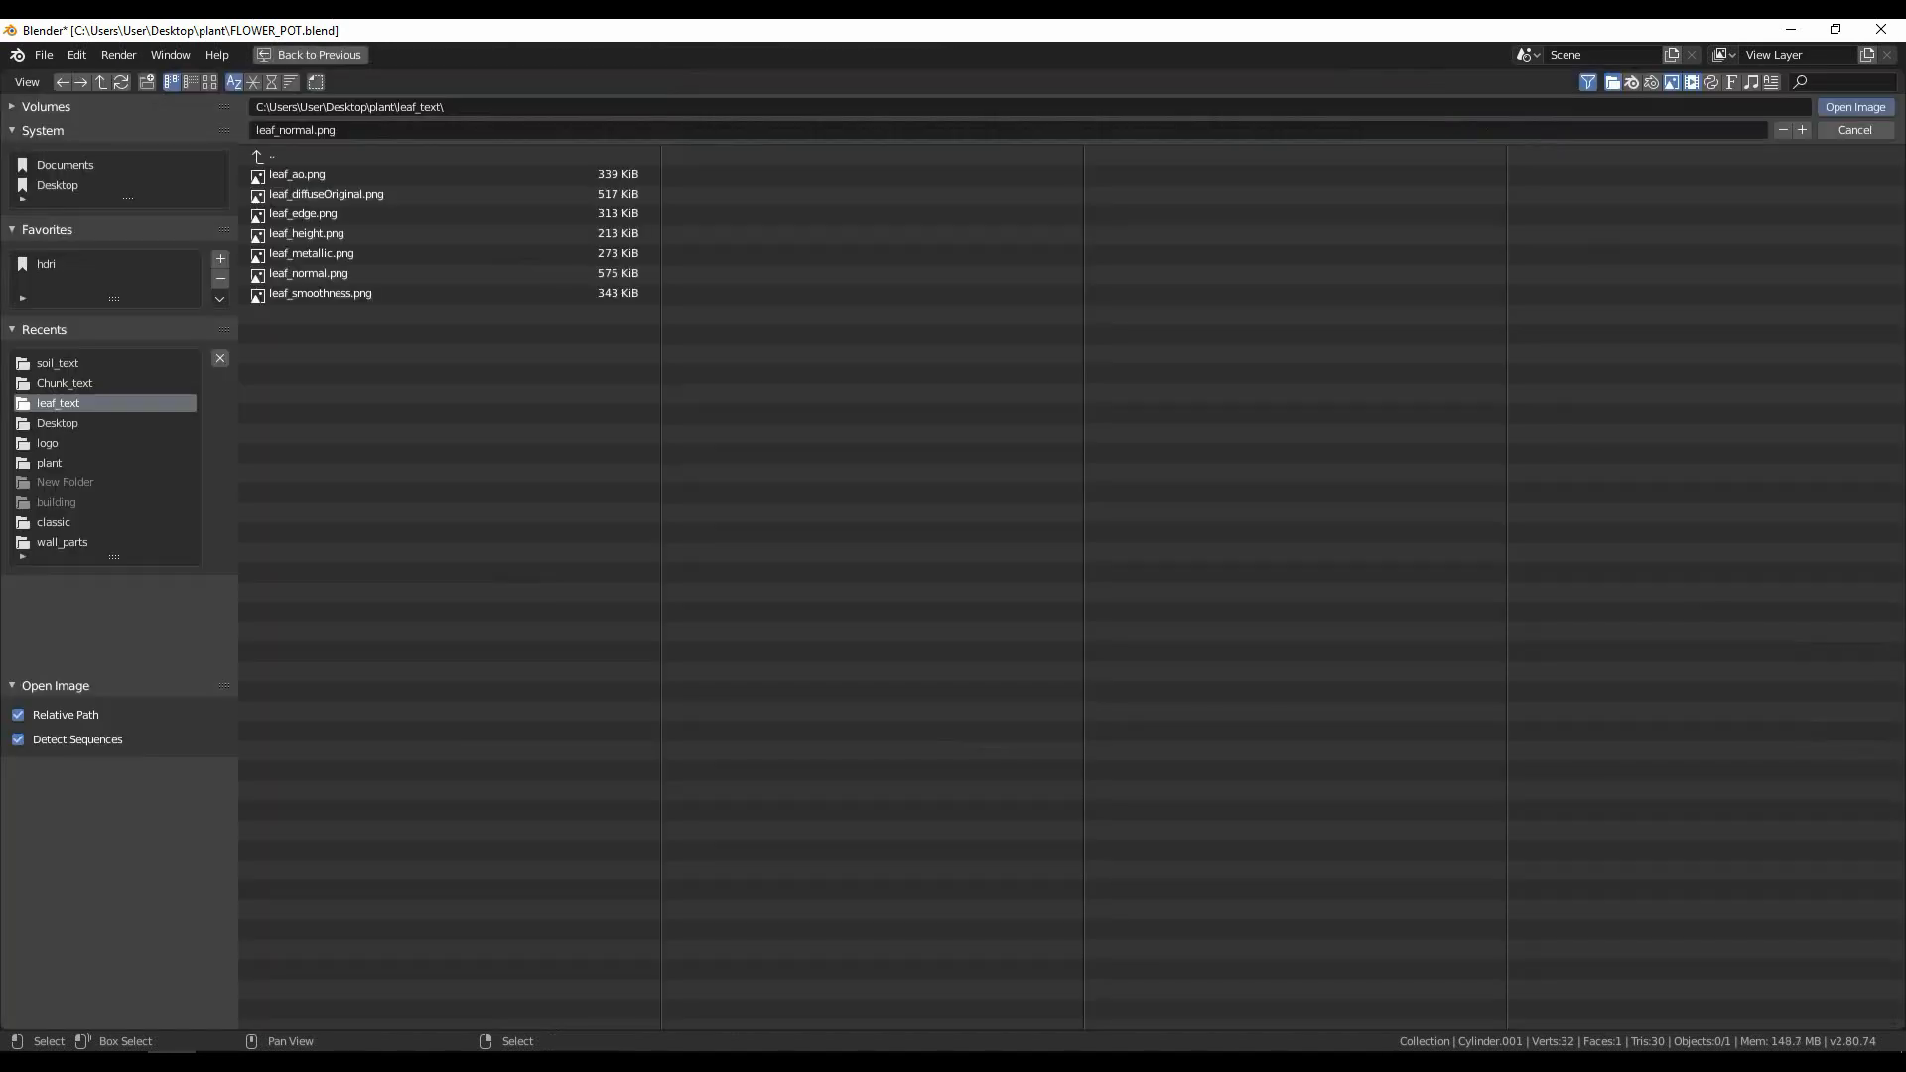
left_click(48, 463)
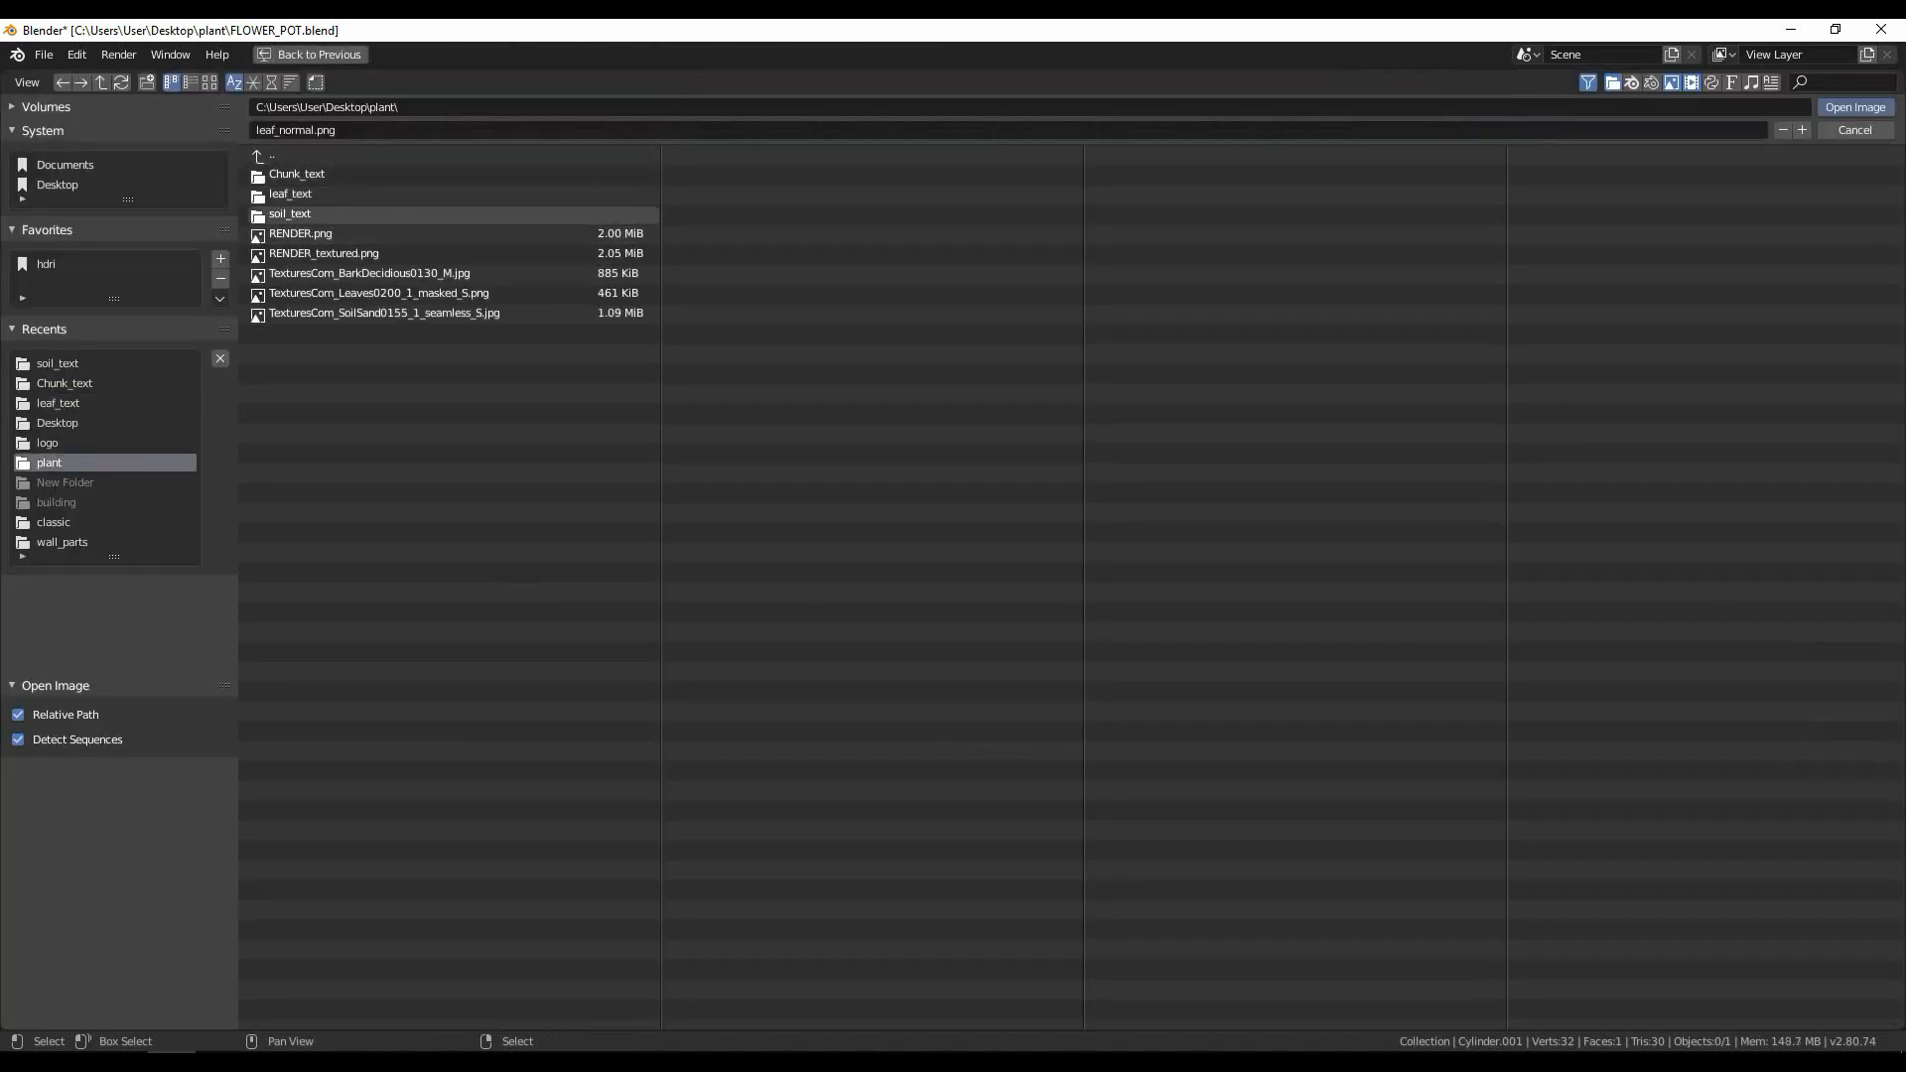
double_click(289, 213)
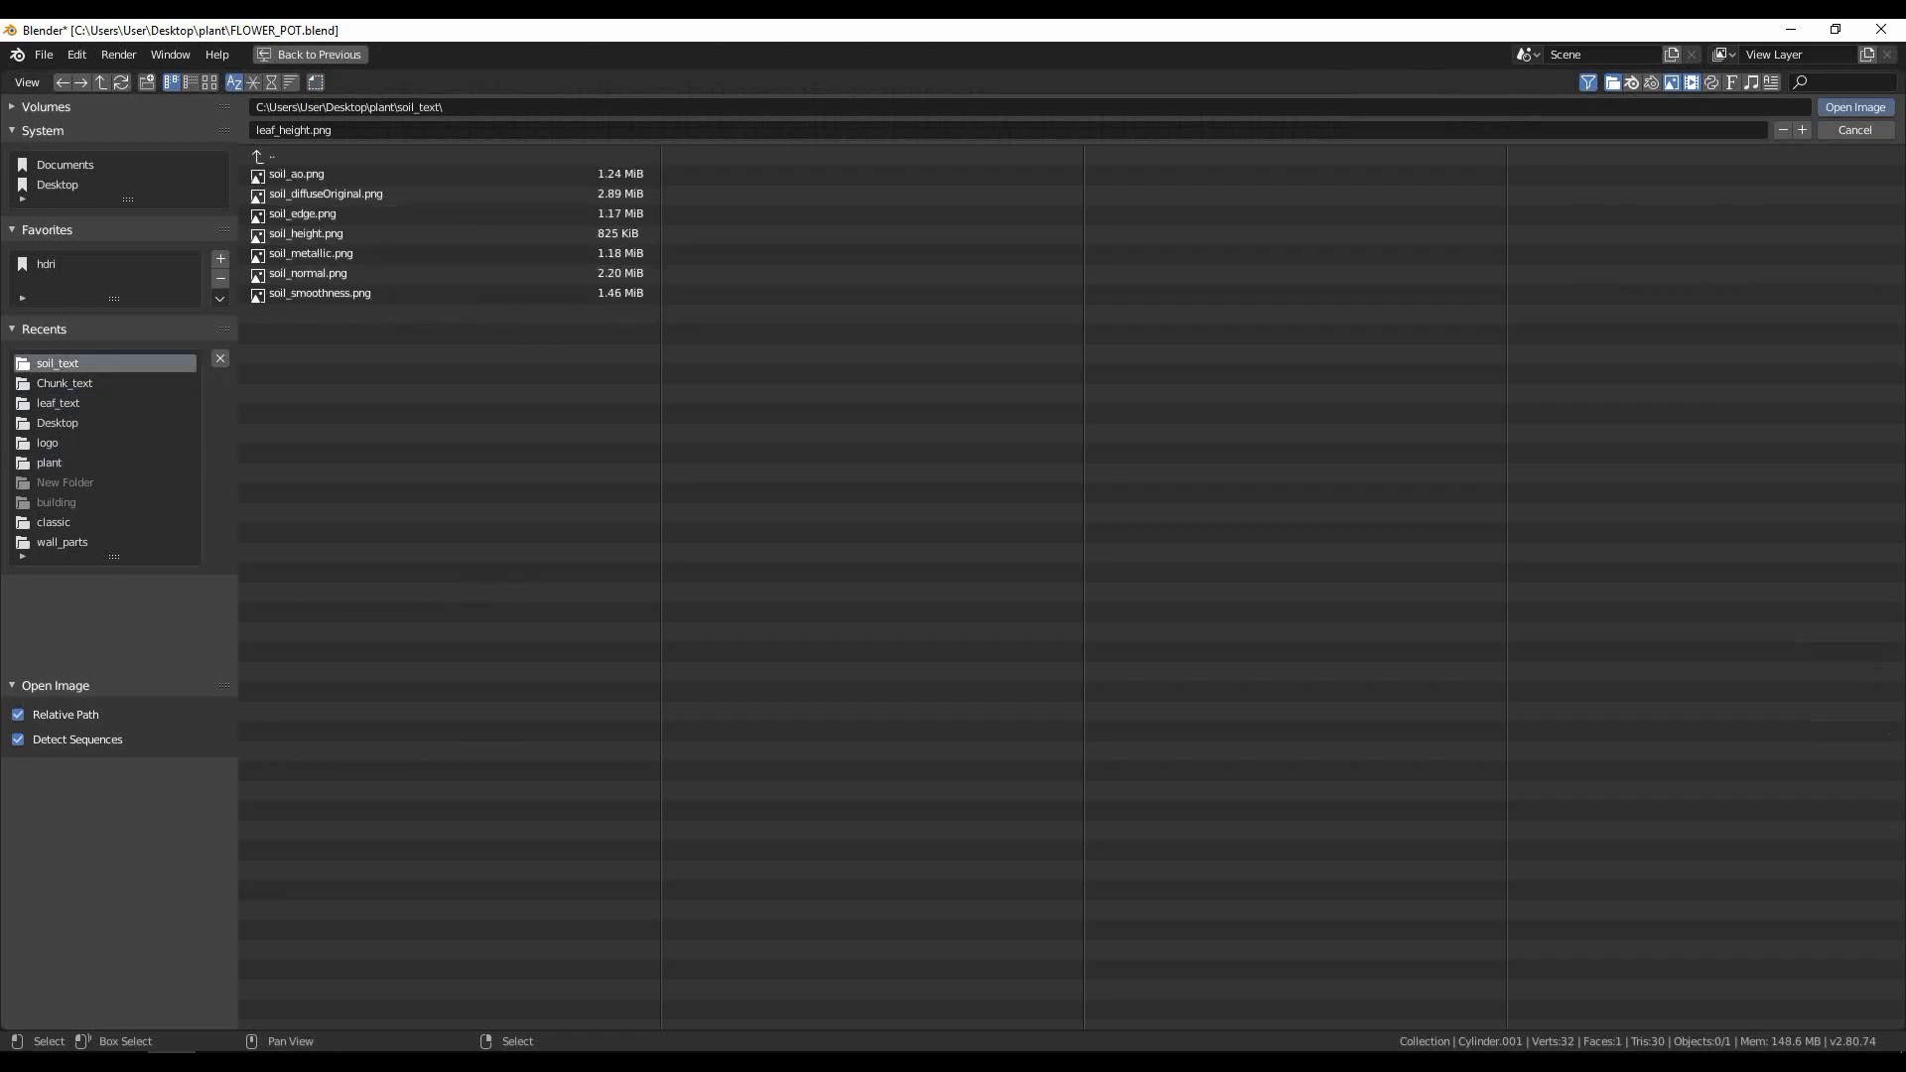
left_click(309, 53)
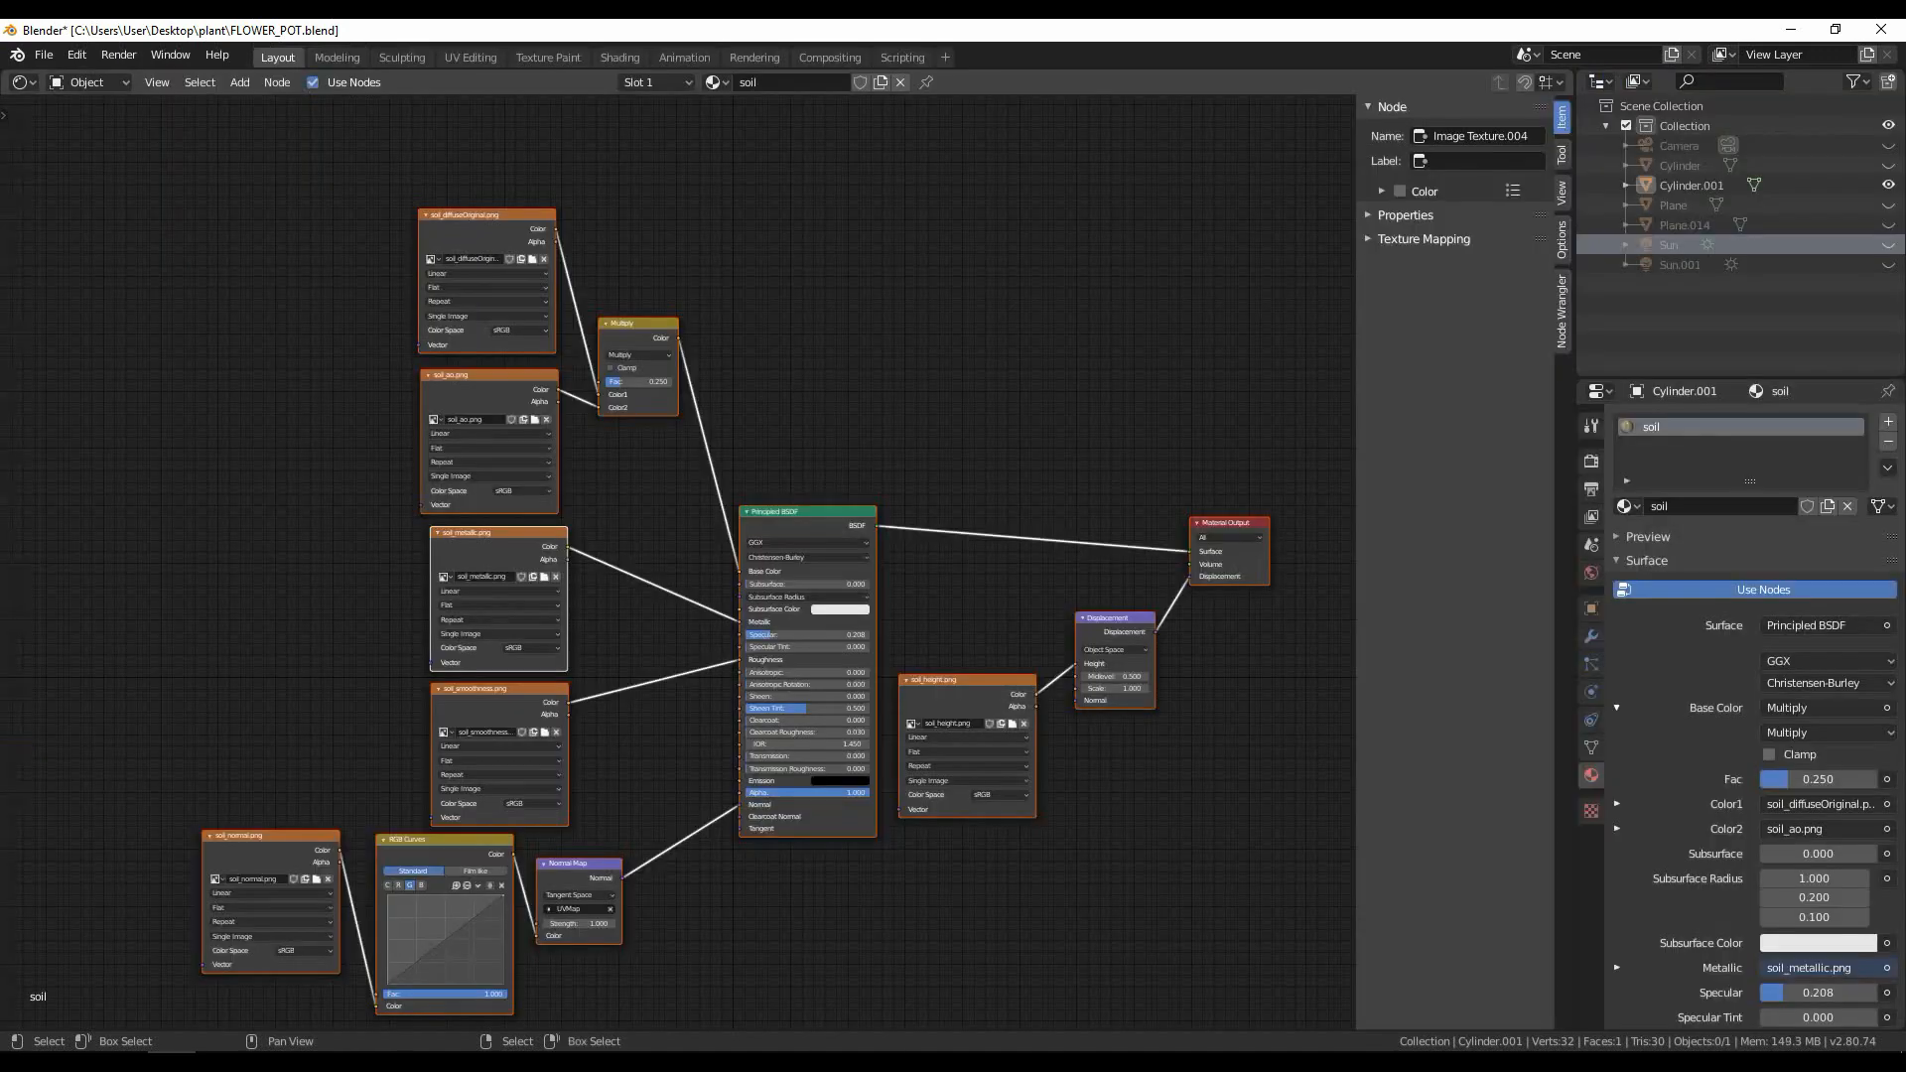
Step: Save, return to the 3D view, and zoom out over the whole textured plant
key("ctrl+s")
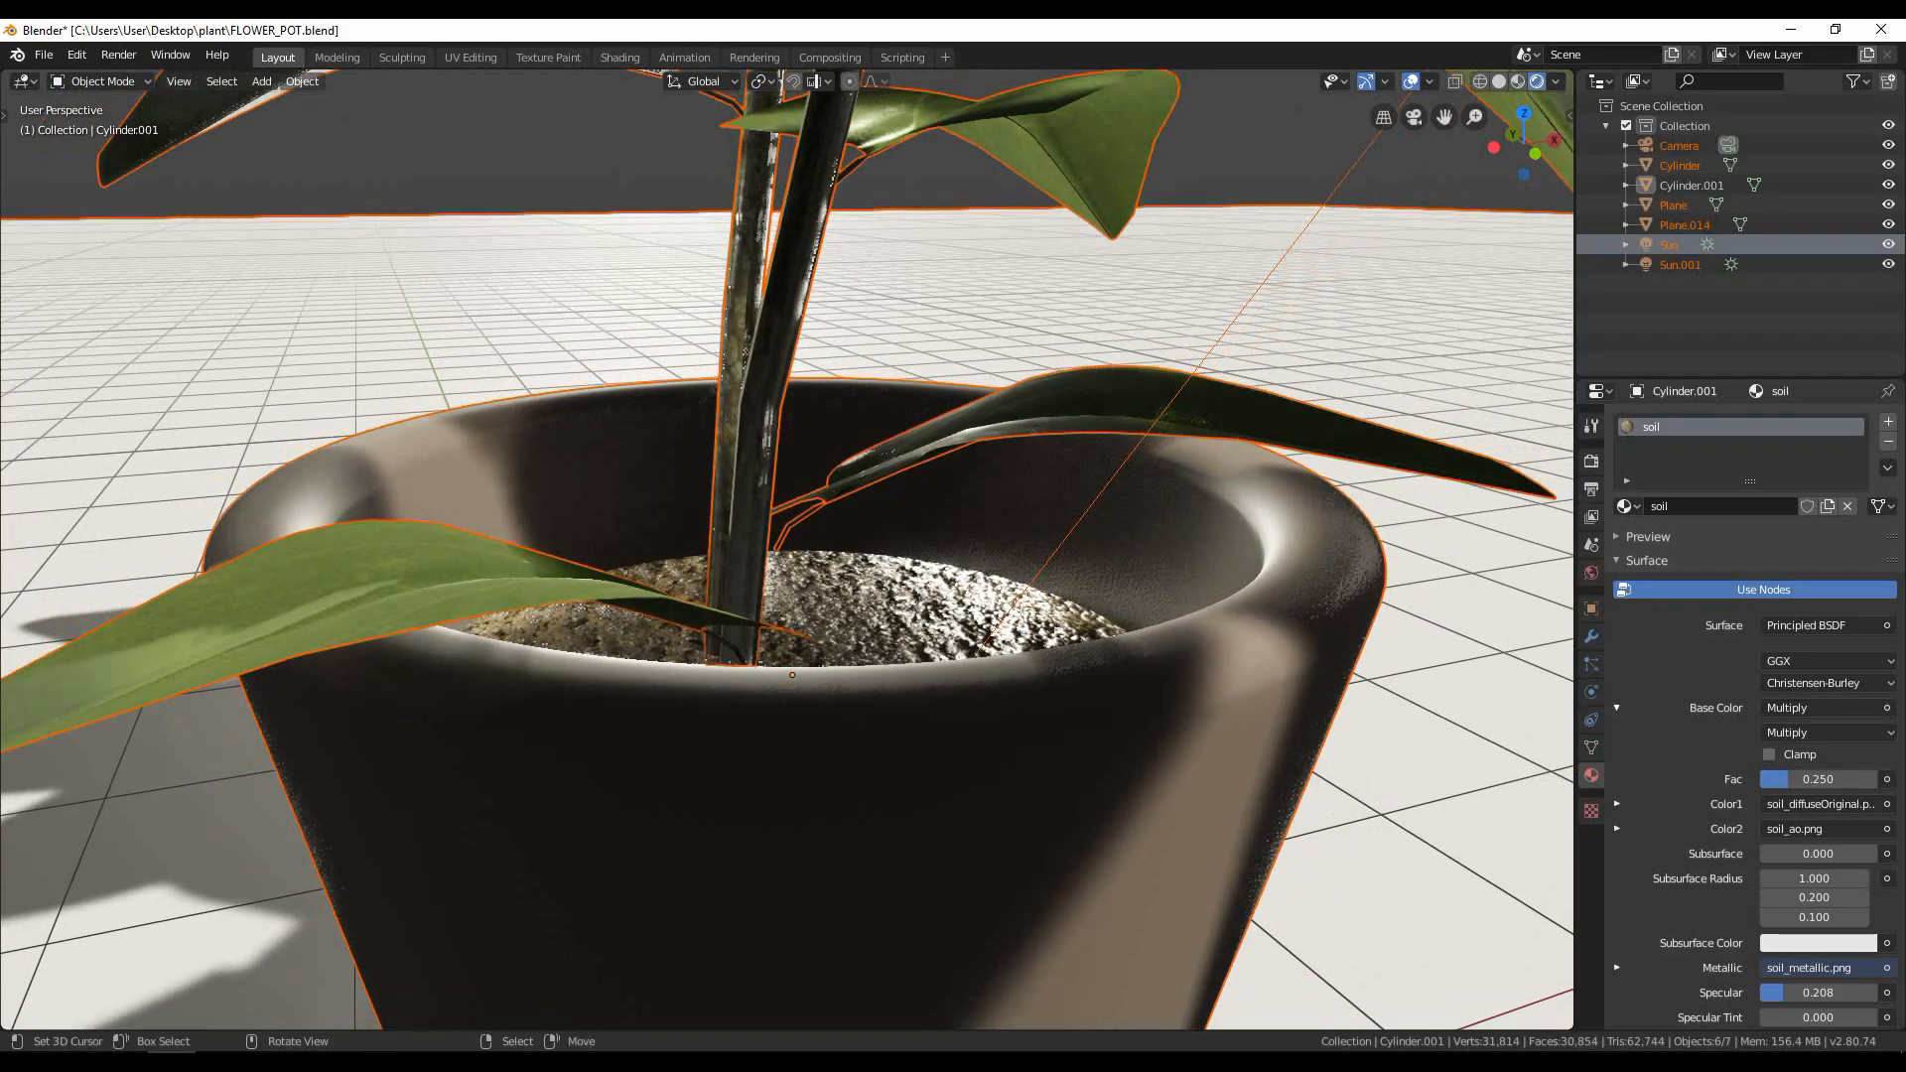
scroll("down", 3)
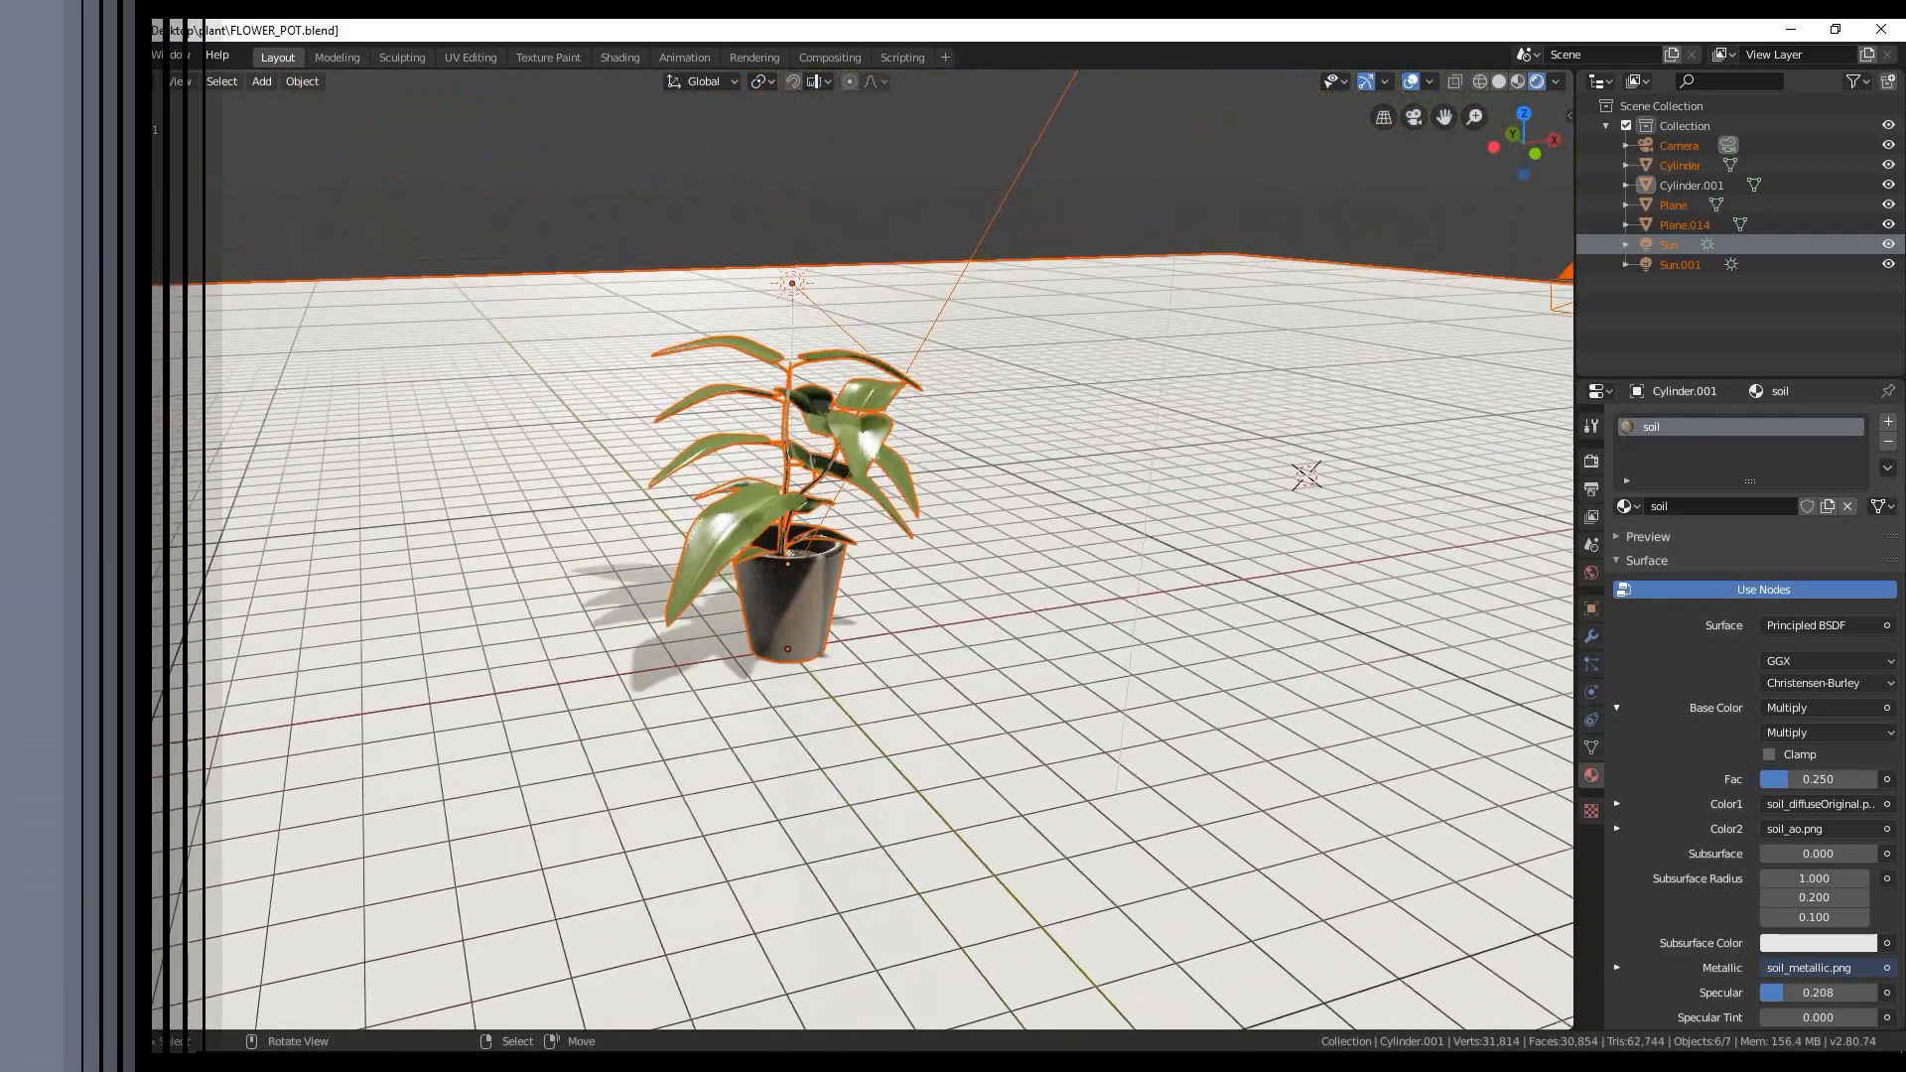